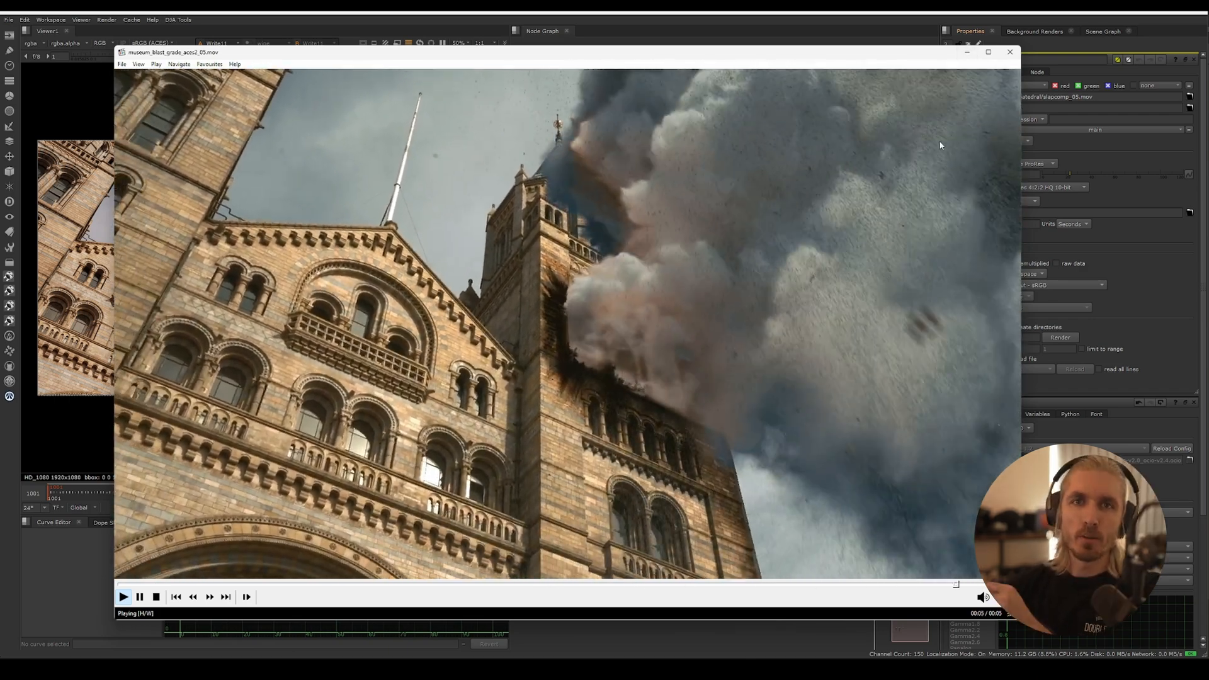
Step: Maximize the Scene View pane and reveal the viewport colour bar showing ACES / sRGB
{"action": "left_click", "coordinate": [1011, 52]}
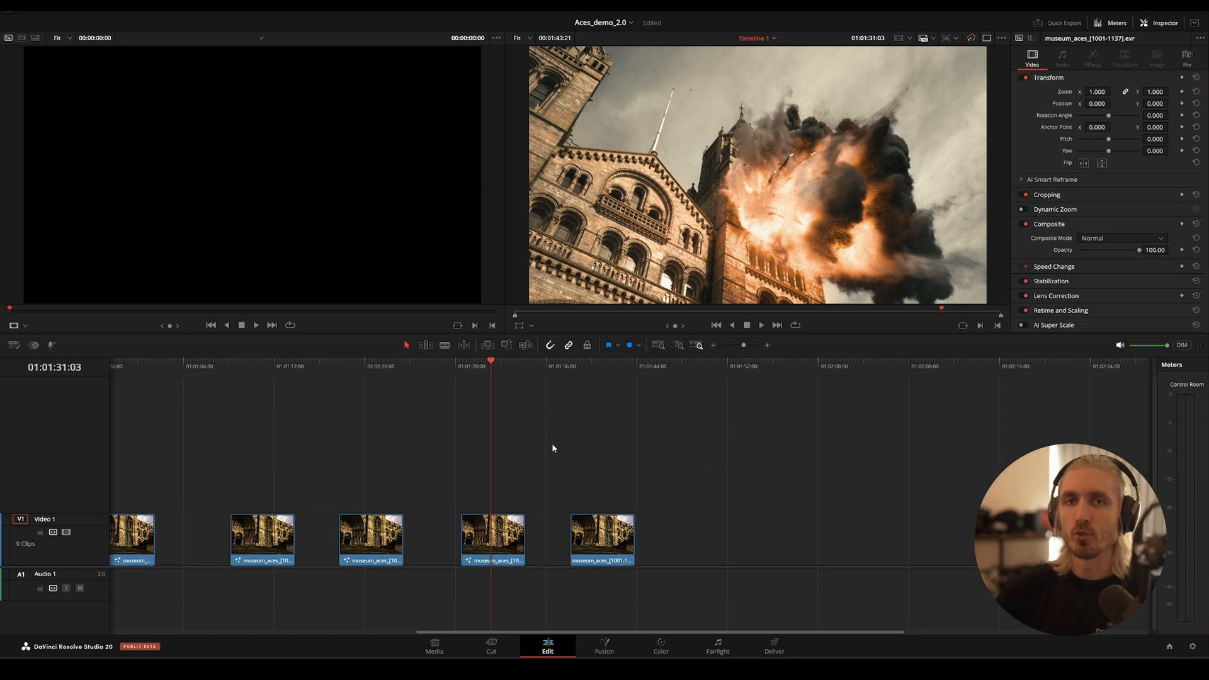
{"action": "mouse_move", "coordinate": [502, 392]}
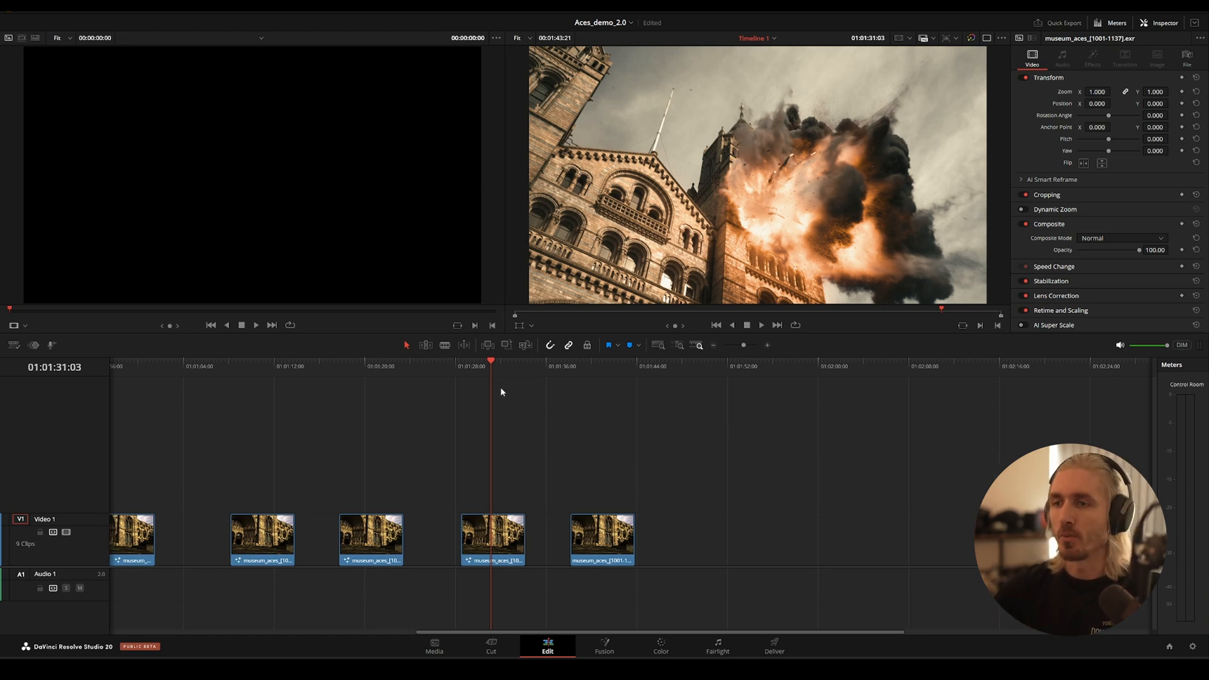
{"action": "left_click", "coordinate": [603, 650]}
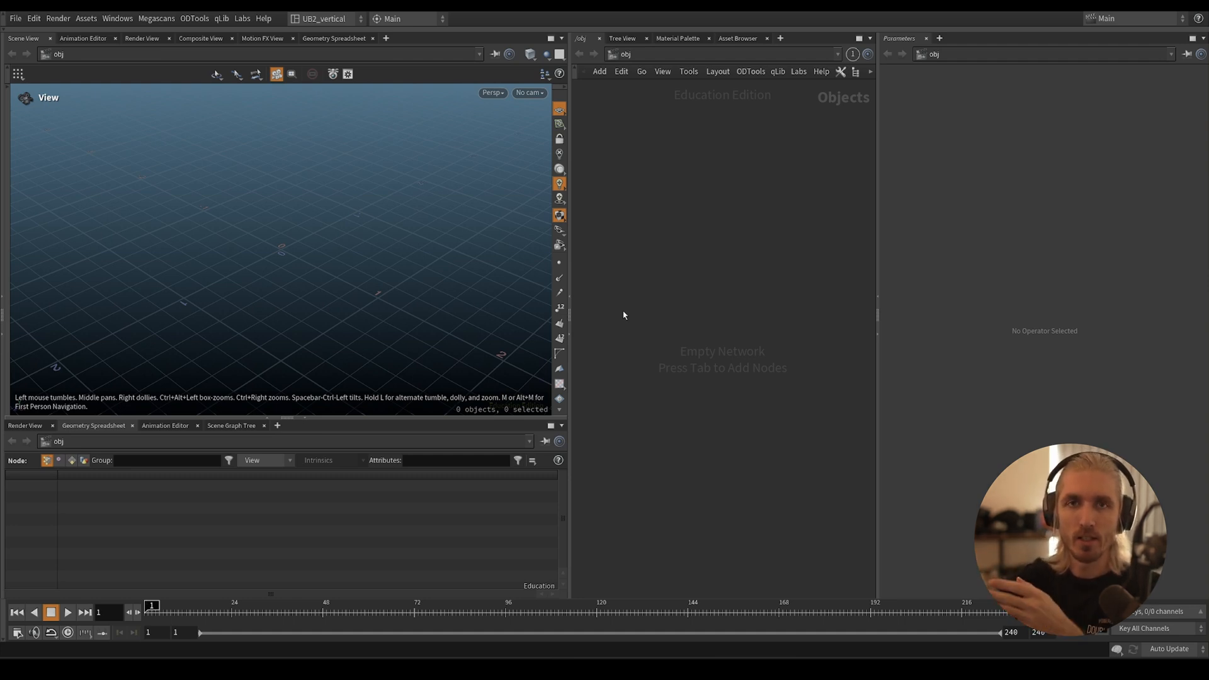
{"action": "mouse_move", "coordinate": [678, 341]}
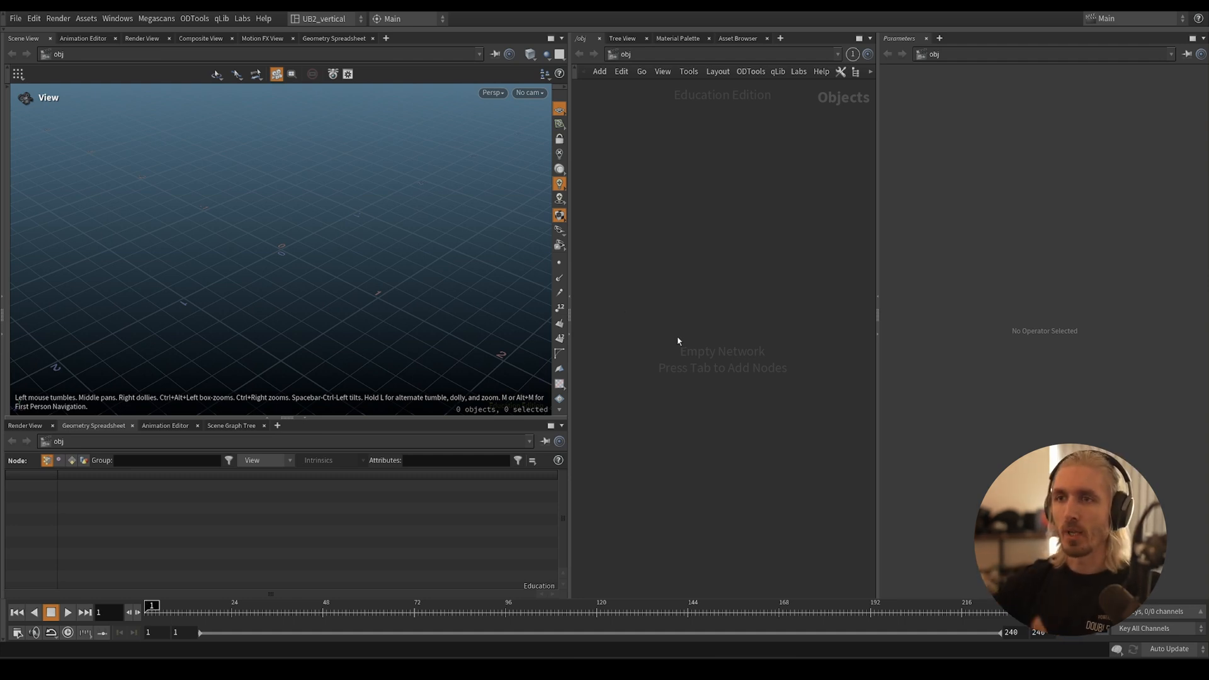
{"action": "mouse_move", "coordinate": [307, 430]}
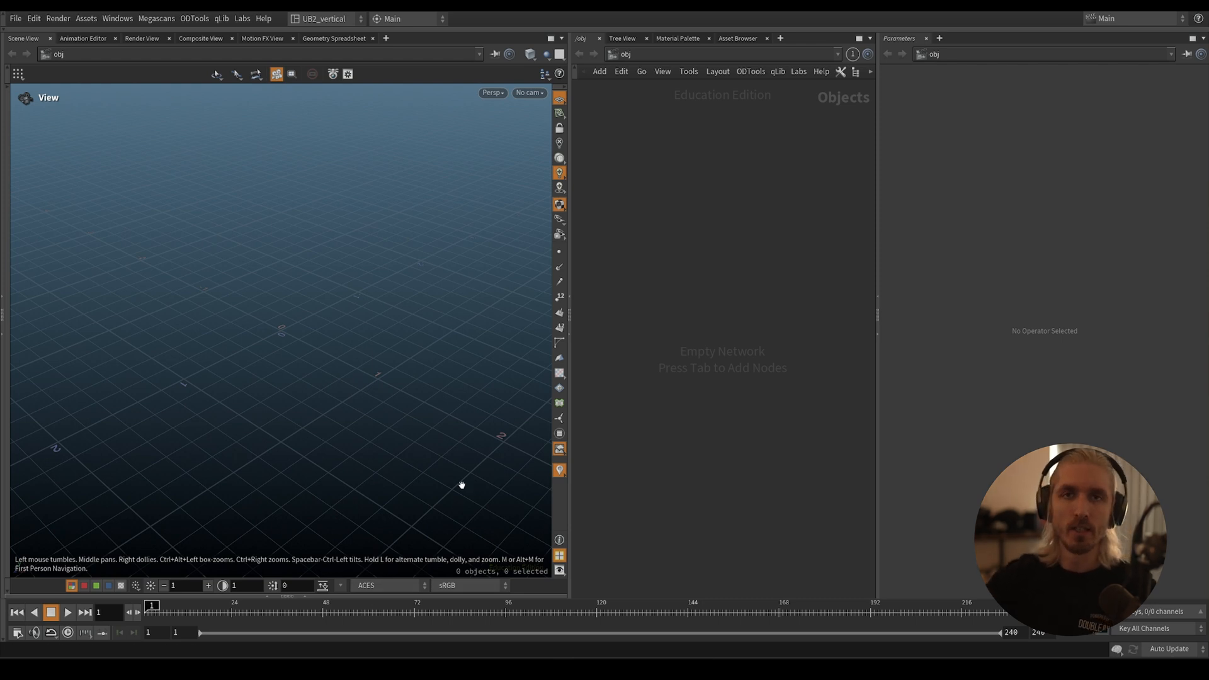
{"action": "mouse_move", "coordinate": [403, 456]}
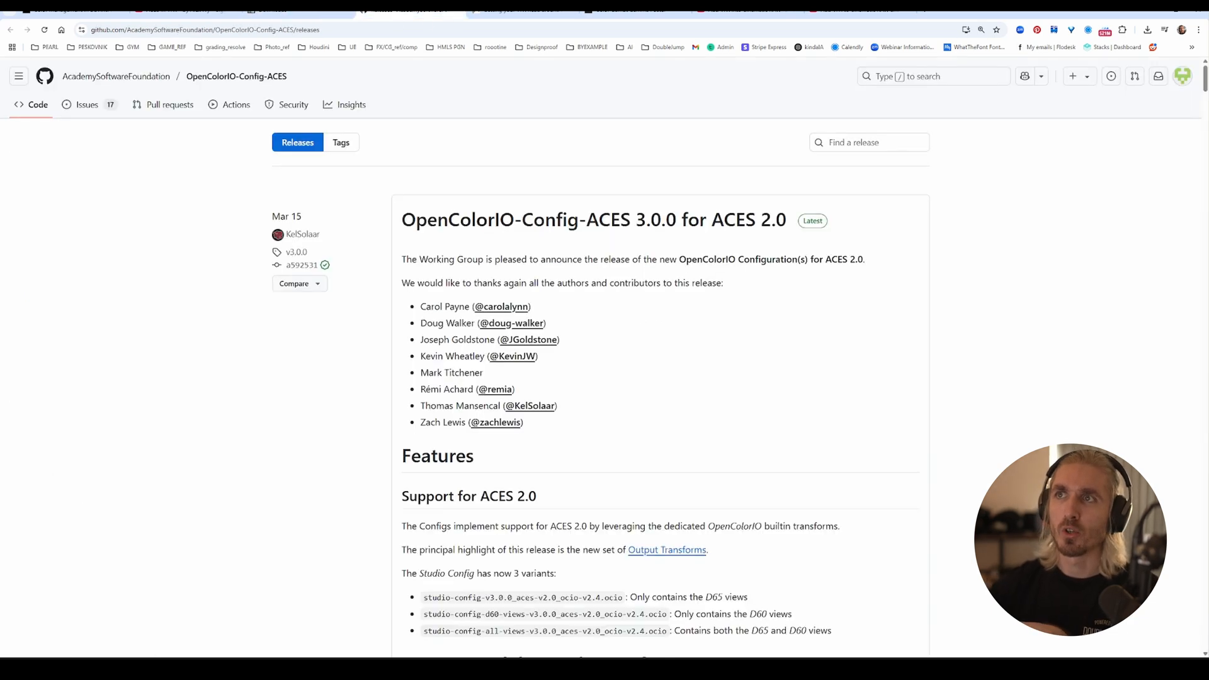
{"action": "mouse_move", "coordinate": [1081, 232]}
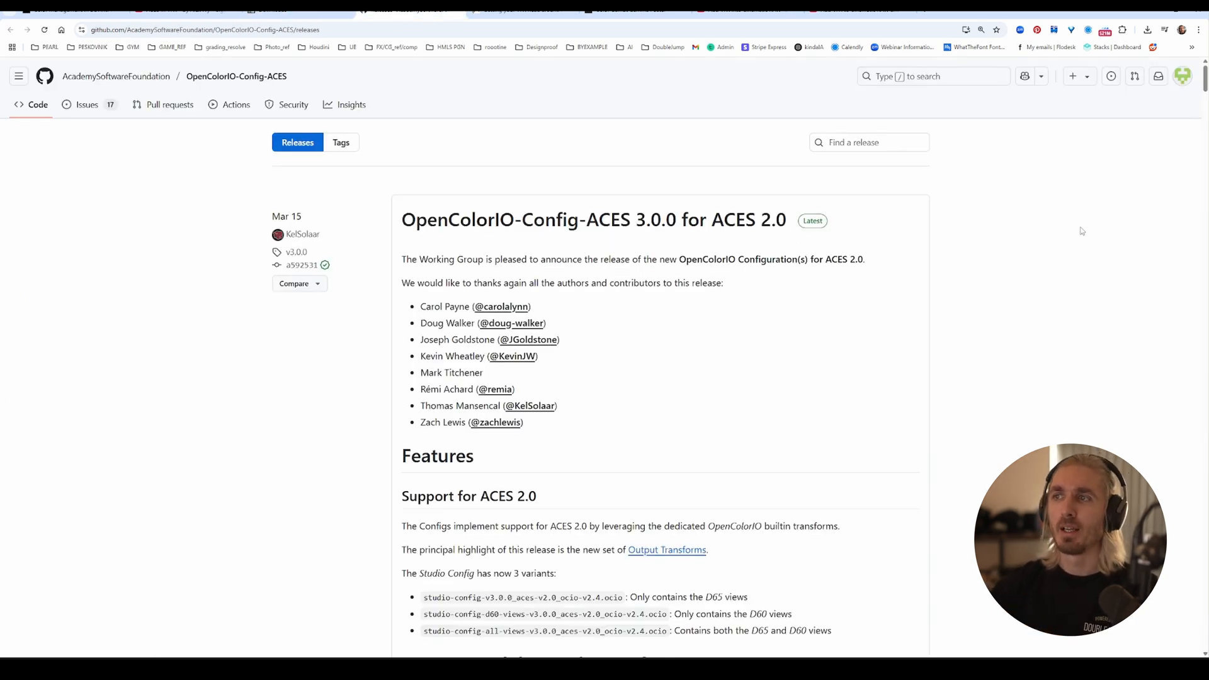
{"action": "mouse_move", "coordinate": [1079, 251]}
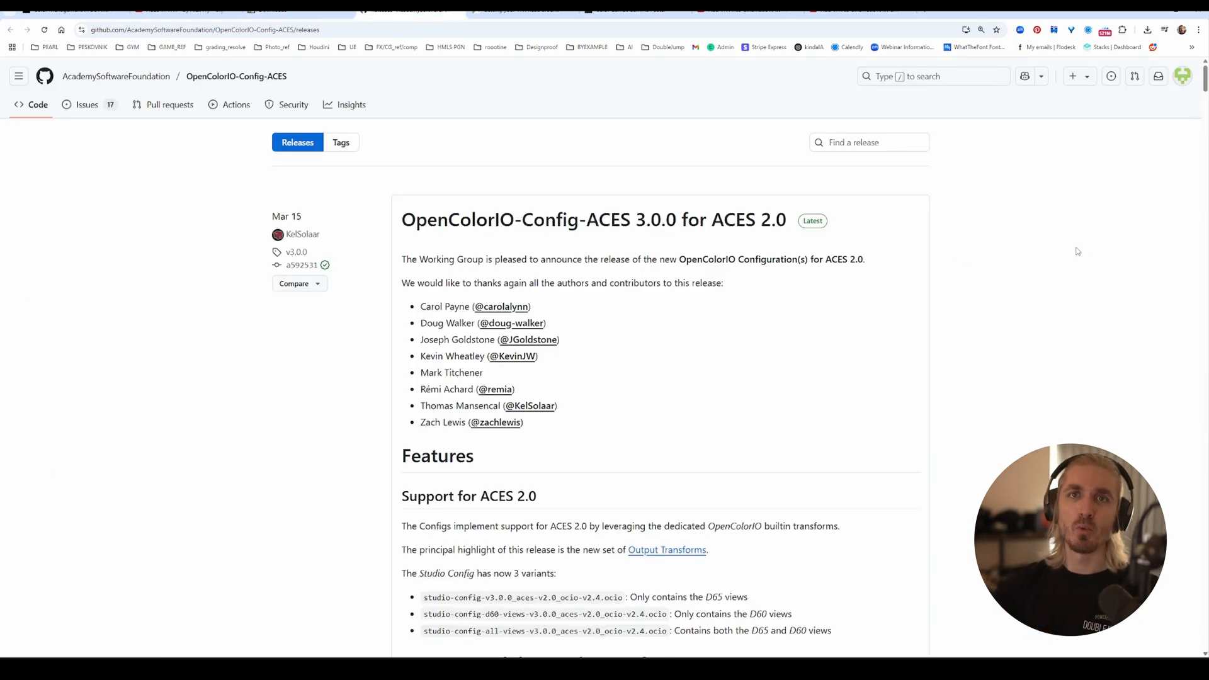
Step: Scroll the OpenColorIO-Config-ACES 3.0.0 release down to its Assets list of .ocio config files
{"action": "scroll", "scroll_direction": "down", "scroll_amount": 3}
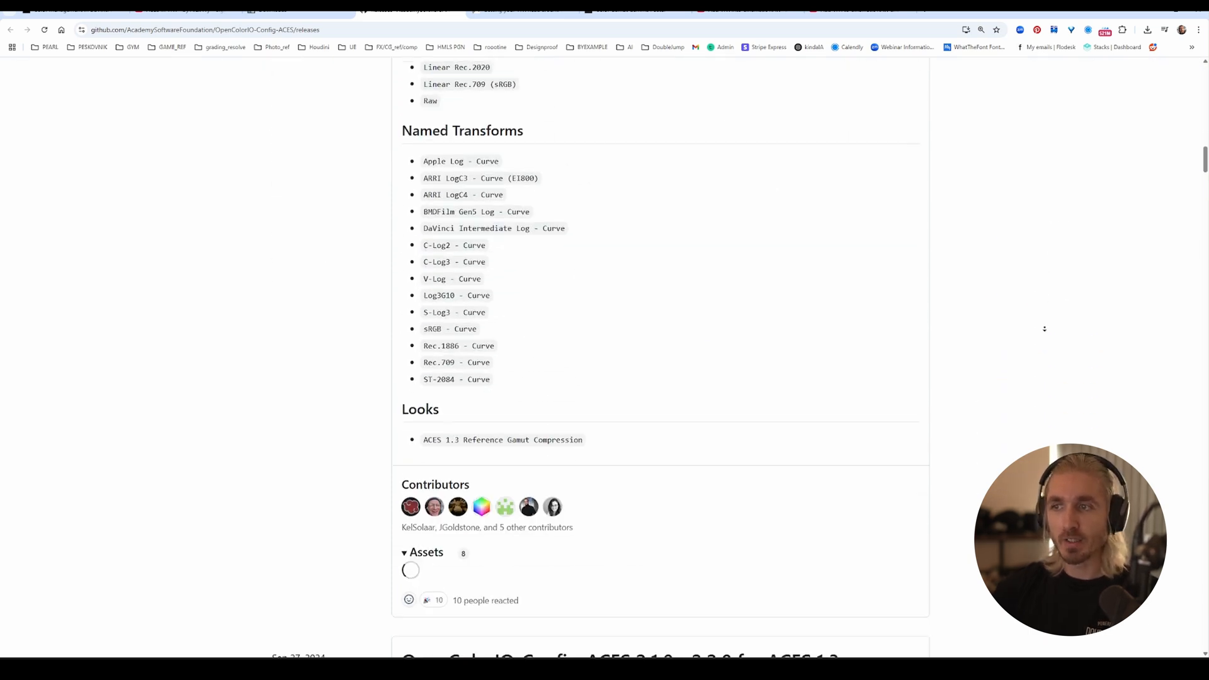
{"action": "scroll", "scroll_direction": "down", "scroll_amount": 3}
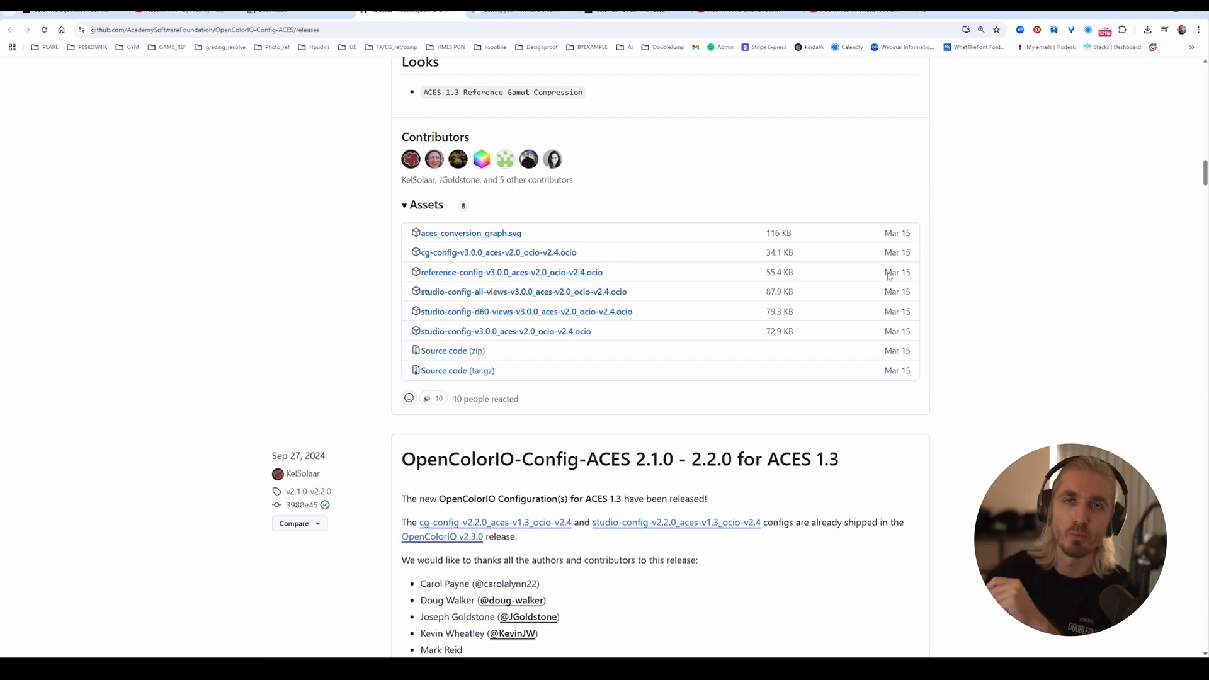
{"action": "mouse_move", "coordinate": [1103, 146]}
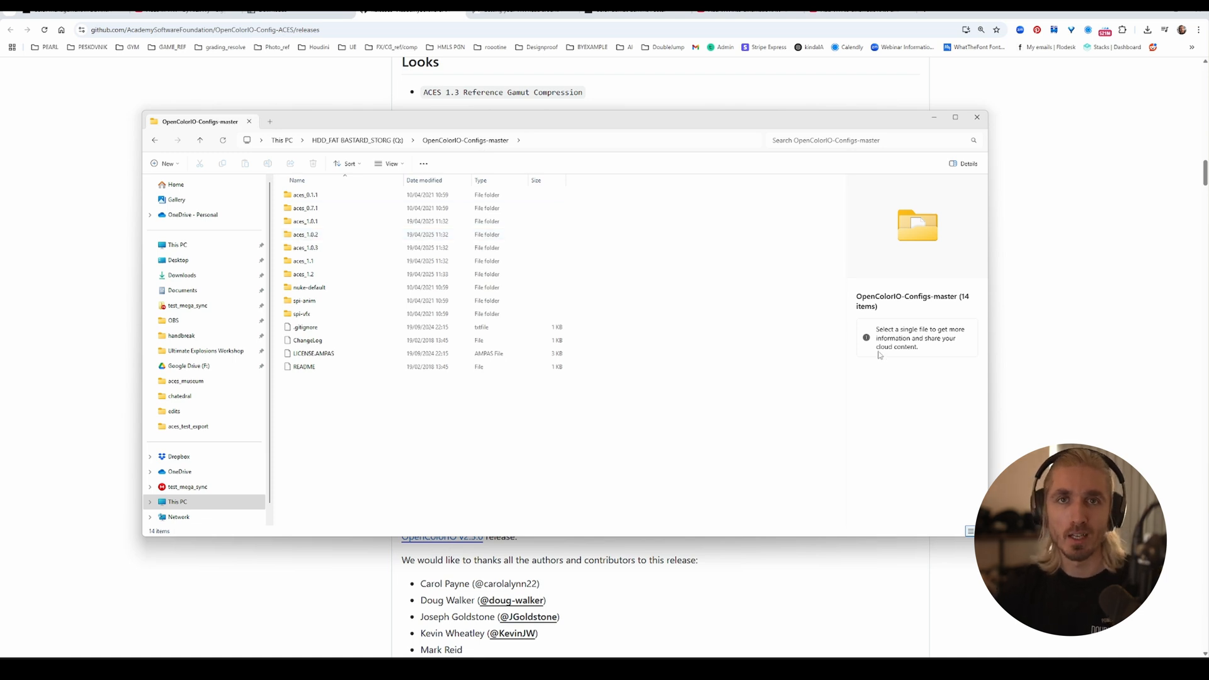
Step: Select all 14 items inside the OpenColorIO-Configs-master folder
{"action": "key", "text": "ctrl+a"}
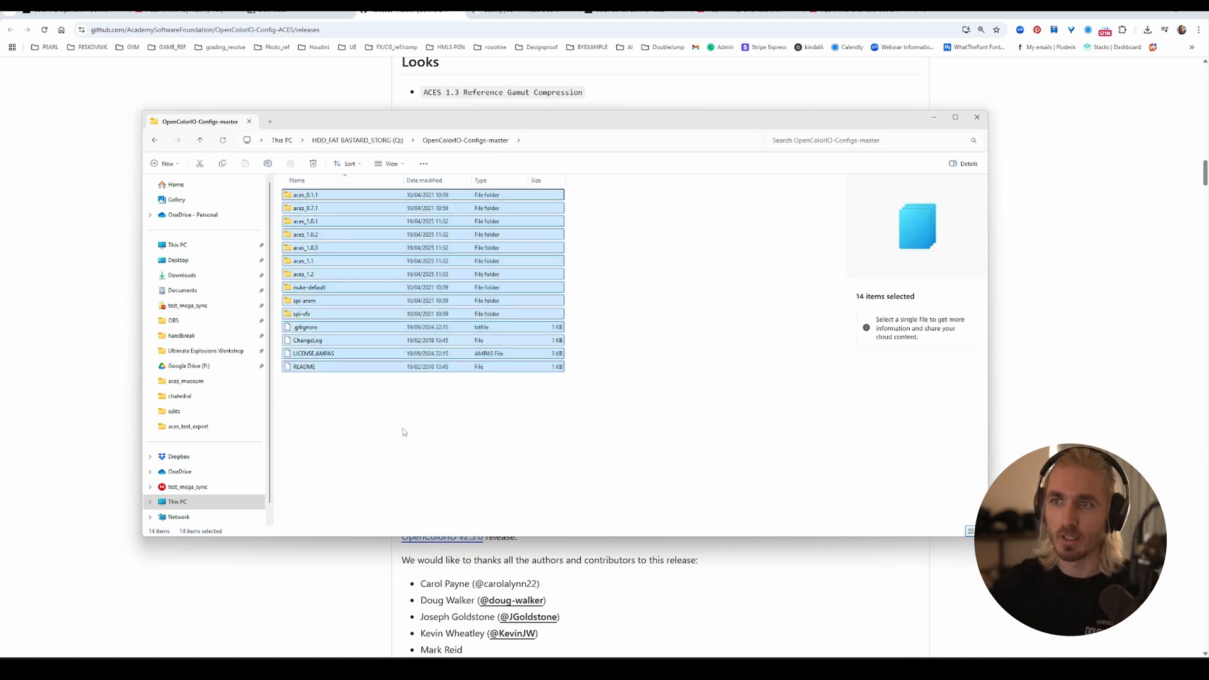
{"action": "mouse_move", "coordinate": [742, 325]}
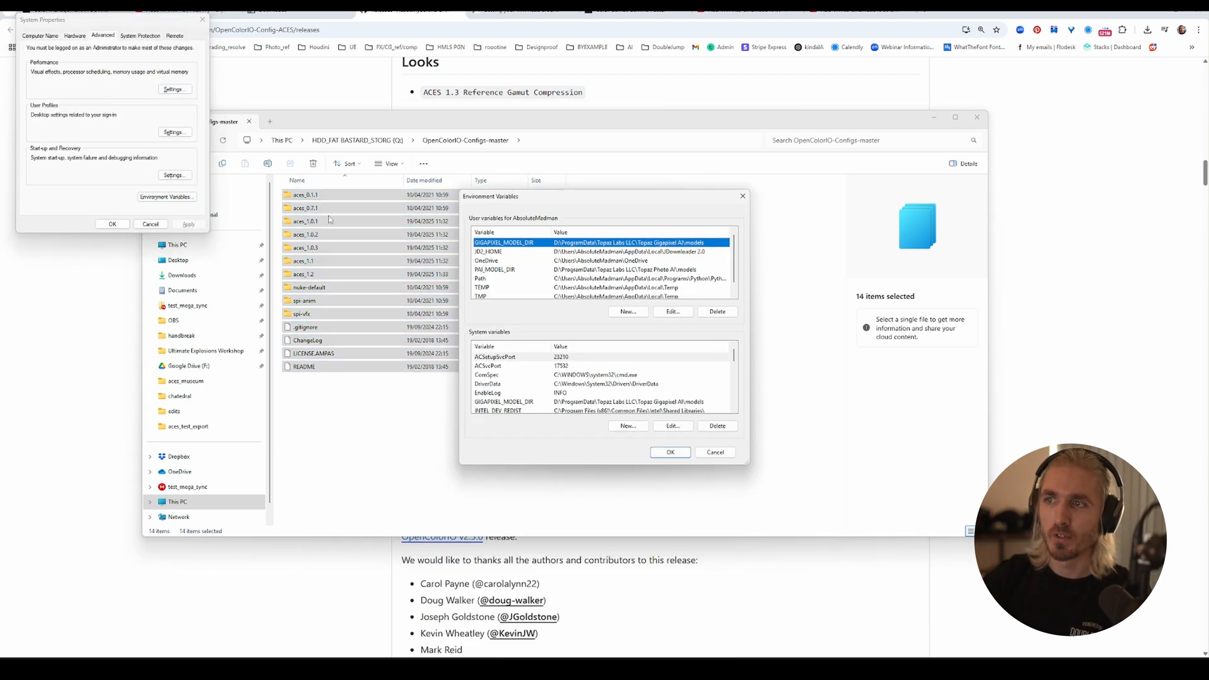
Step: Select the OCIO system variable, cancel a new-variable dialog, and edit it to view its aces_1.2 config.ocio path
{"action": "scroll", "scroll_direction": "down", "scroll_amount": 3}
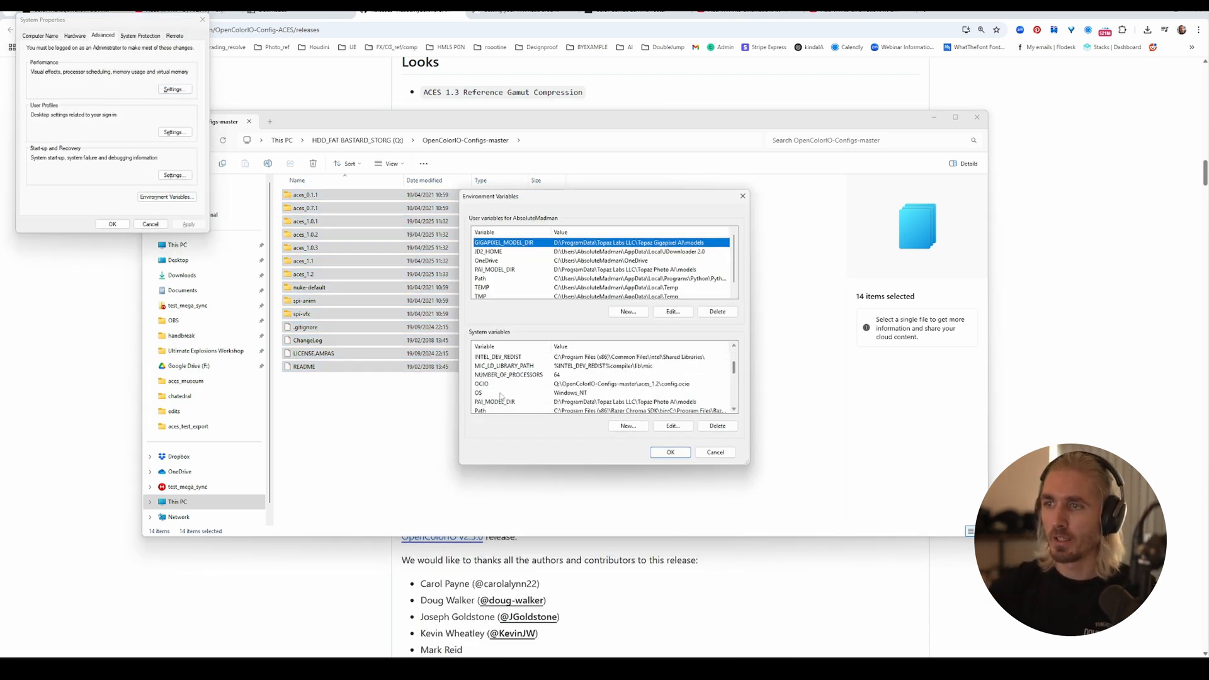
{"action": "left_click", "coordinate": [482, 383]}
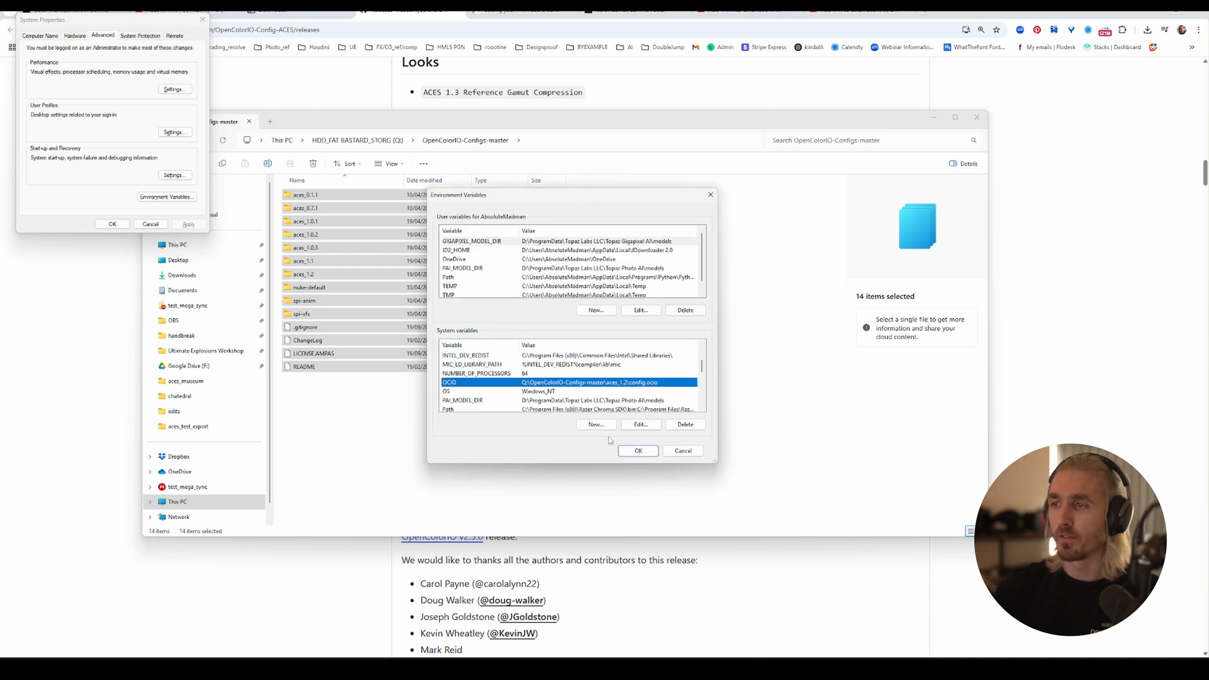
{"action": "left_click", "coordinate": [596, 425]}
{"action": "type", "text": "OCIO"}
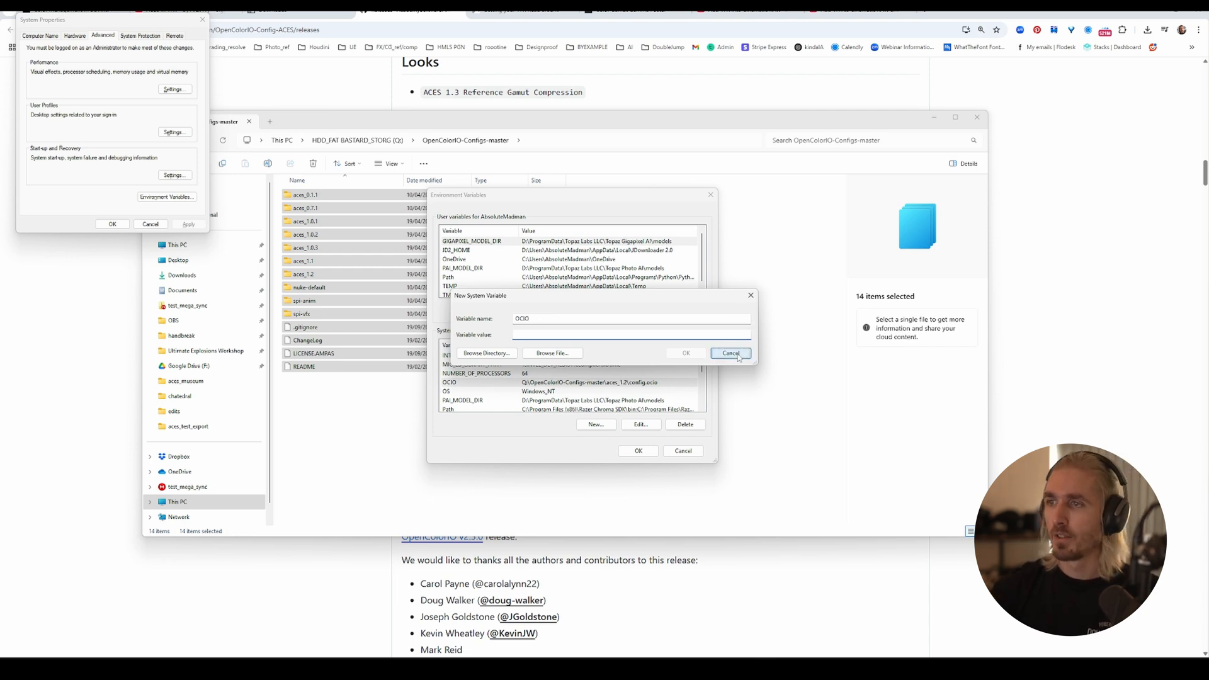
{"action": "left_click", "coordinate": [640, 424]}
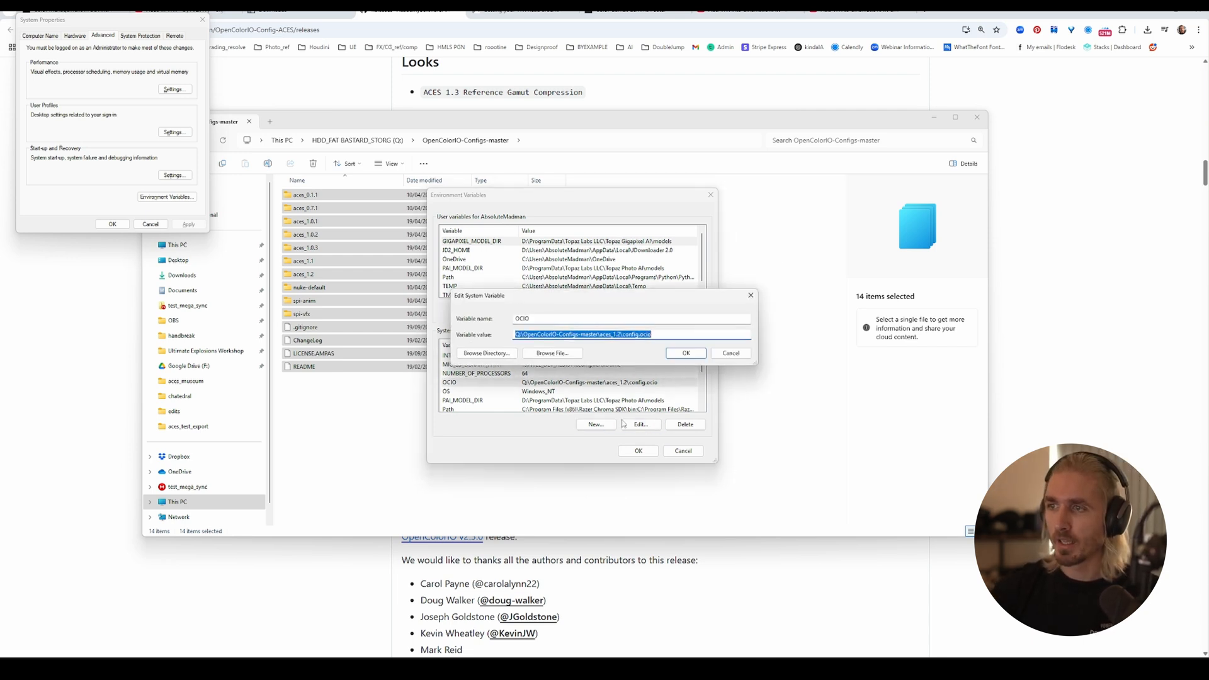
{"action": "left_click", "coordinate": [548, 335]}
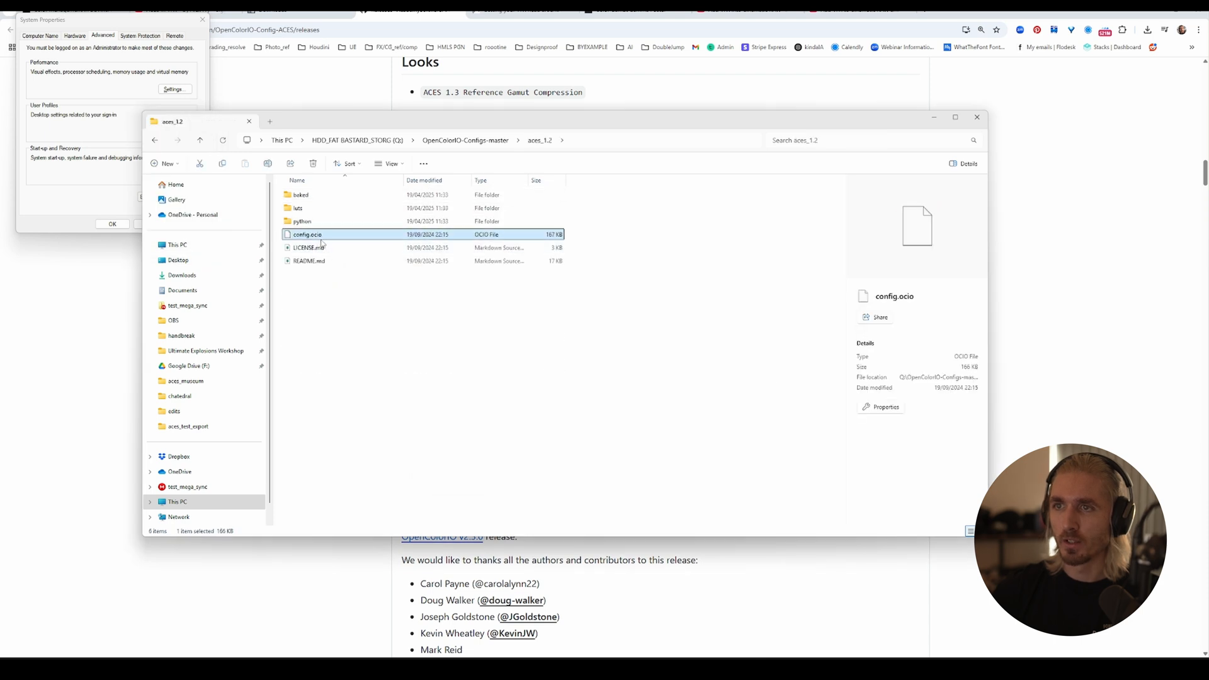
{"action": "mouse_move", "coordinate": [343, 267]}
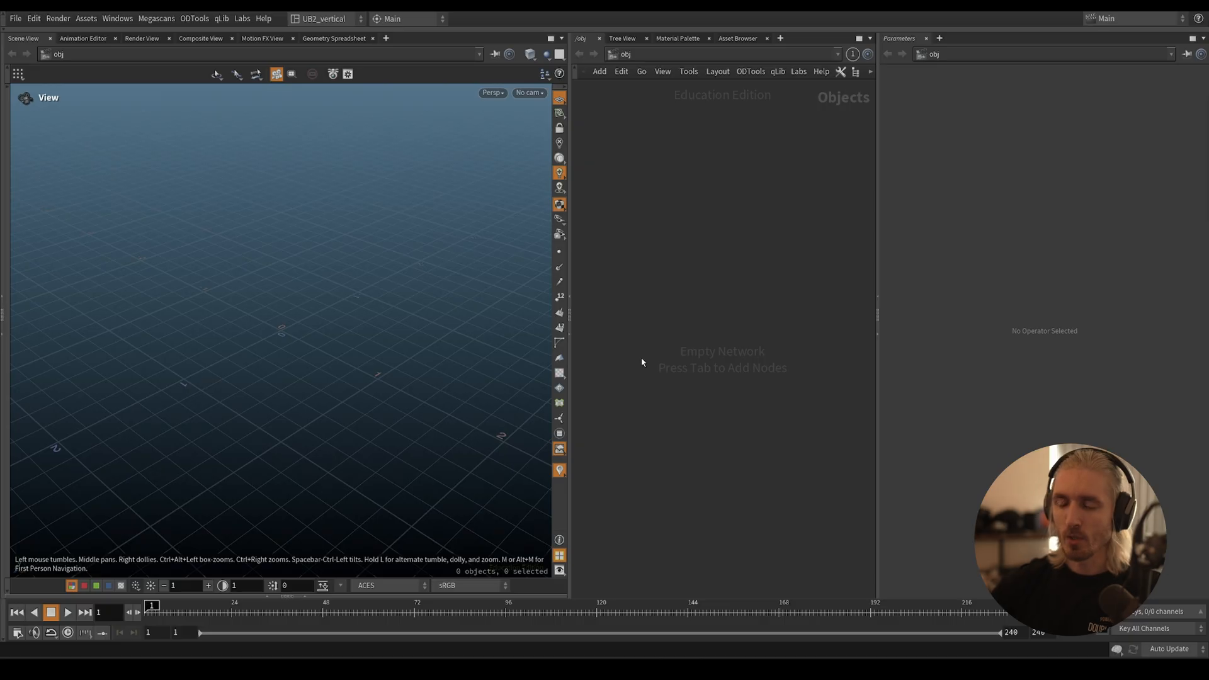
Step: Check the viewport ACES dropdown, then revert Edit > OCIO Settings to the factory ACES 1.3 config
{"action": "left_click", "coordinate": [386, 585]}
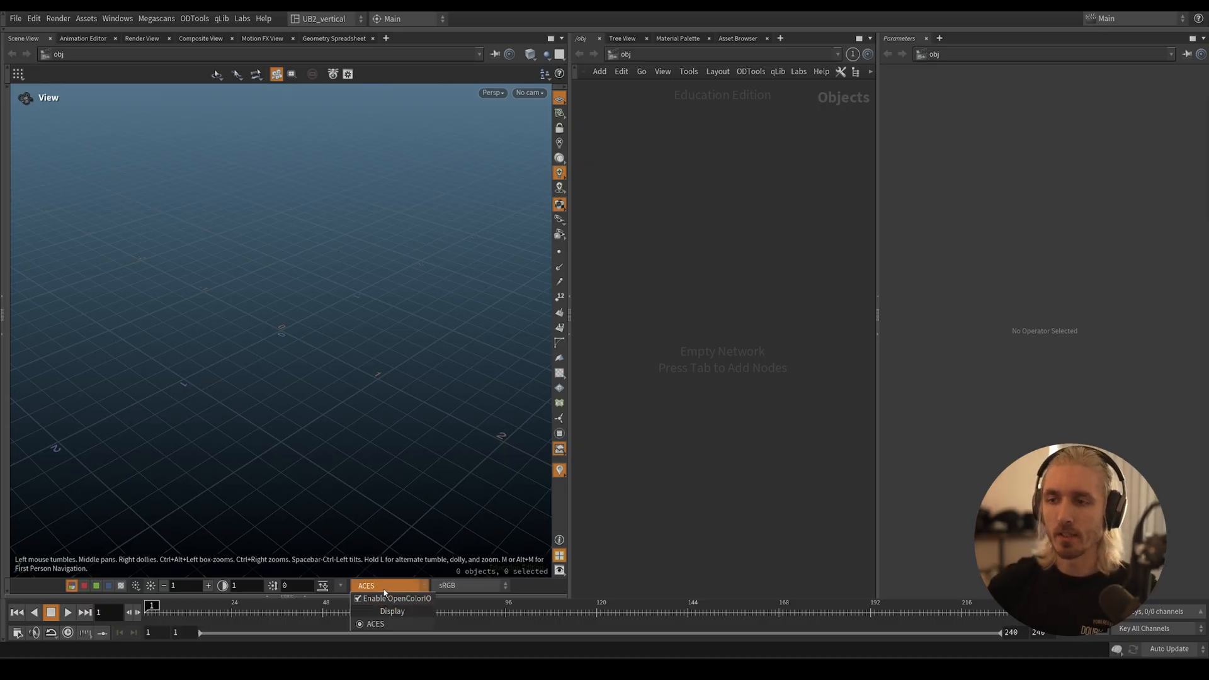
{"action": "left_click", "coordinate": [389, 586]}
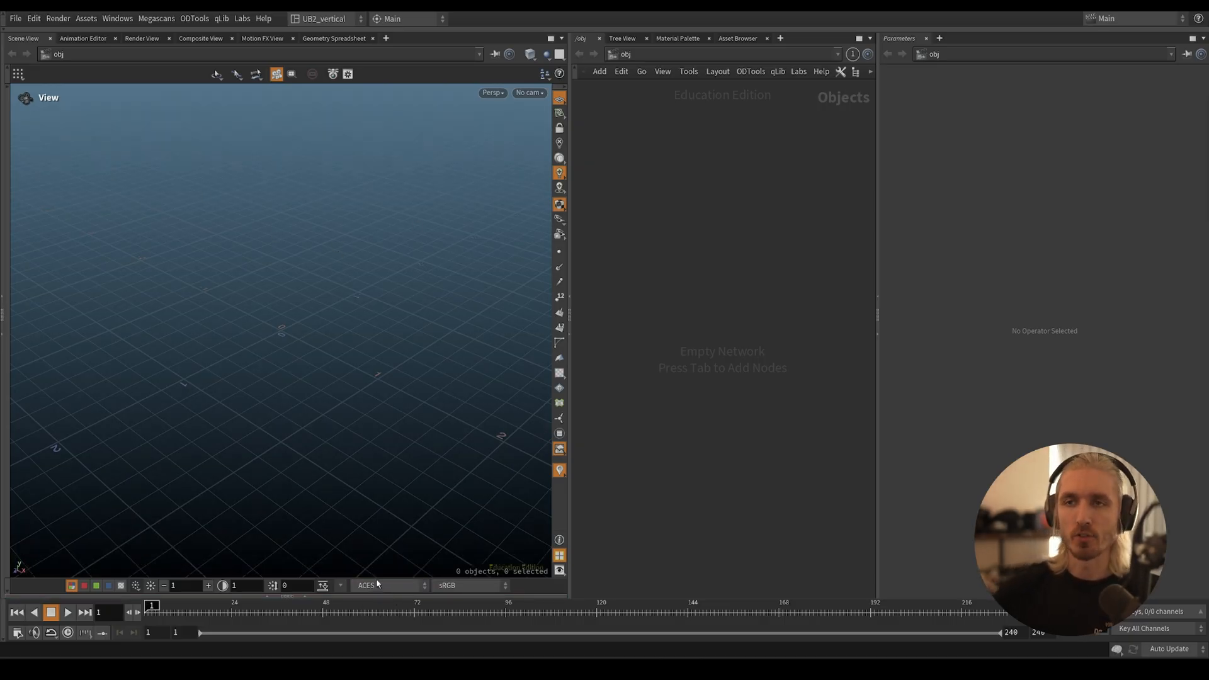
{"action": "left_click", "coordinate": [38, 16]}
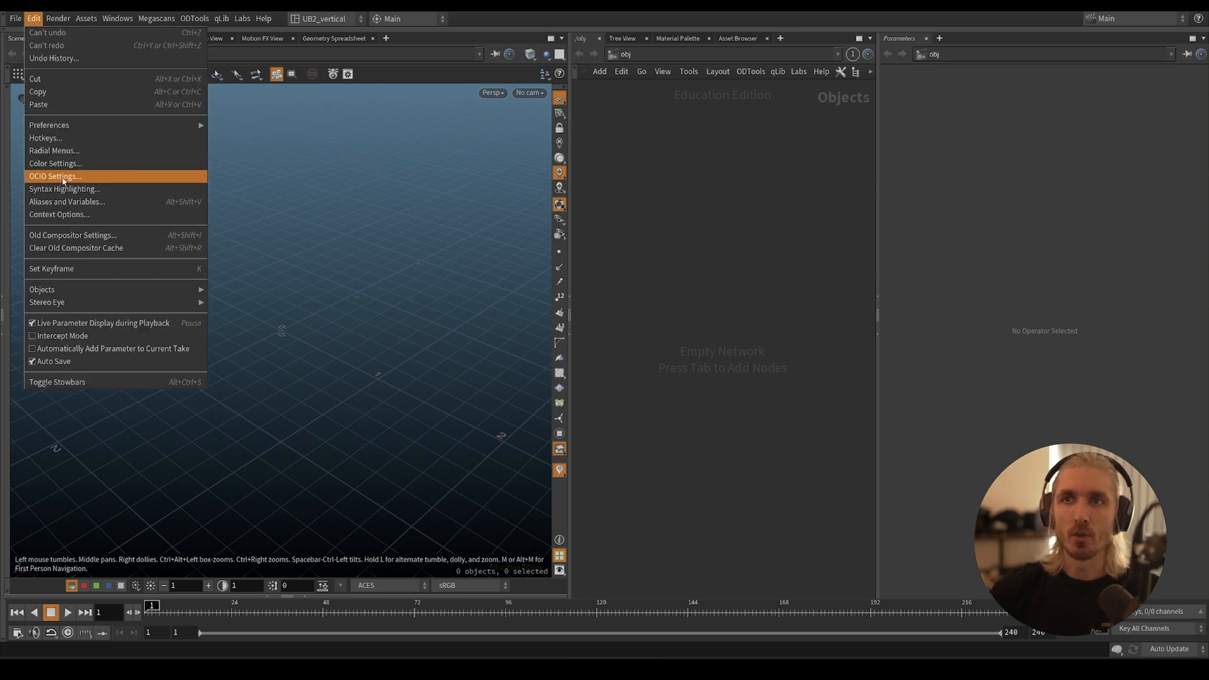
{"action": "left_click", "coordinate": [57, 176]}
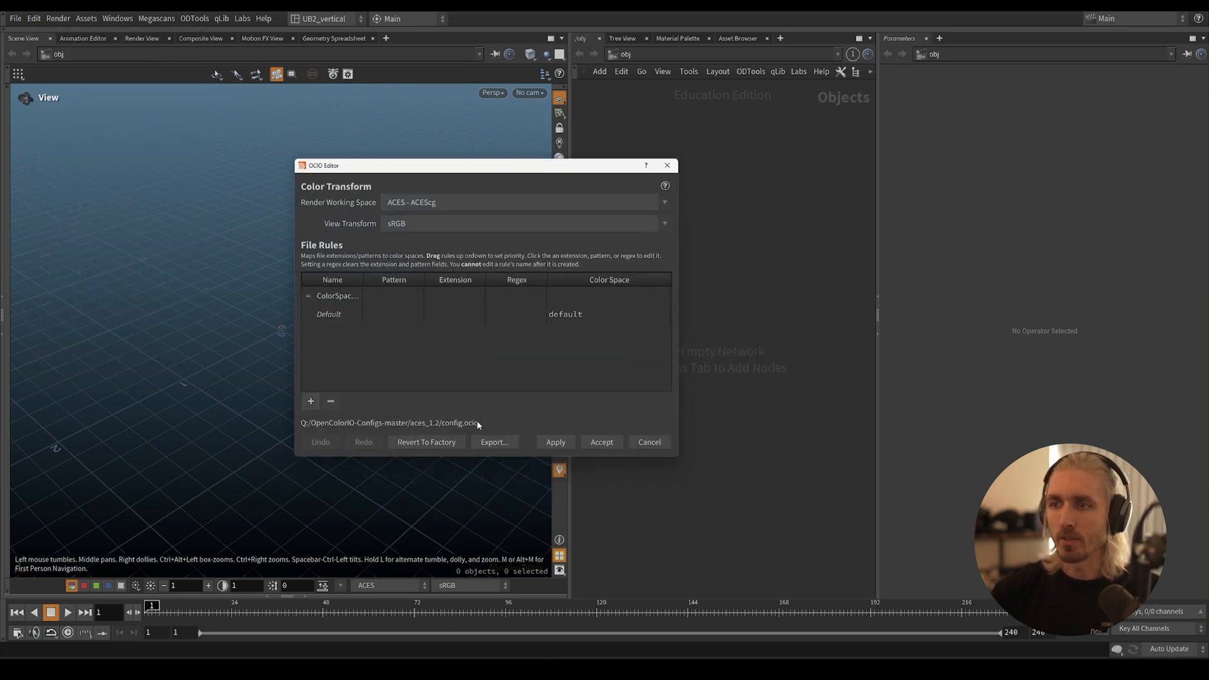
{"action": "double_click", "coordinate": [421, 423]}
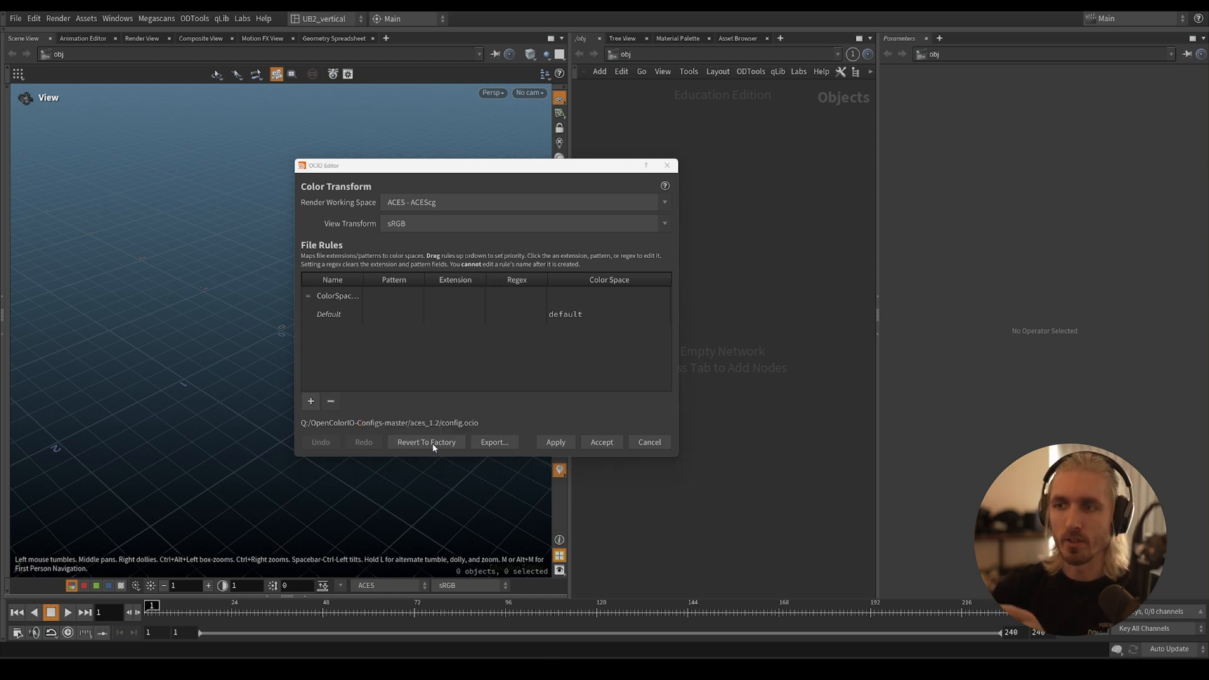
{"action": "left_click", "coordinate": [426, 442]}
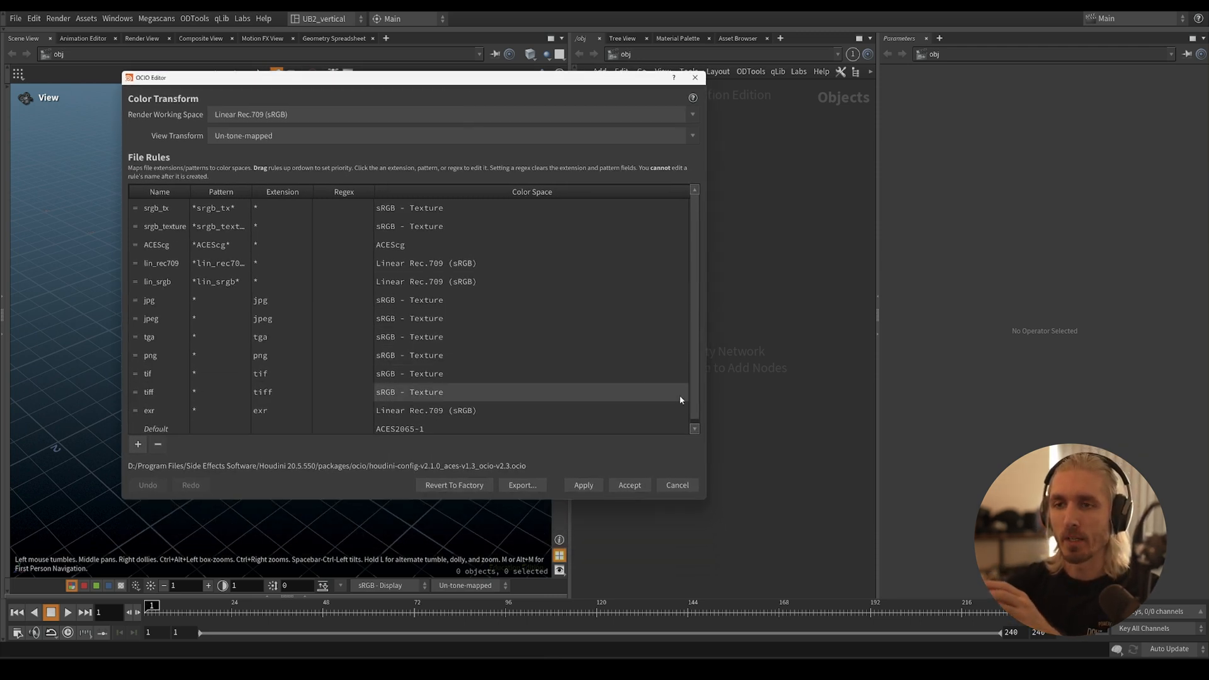
{"action": "mouse_move", "coordinate": [611, 437]}
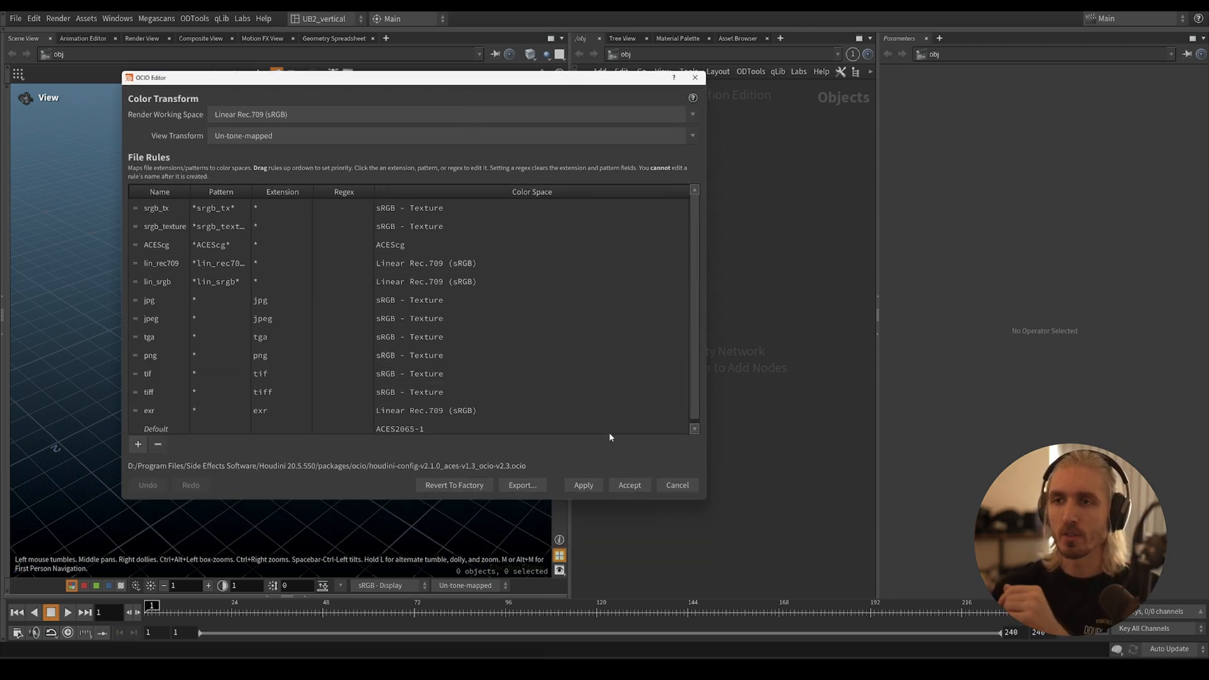
{"action": "mouse_move", "coordinate": [442, 451]}
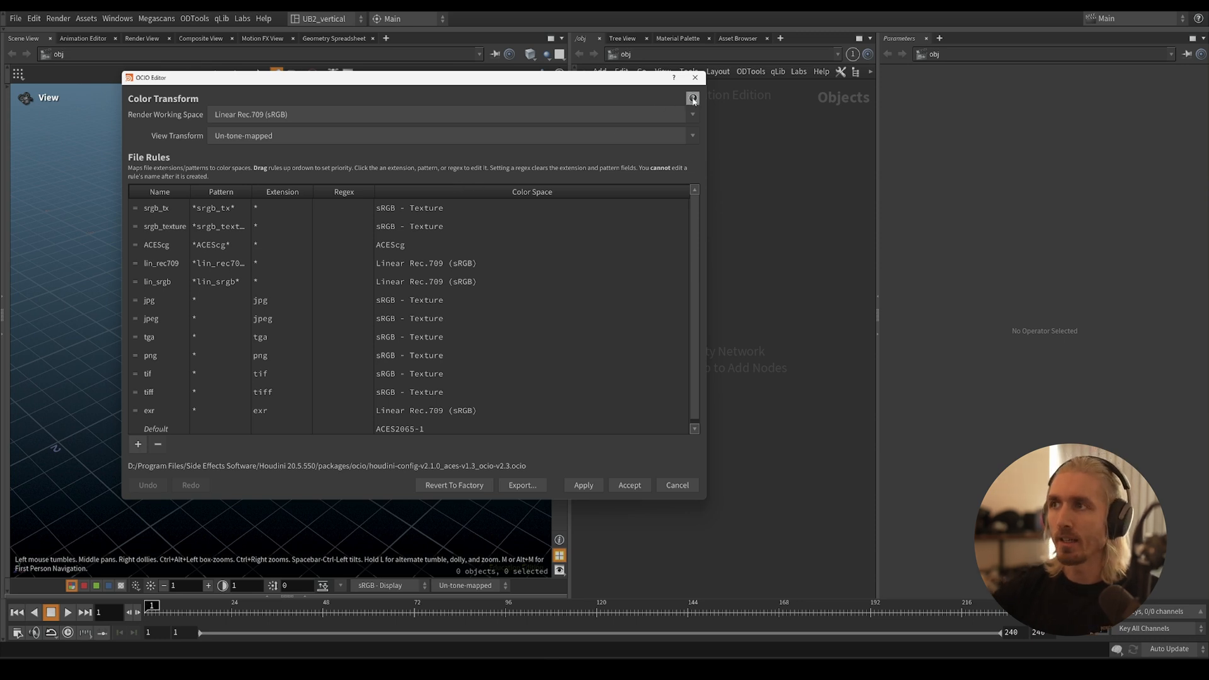
Step: Read the Solaris OCIO help's Colorspace conversion section and highlight the automatic file_rules paragraph
{"action": "left_click", "coordinate": [693, 100]}
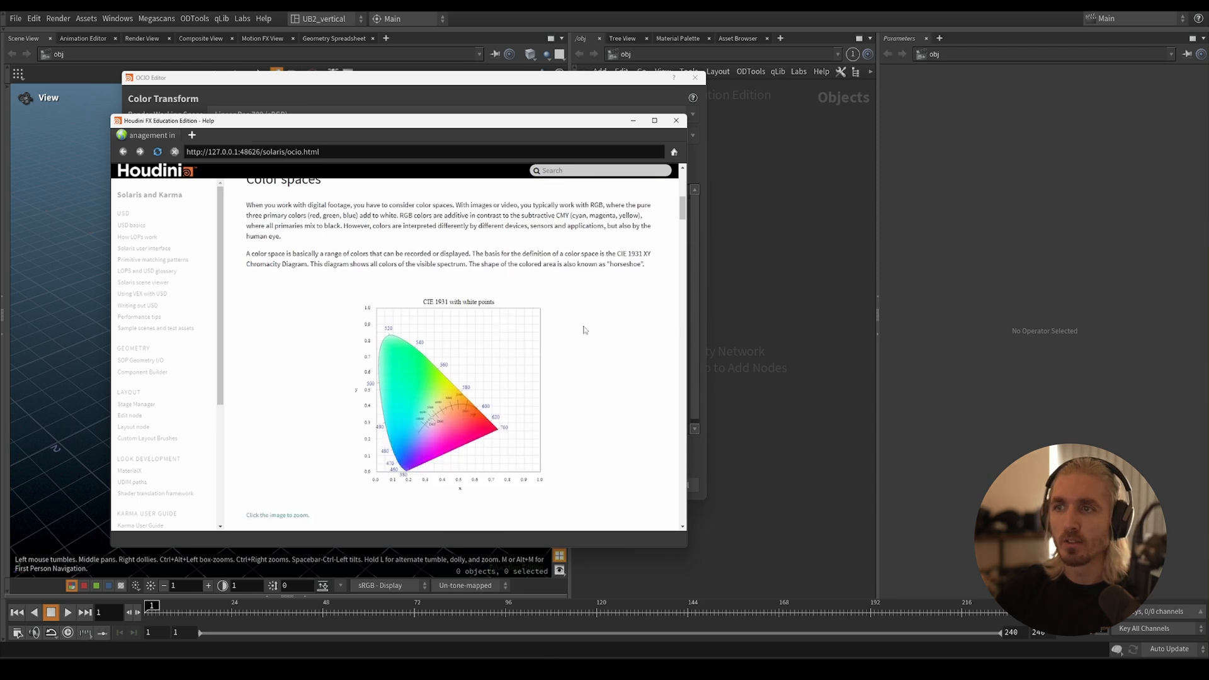
{"action": "scroll", "scroll_direction": "down", "scroll_amount": 3}
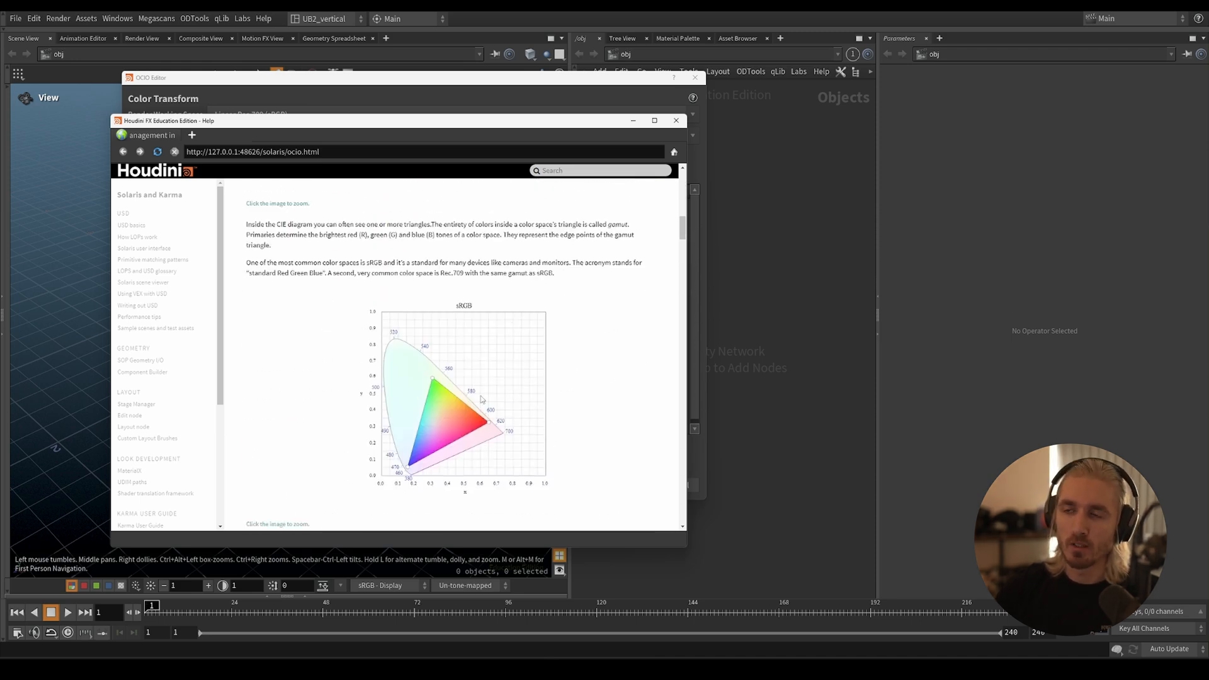
{"action": "scroll", "scroll_direction": "down", "scroll_amount": 3}
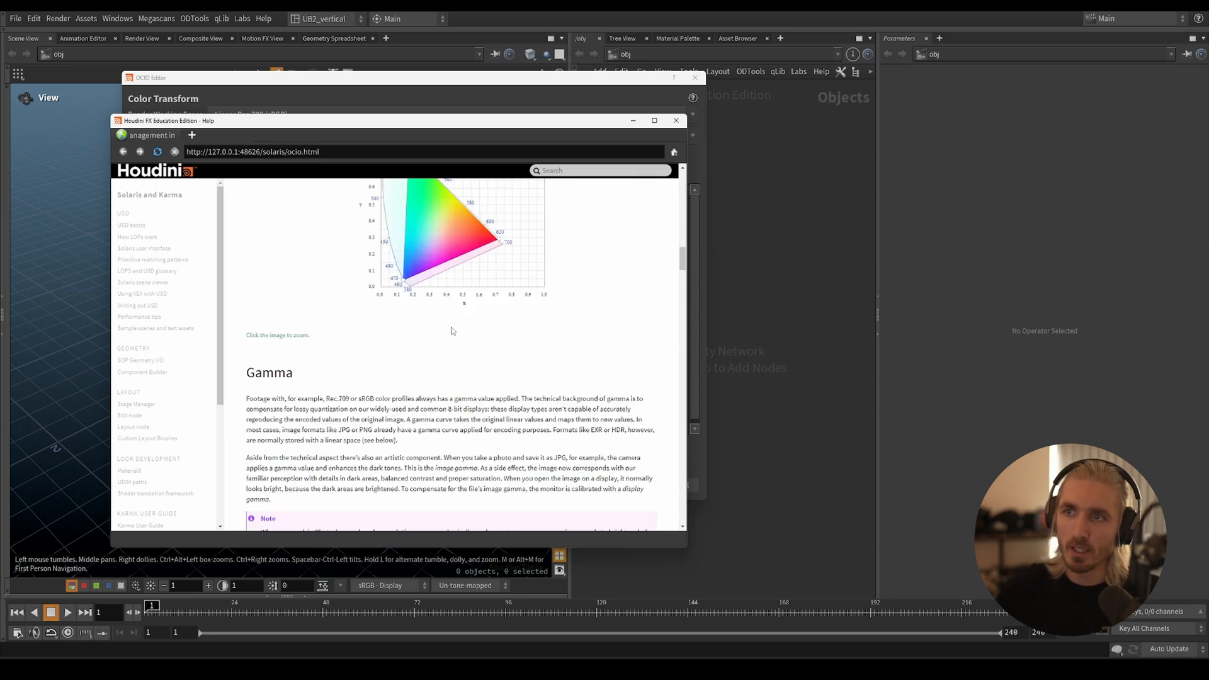
{"action": "scroll", "scroll_direction": "down", "scroll_amount": 3}
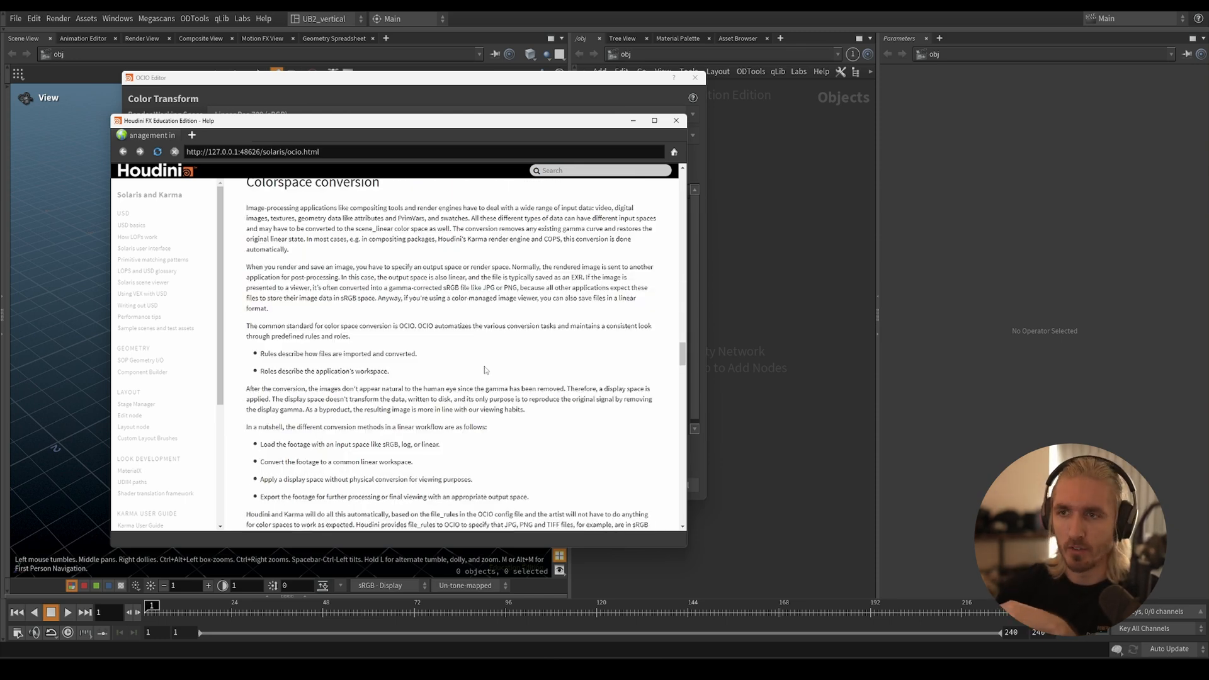
{"action": "scroll", "scroll_direction": "down", "scroll_amount": 3}
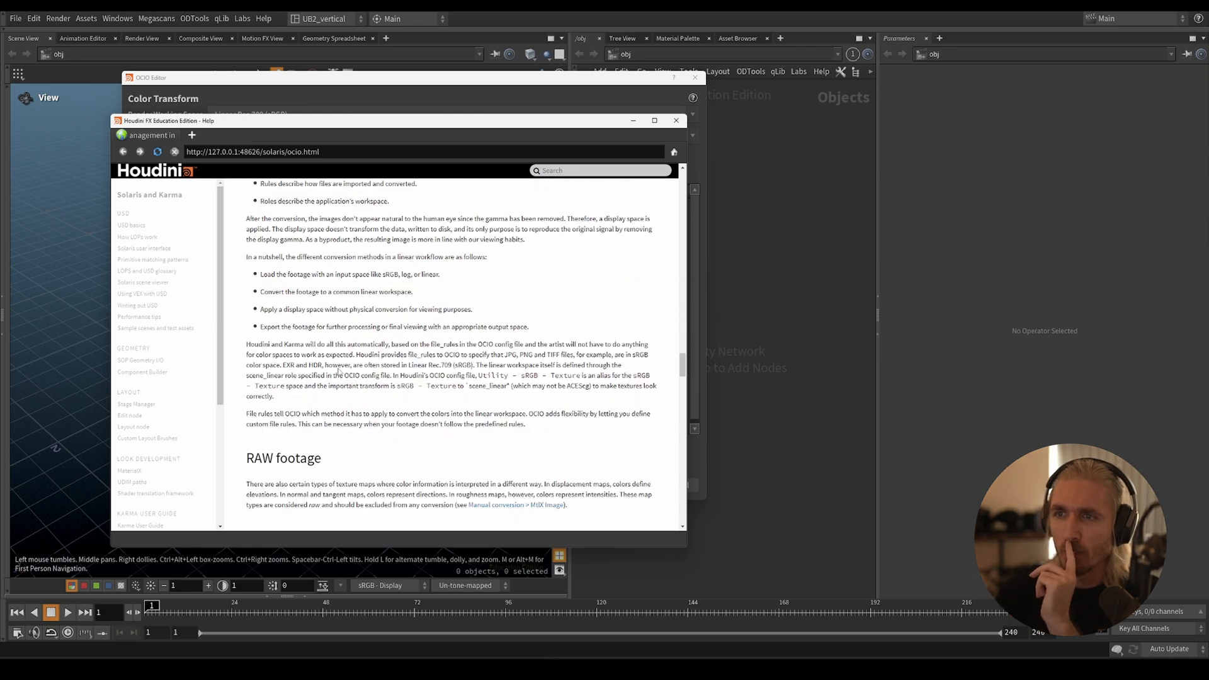
{"action": "left_click_drag", "start_coordinate": [245, 345], "coordinate": [307, 354]}
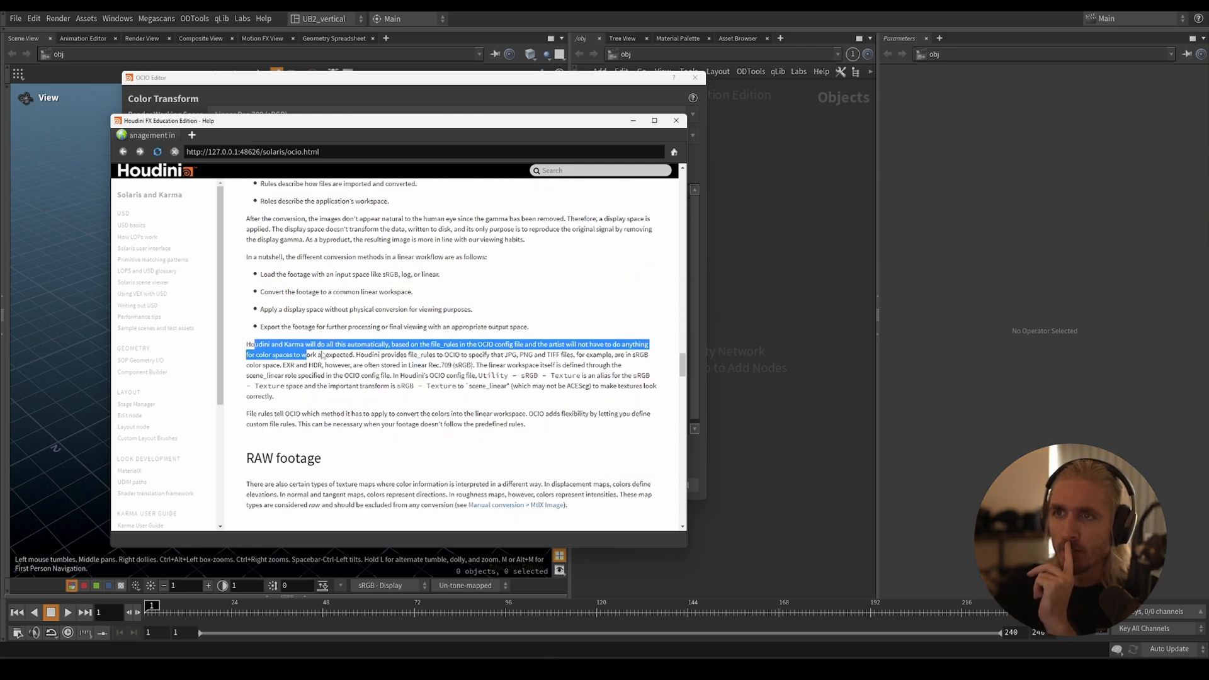
{"action": "scroll", "scroll_direction": "up", "scroll_amount": 3}
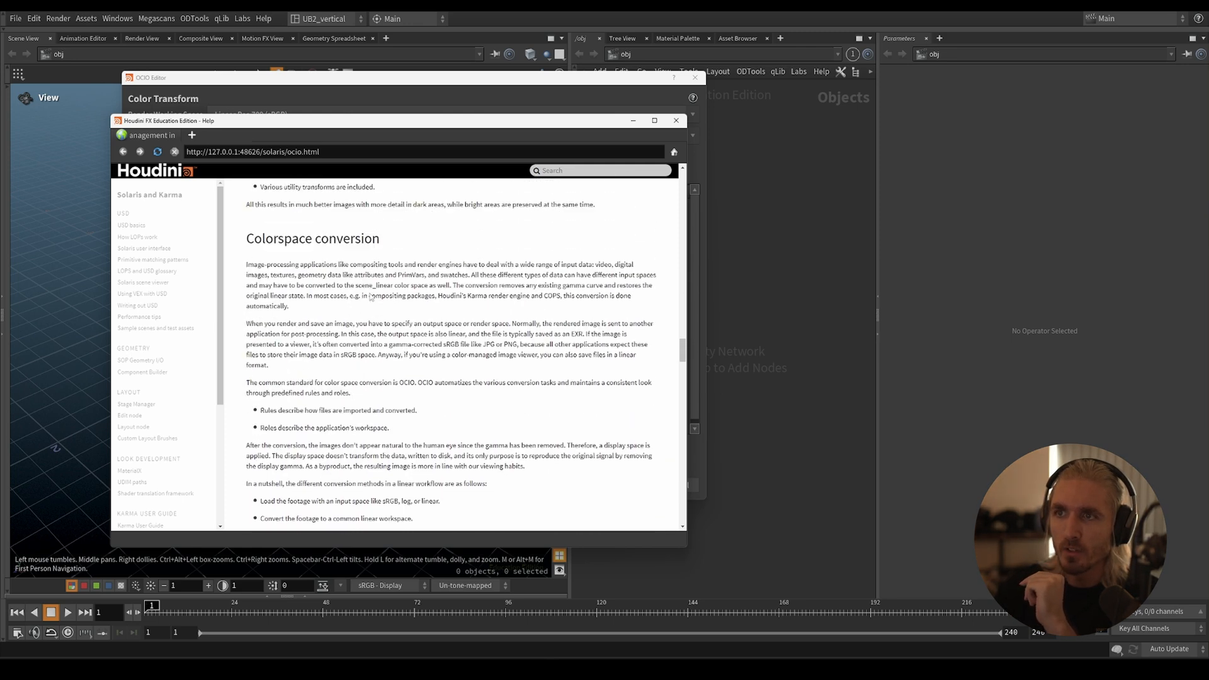
{"action": "scroll", "scroll_direction": "down", "scroll_amount": 3}
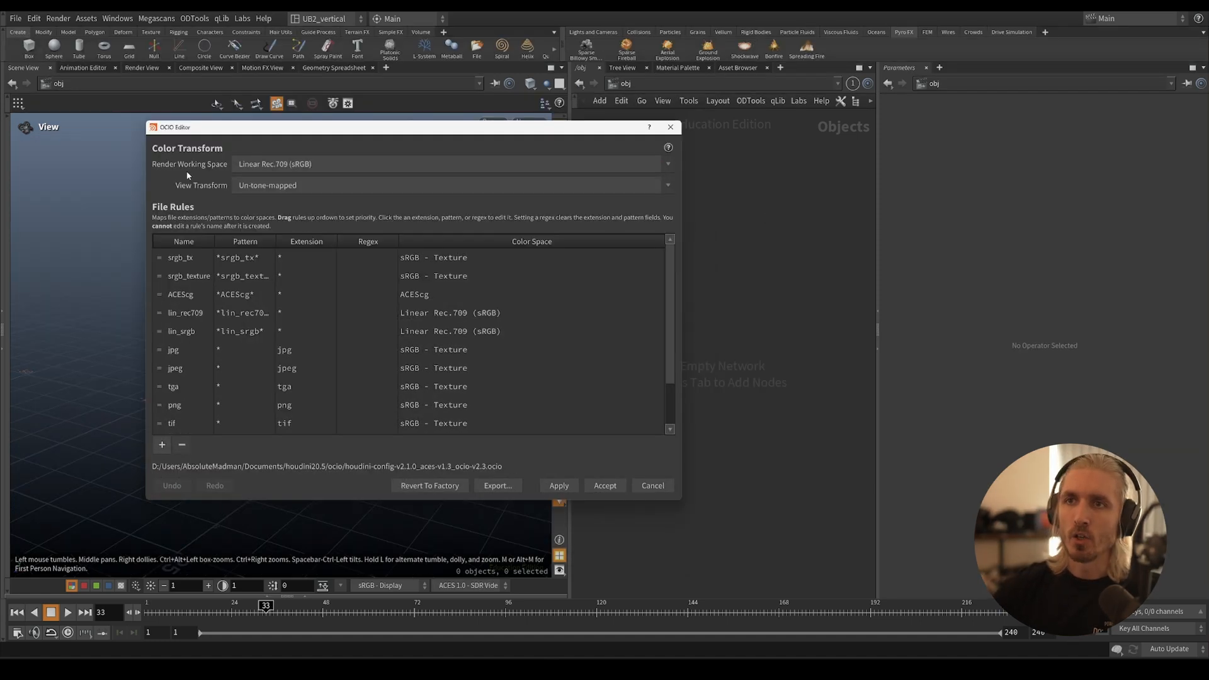
Step: Choose ACEScg as the OCIO render working space
{"action": "left_click", "coordinate": [448, 164]}
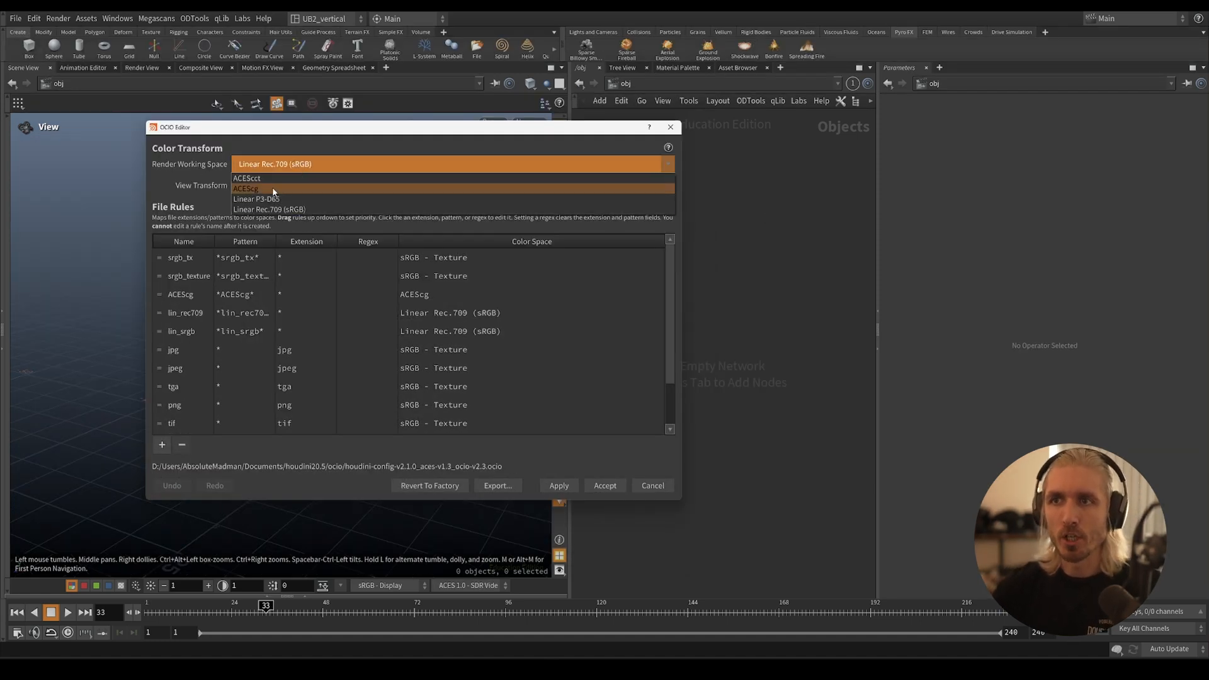
{"action": "left_click", "coordinate": [246, 189]}
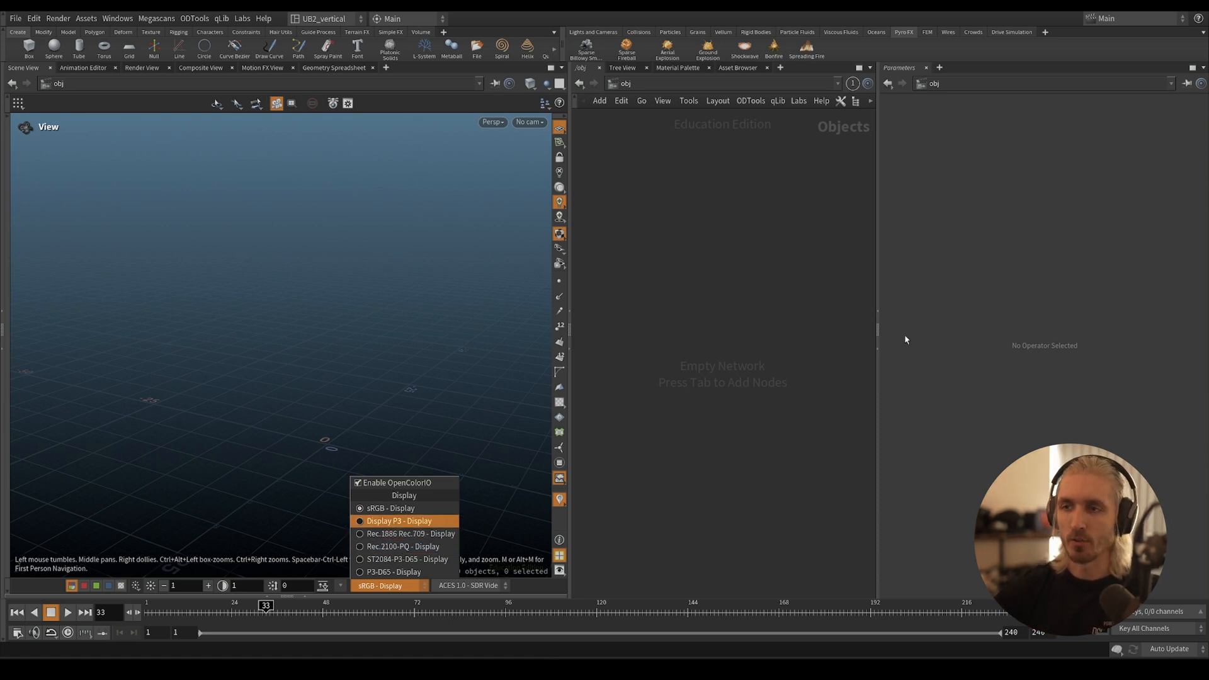
{"action": "left_click", "coordinate": [474, 584]}
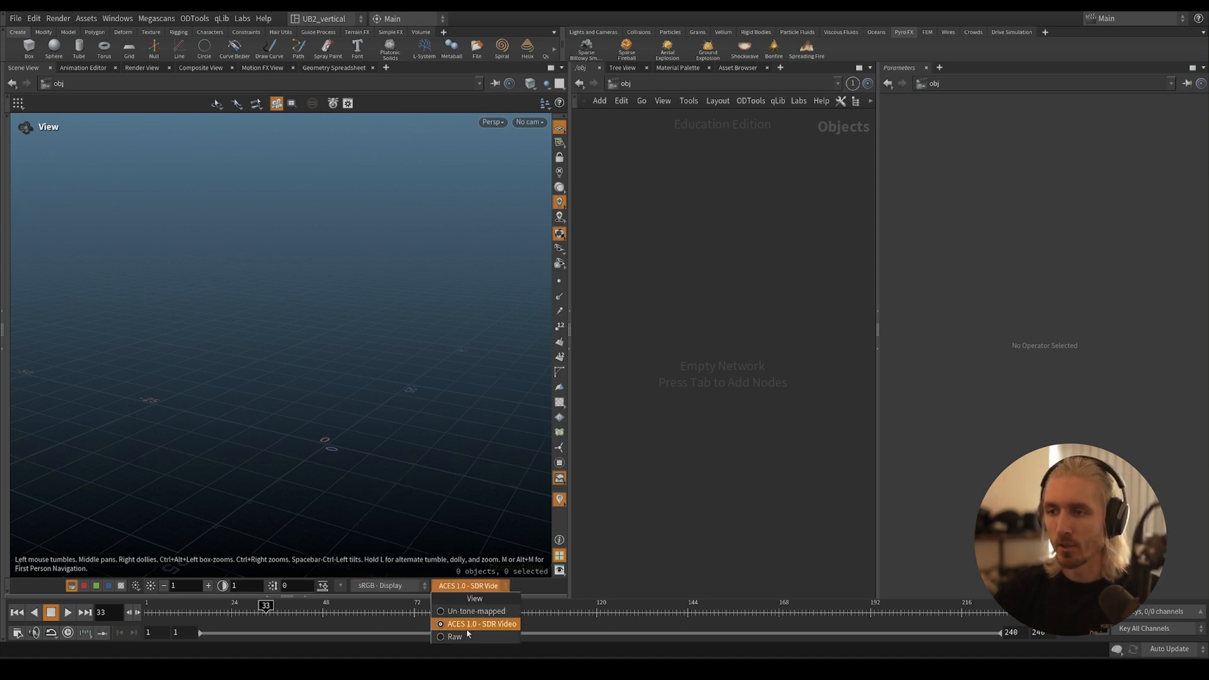
{"action": "left_click", "coordinate": [464, 611]}
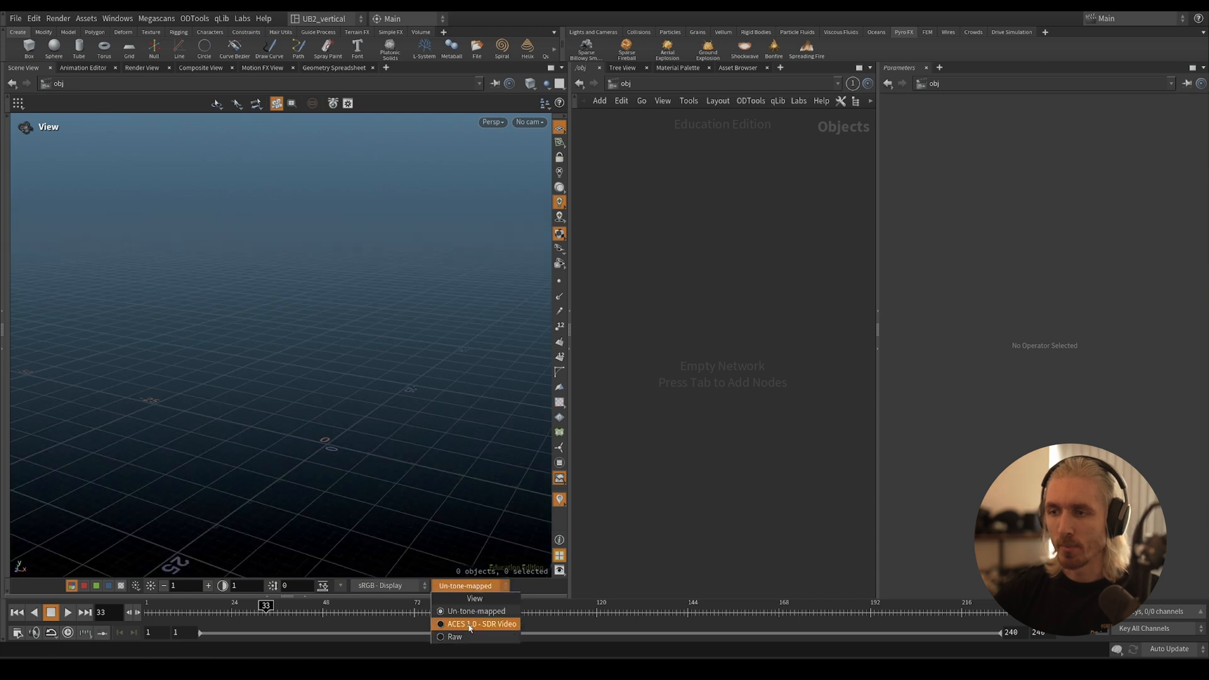
{"action": "left_click", "coordinate": [475, 625]}
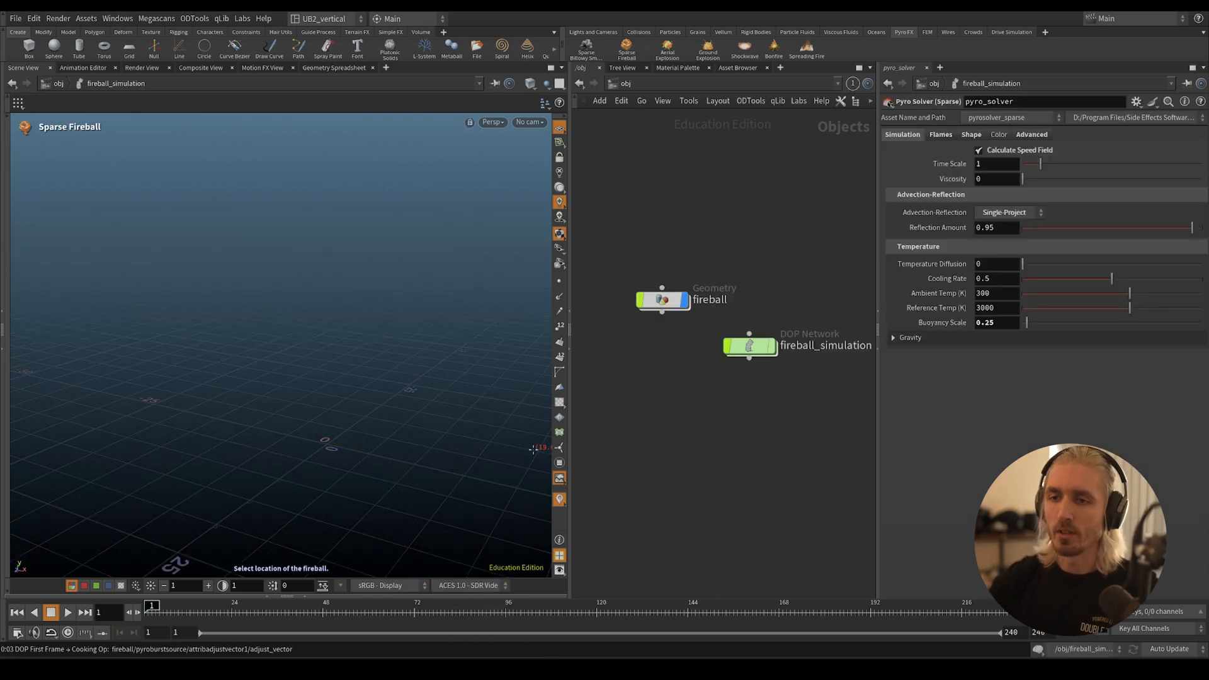
Step: Dive into the sparse fireball geometry and switch the viewport between Raw and ACES 1.0 - SDR Video
{"action": "left_click", "coordinate": [663, 300]}
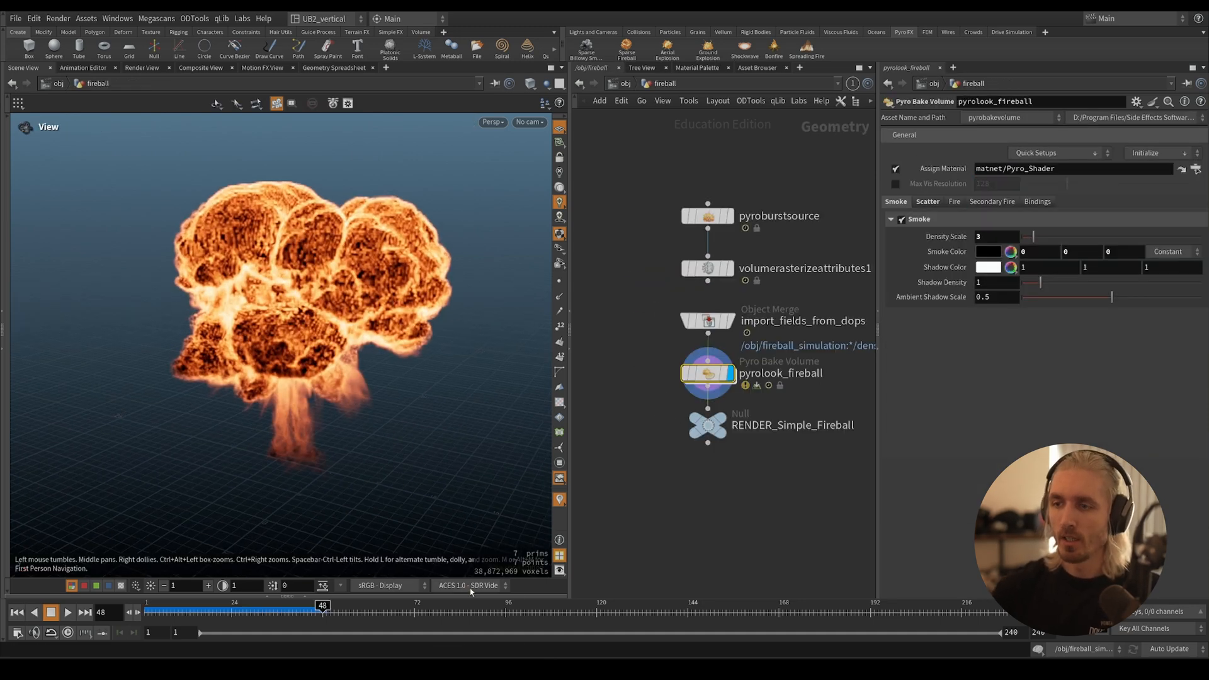
{"action": "left_click", "coordinate": [470, 585]}
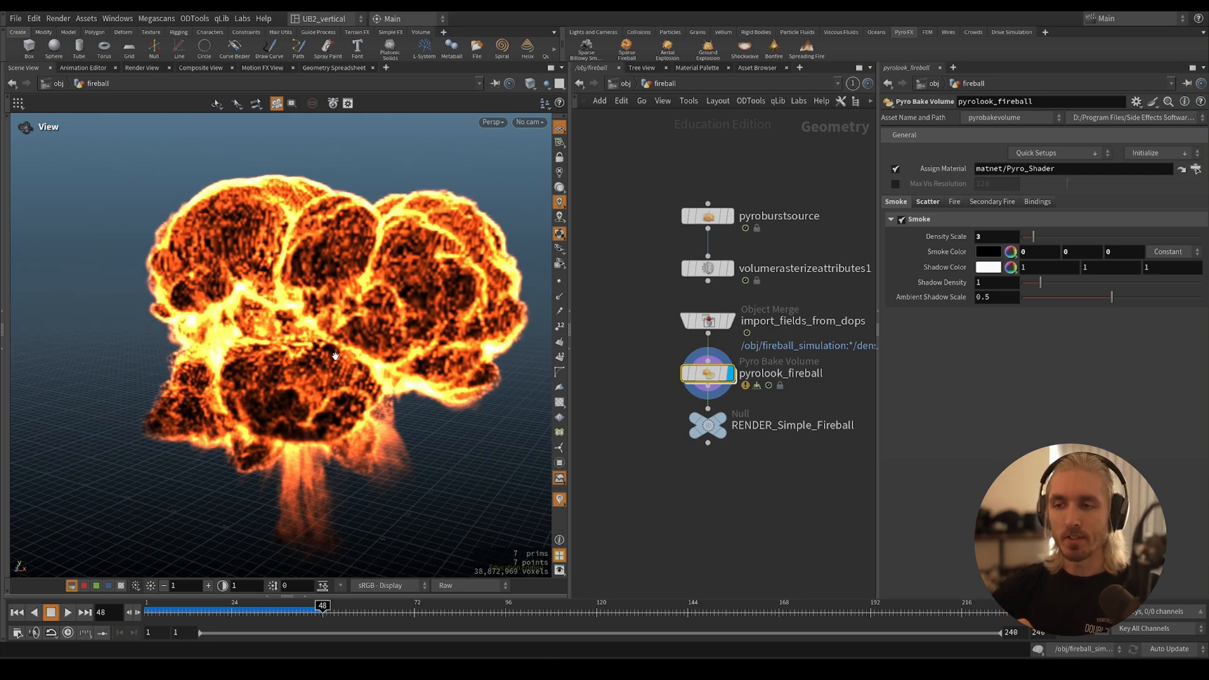
{"action": "mouse_move", "coordinate": [386, 429]}
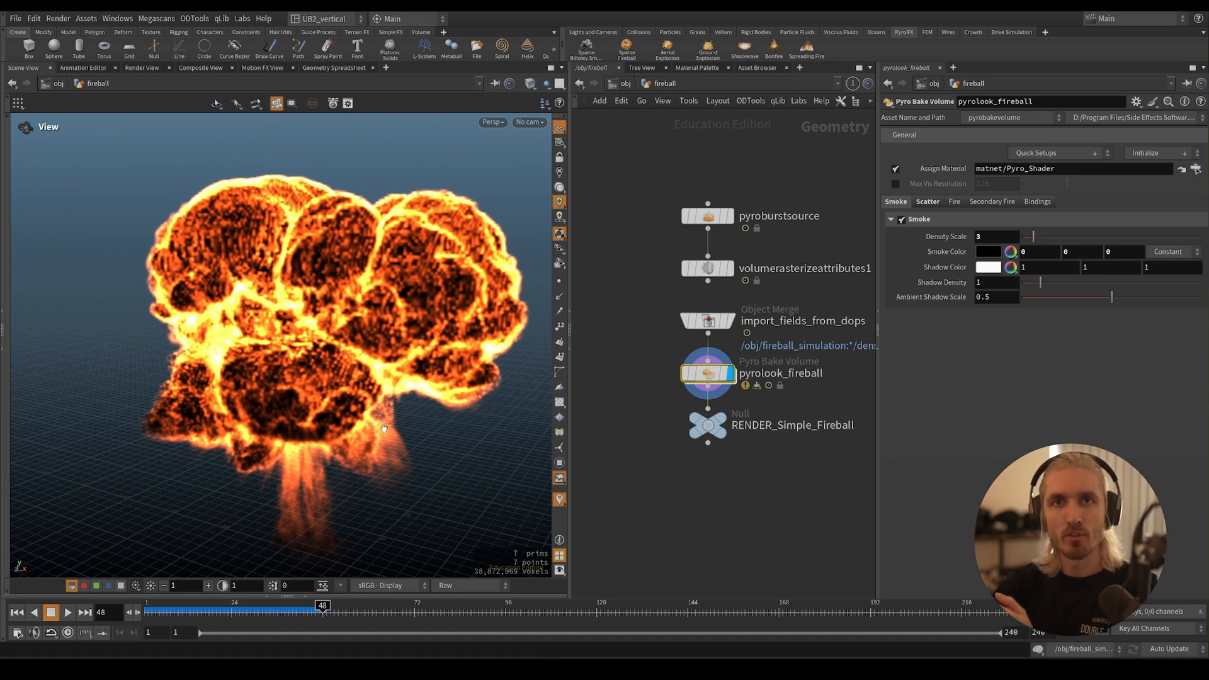
{"action": "left_click", "coordinate": [469, 586]}
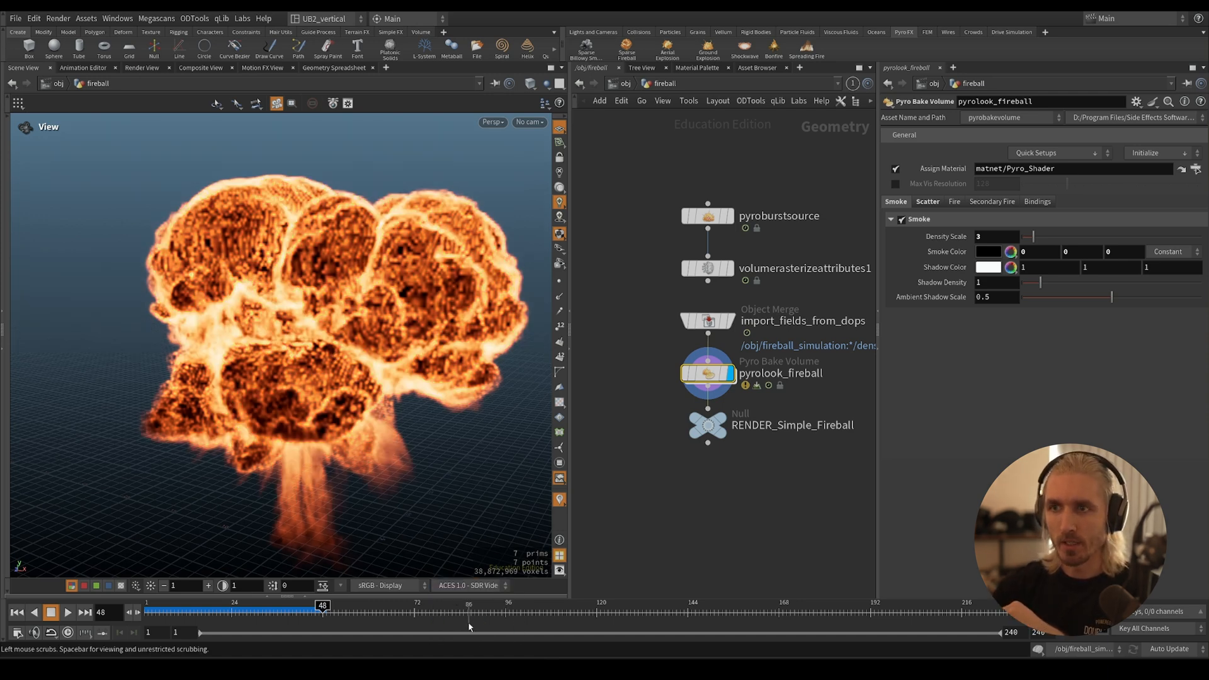
{"action": "left_click", "coordinate": [390, 586]}
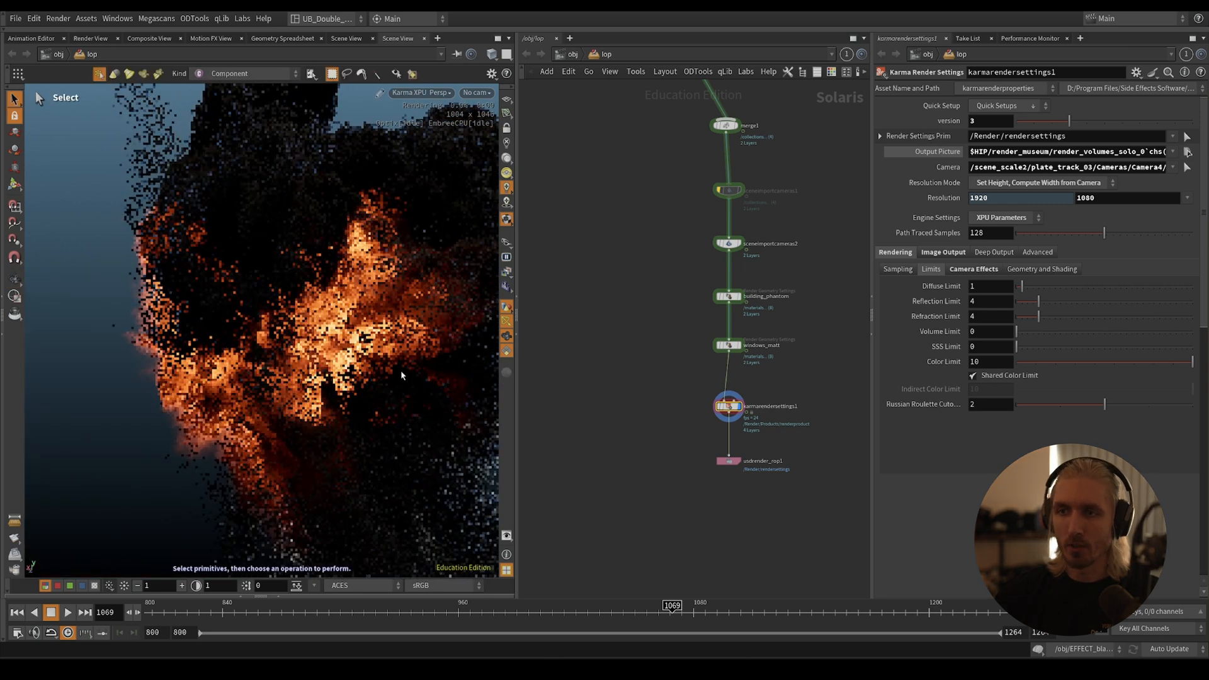
Step: Start the Karma XPU viewport render of the Solaris explosion under ACES / sRGB viewer settings
{"action": "left_click", "coordinate": [361, 586]}
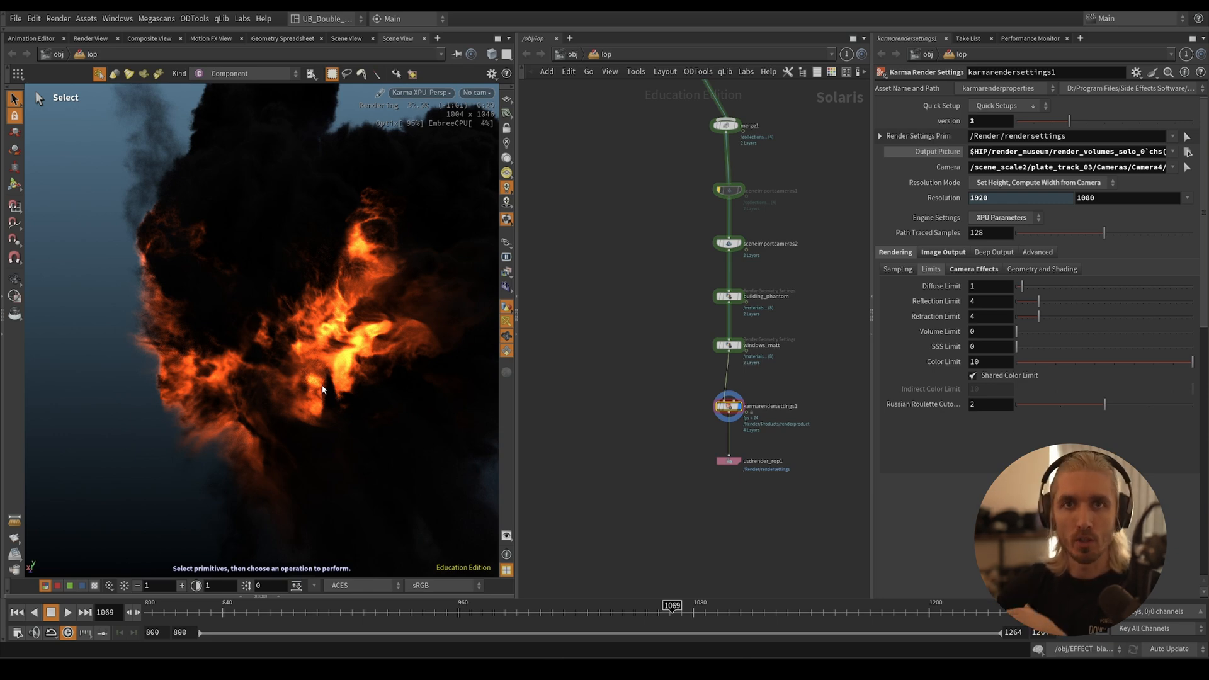
{"action": "left_click", "coordinate": [363, 586]}
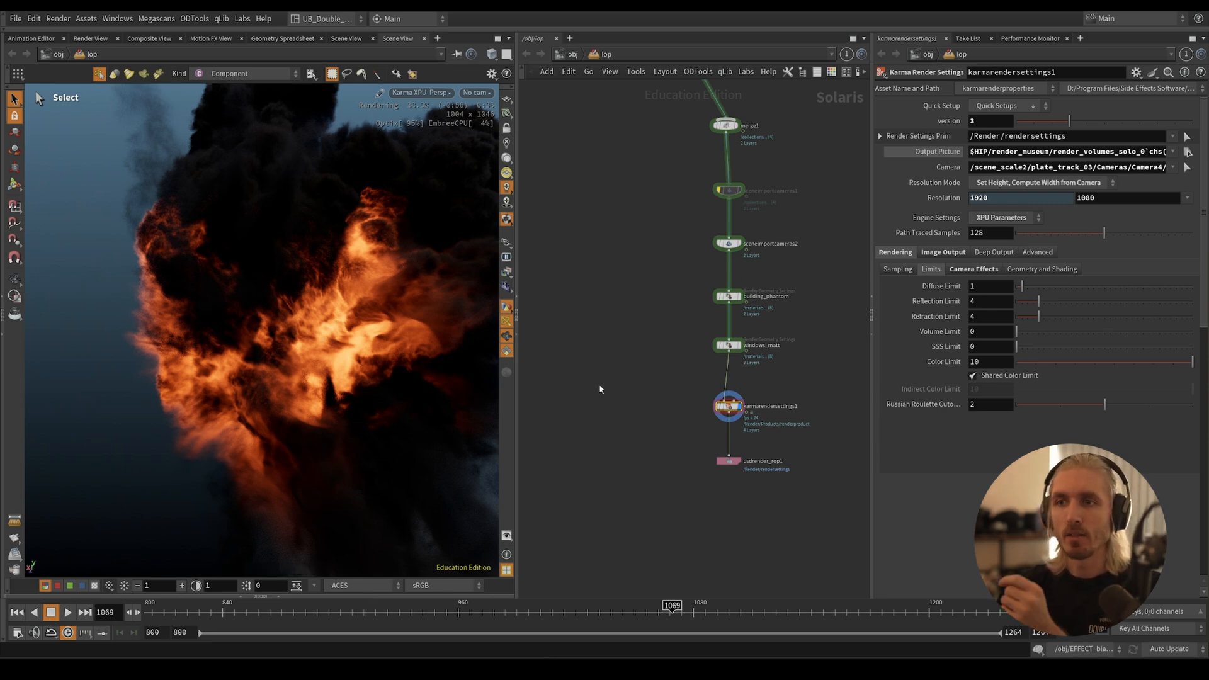
{"action": "mouse_move", "coordinate": [552, 434]}
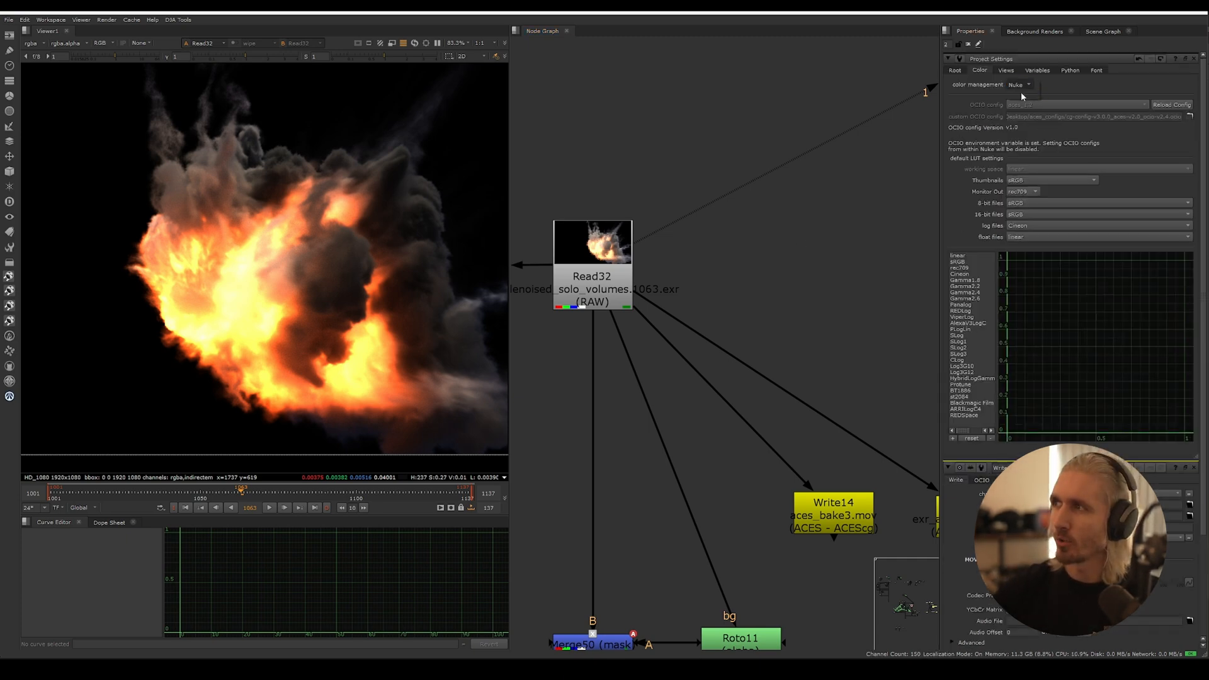
Step: Expand the color management mode choices in Nuke's Project Settings Color section
{"action": "left_click", "coordinate": [1021, 84]}
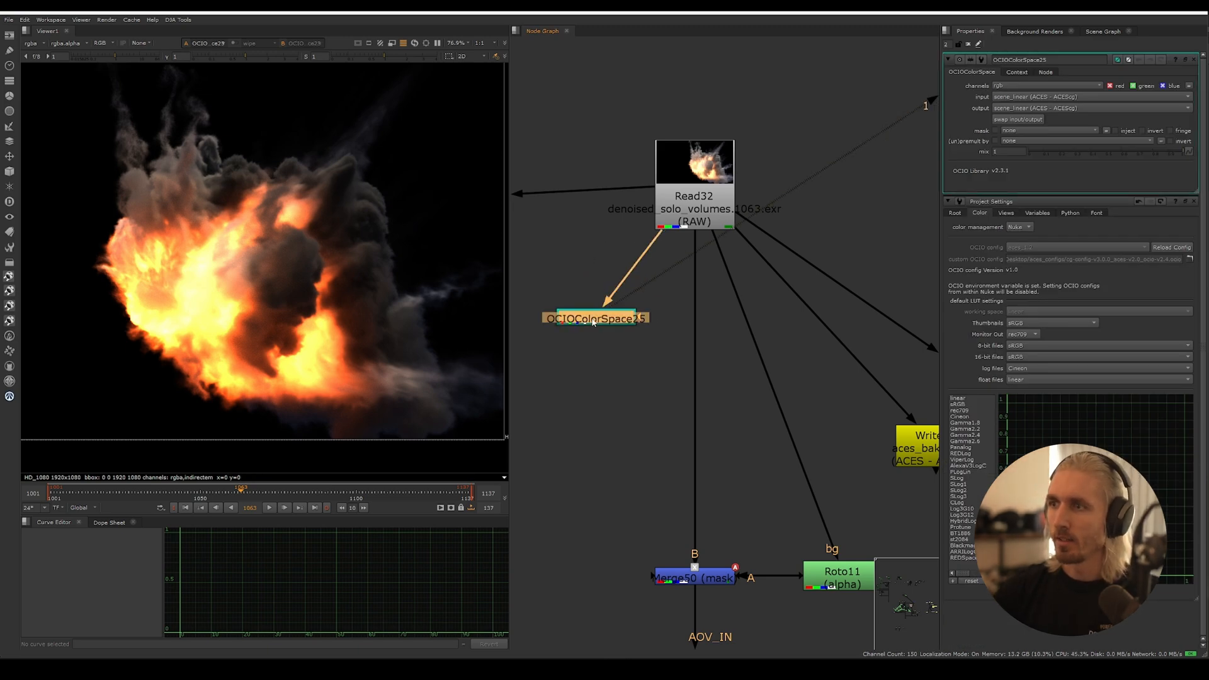
Step: Set the OCIOColorSpace output to Colorspaces > ACES > Output - sRGB from scene_linear ACEScg
{"action": "left_click", "coordinate": [1097, 95]}
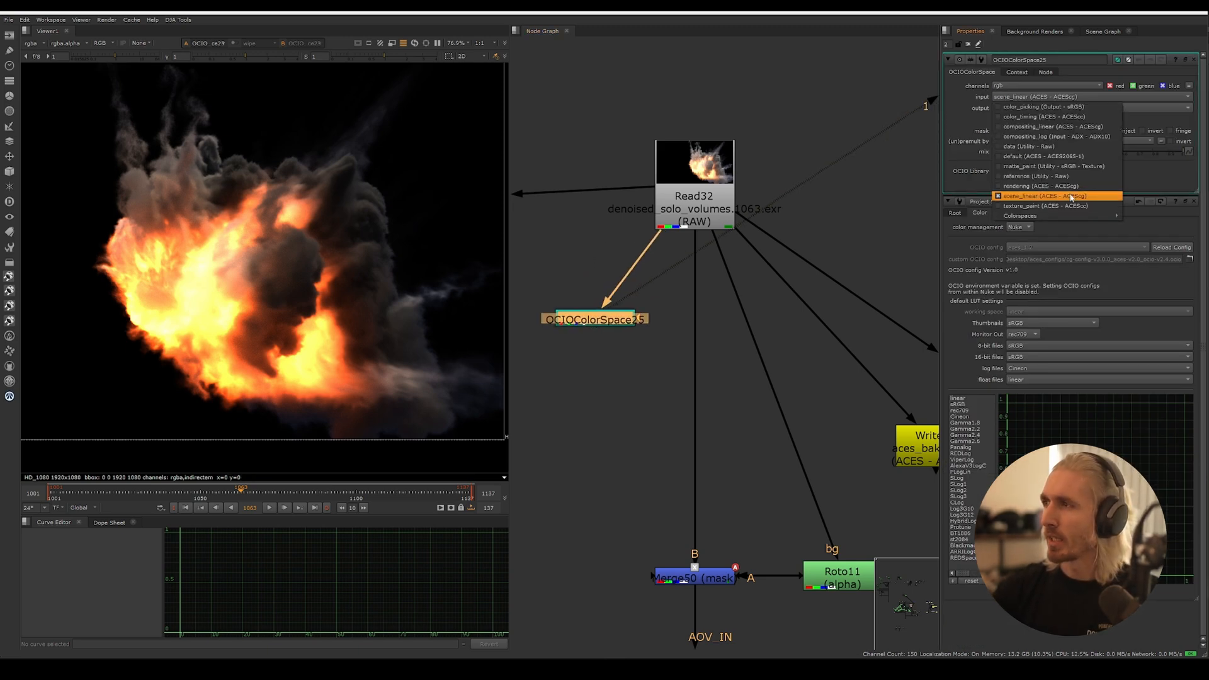
{"action": "left_click", "coordinate": [1031, 195]}
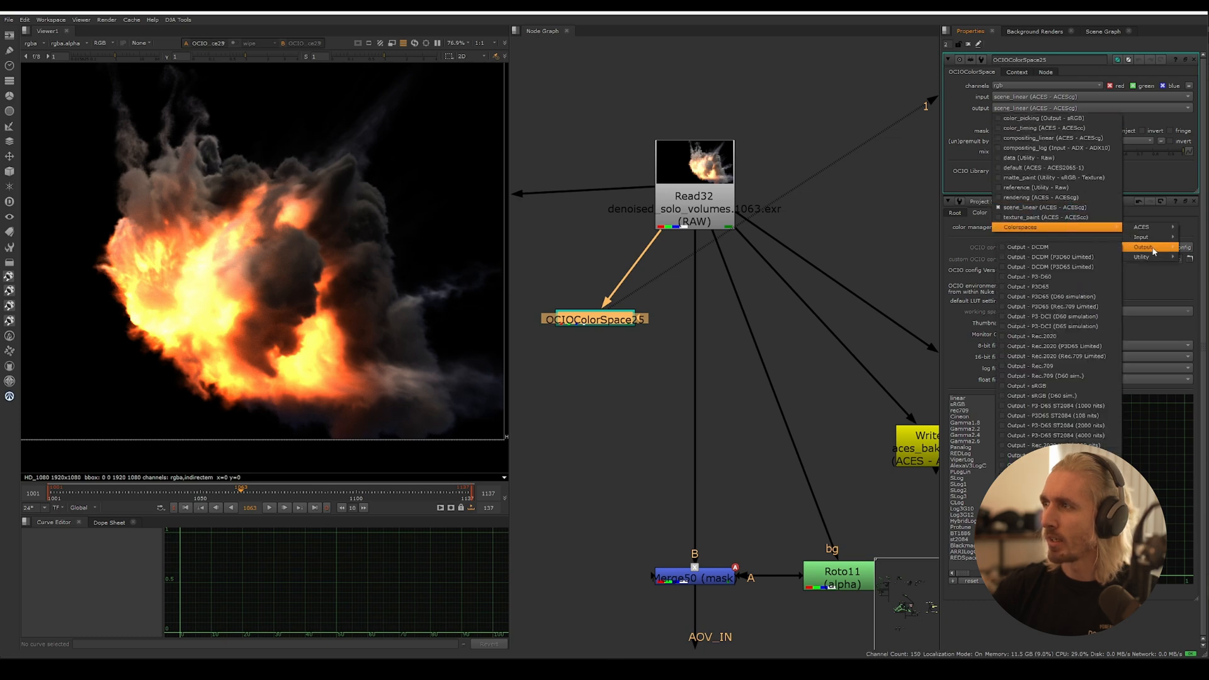
{"action": "left_click", "coordinate": [1033, 386]}
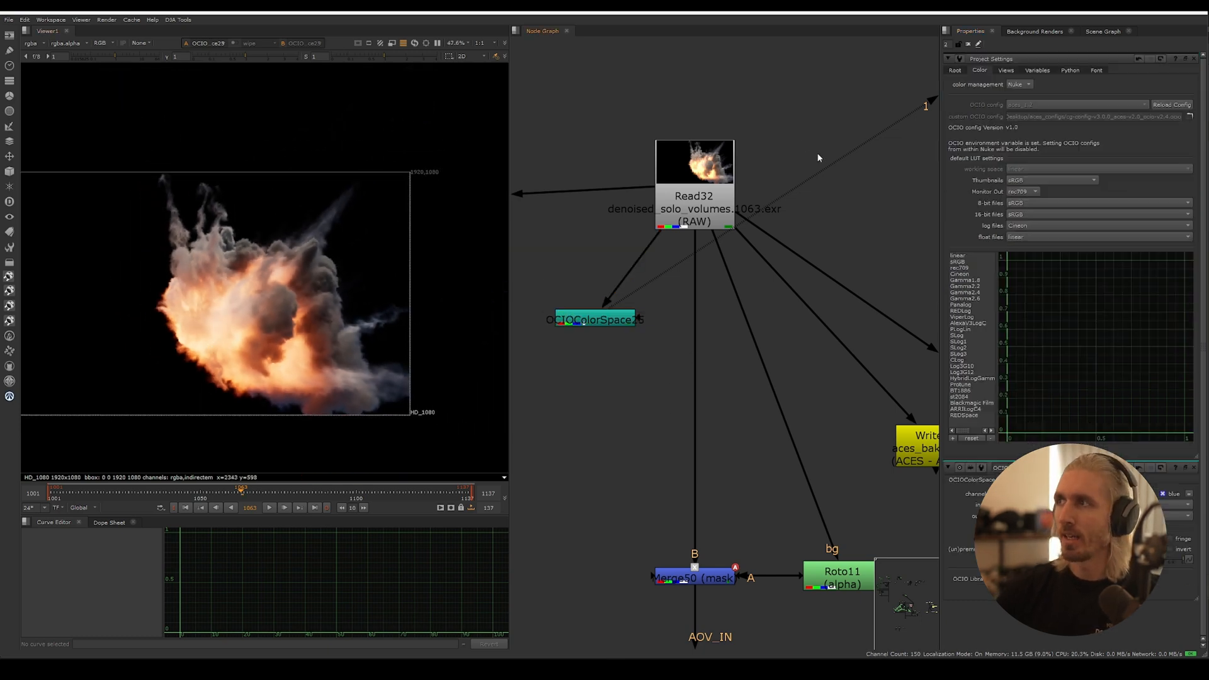
{"action": "mouse_move", "coordinate": [830, 121]}
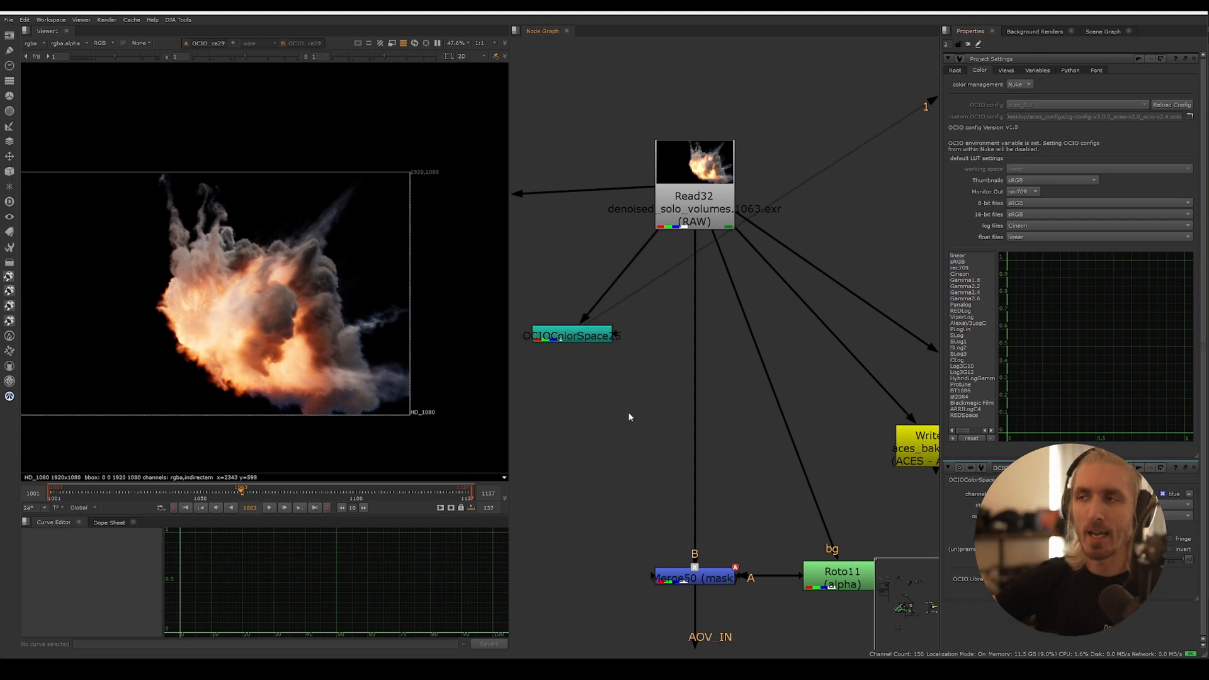
{"action": "left_click", "coordinate": [712, 186]}
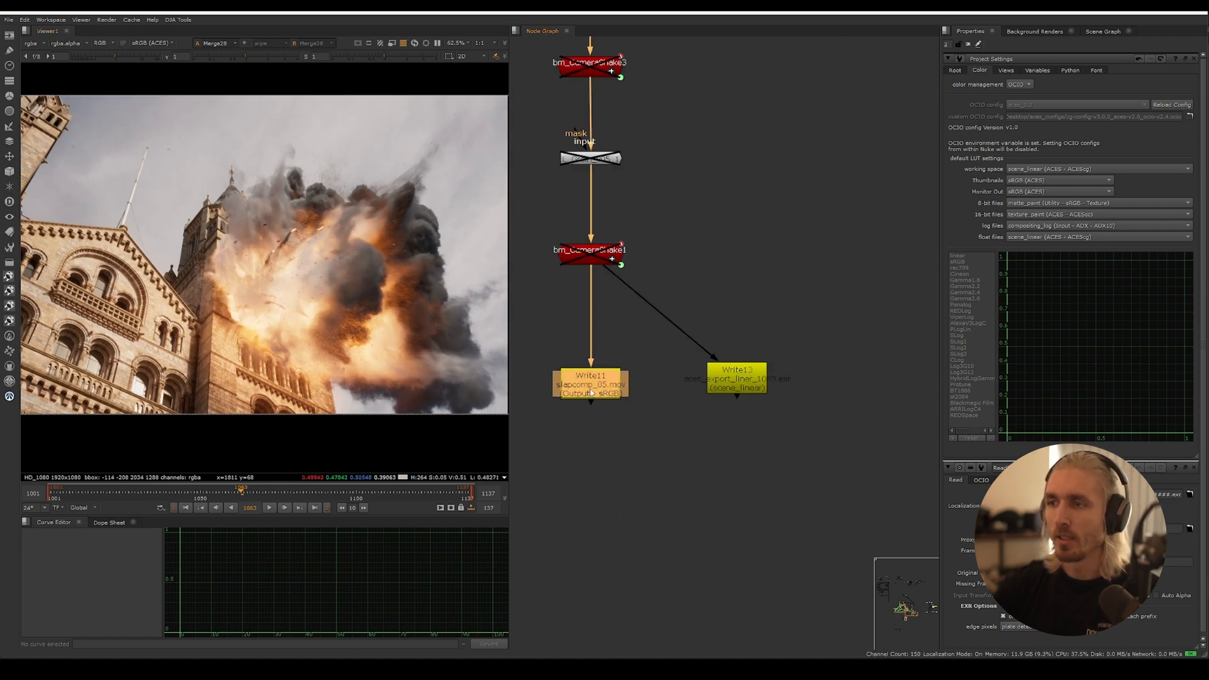
Step: Check Write11's Output - sRGB transform and set Write13's output to scene_linear (ACES - ACEScg)
{"action": "left_click", "coordinate": [589, 383]}
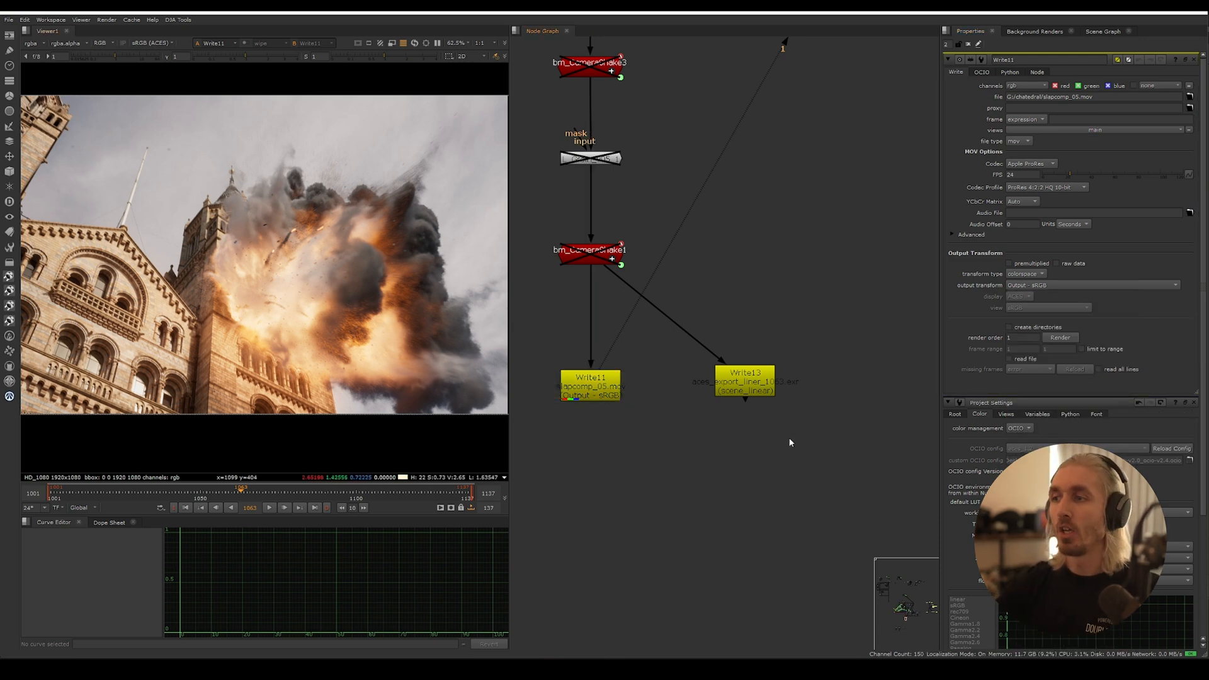
{"action": "left_click", "coordinate": [745, 380]}
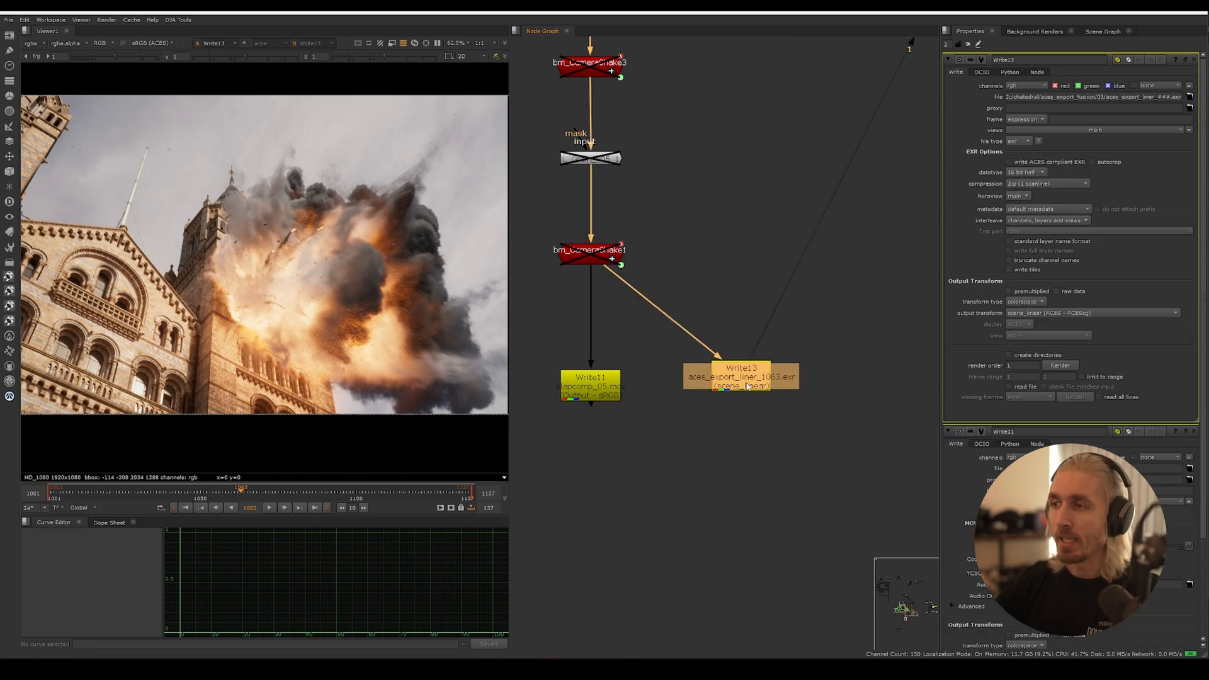
{"action": "left_click", "coordinate": [1092, 313]}
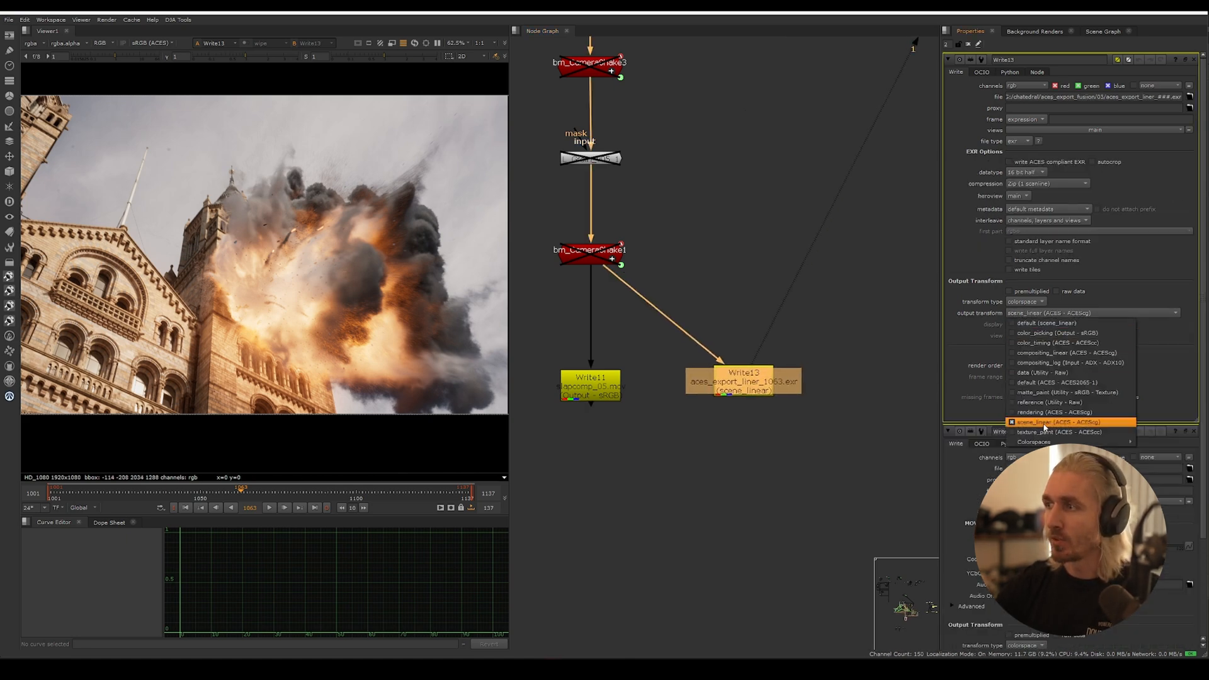
{"action": "left_click", "coordinate": [1052, 422]}
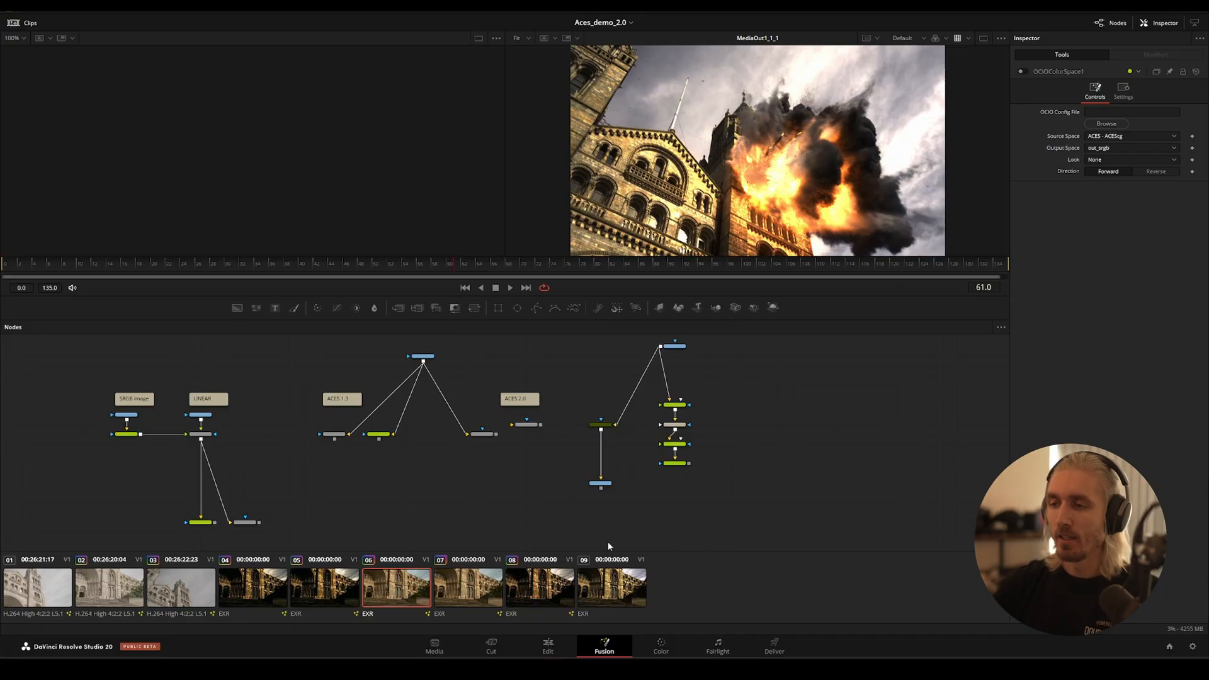
Step: Pick the museum EXR clip and add an ACES Transform node to its flow
{"action": "left_click", "coordinate": [609, 587]}
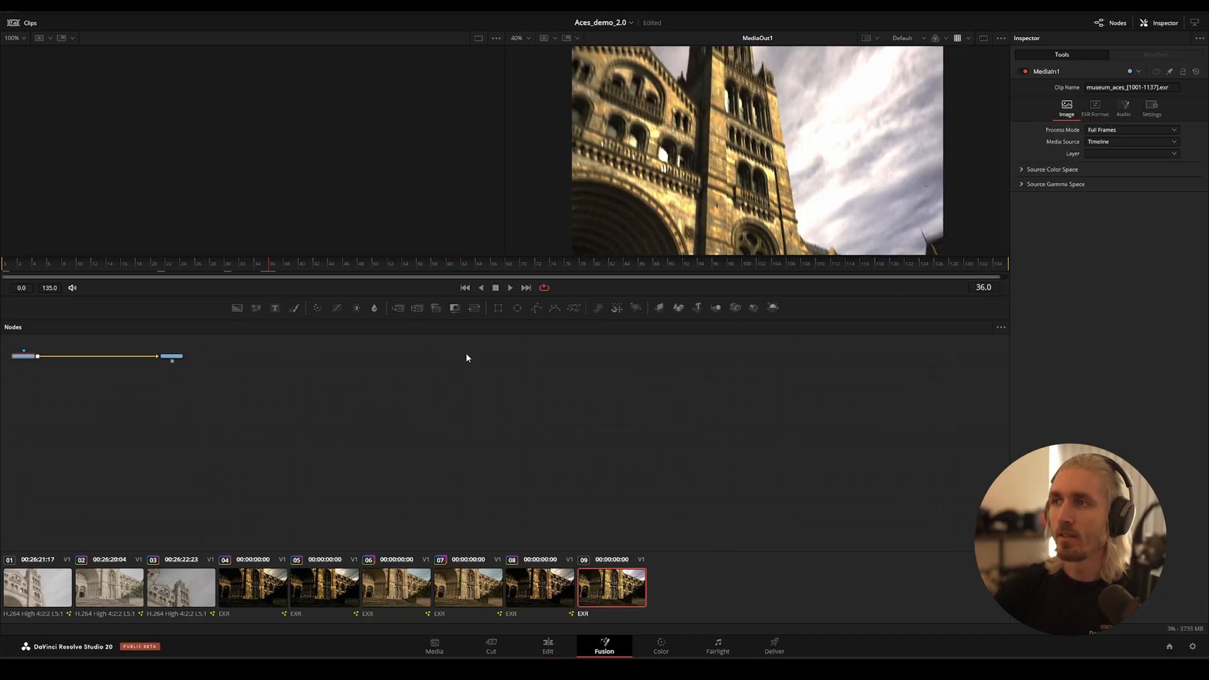
{"action": "left_click", "coordinate": [546, 660]}
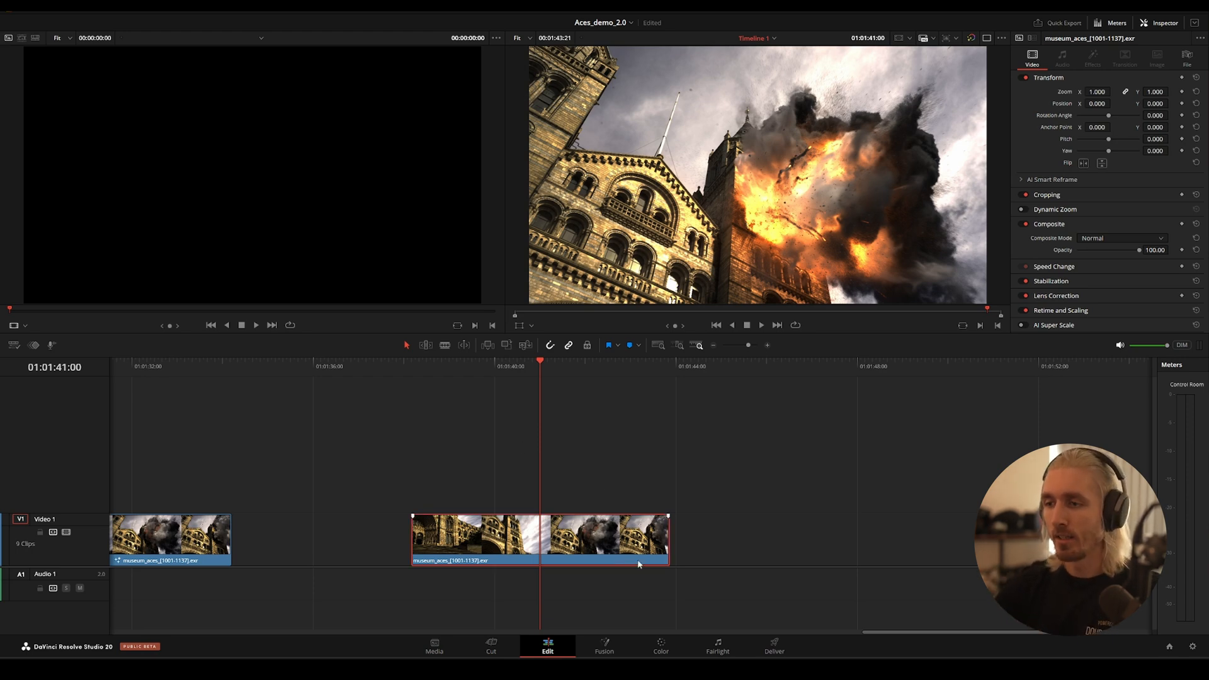
{"action": "left_click", "coordinate": [604, 648]}
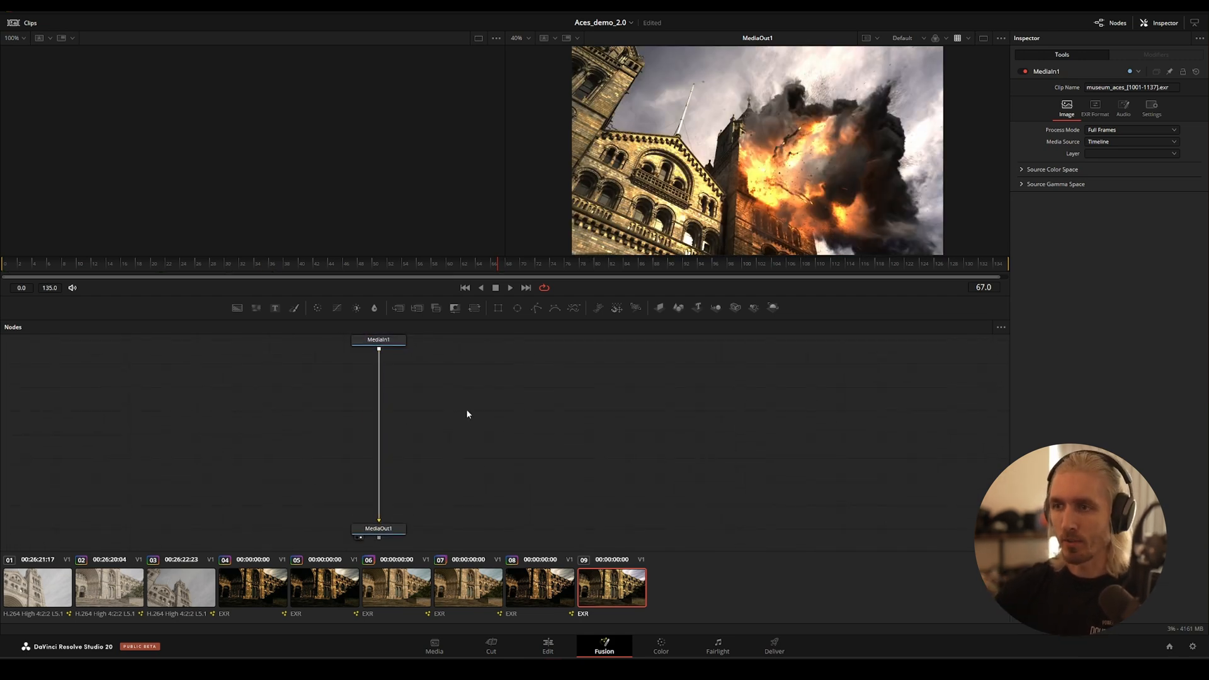
{"action": "type", "text": "ace"}
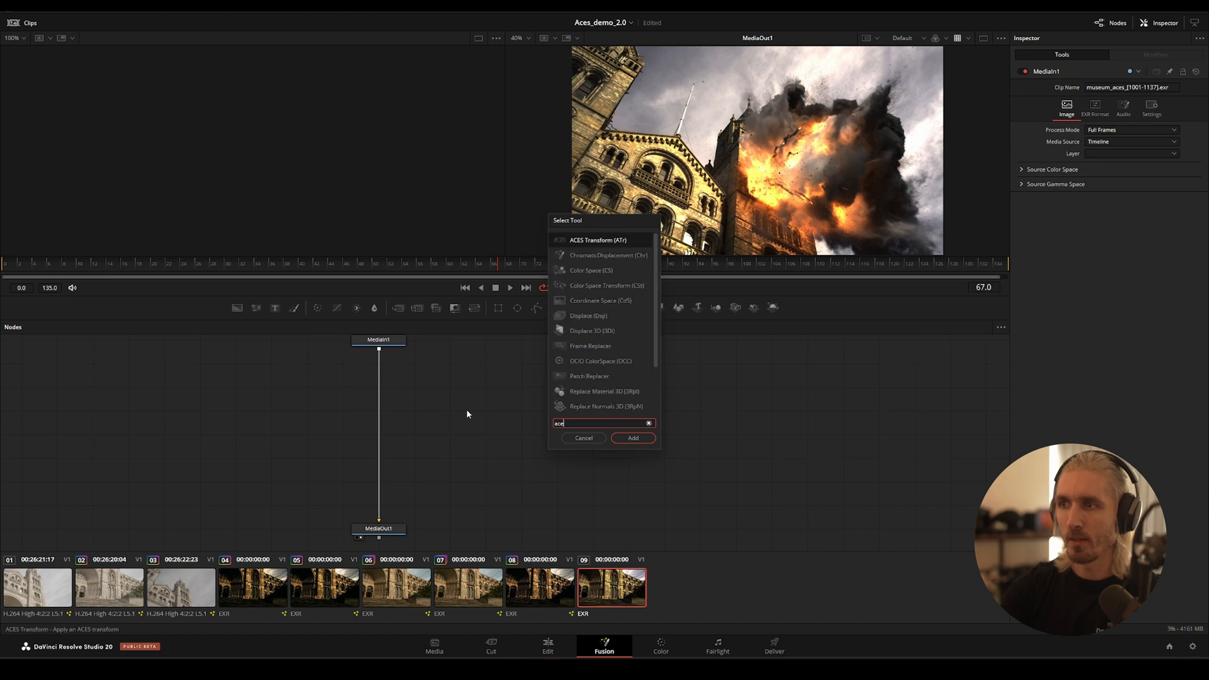
{"action": "left_click", "coordinate": [633, 439]}
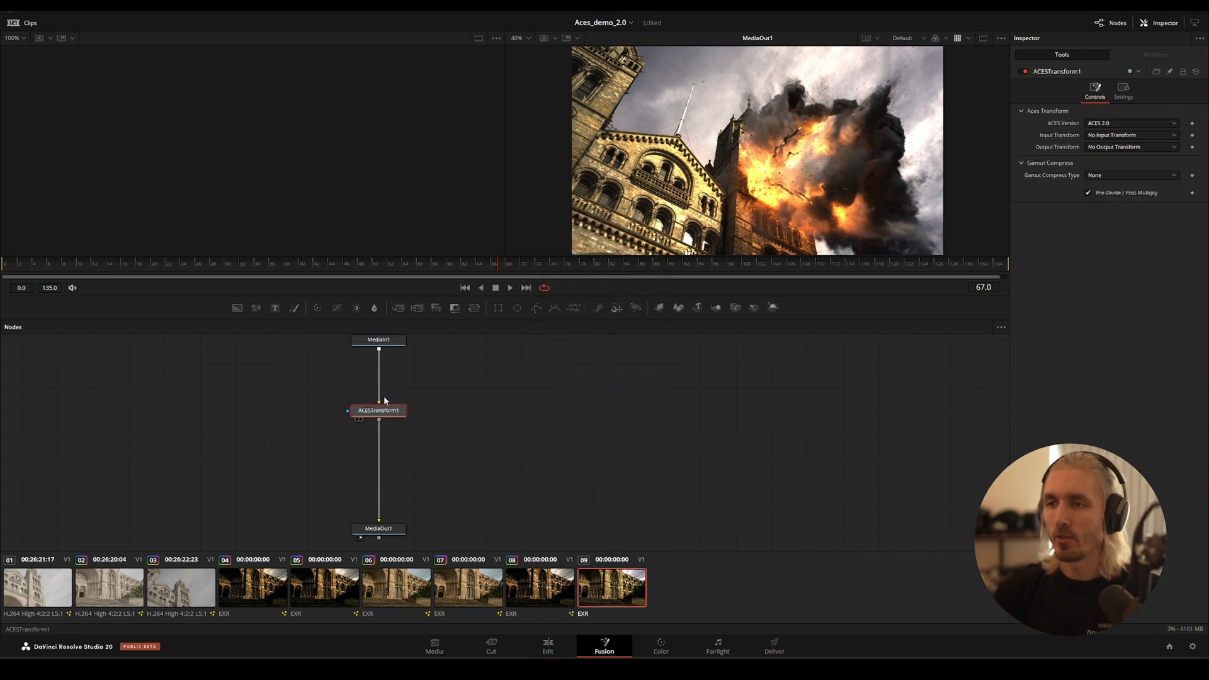
Step: Set ACES Version 1.2, Input Transform ACEScg - CSC and Output Transform sRGB Piecewise
{"action": "left_click", "coordinate": [378, 411]}
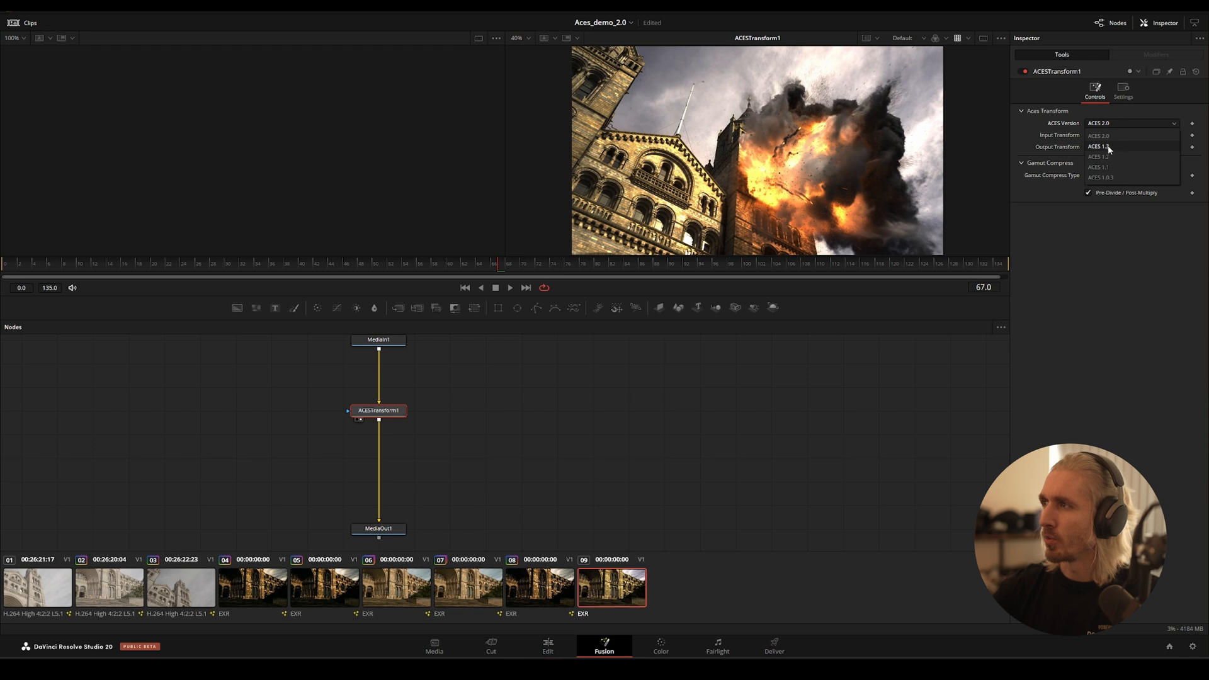
{"action": "left_click", "coordinate": [1099, 156]}
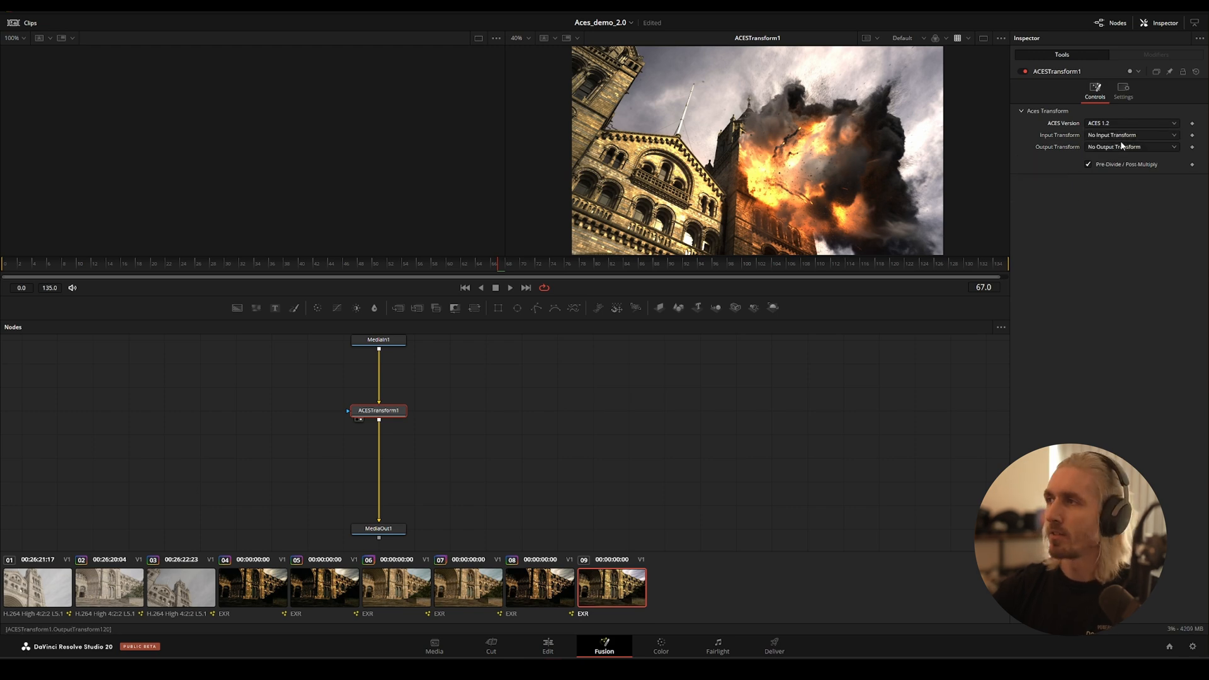
{"action": "left_click", "coordinate": [1131, 146]}
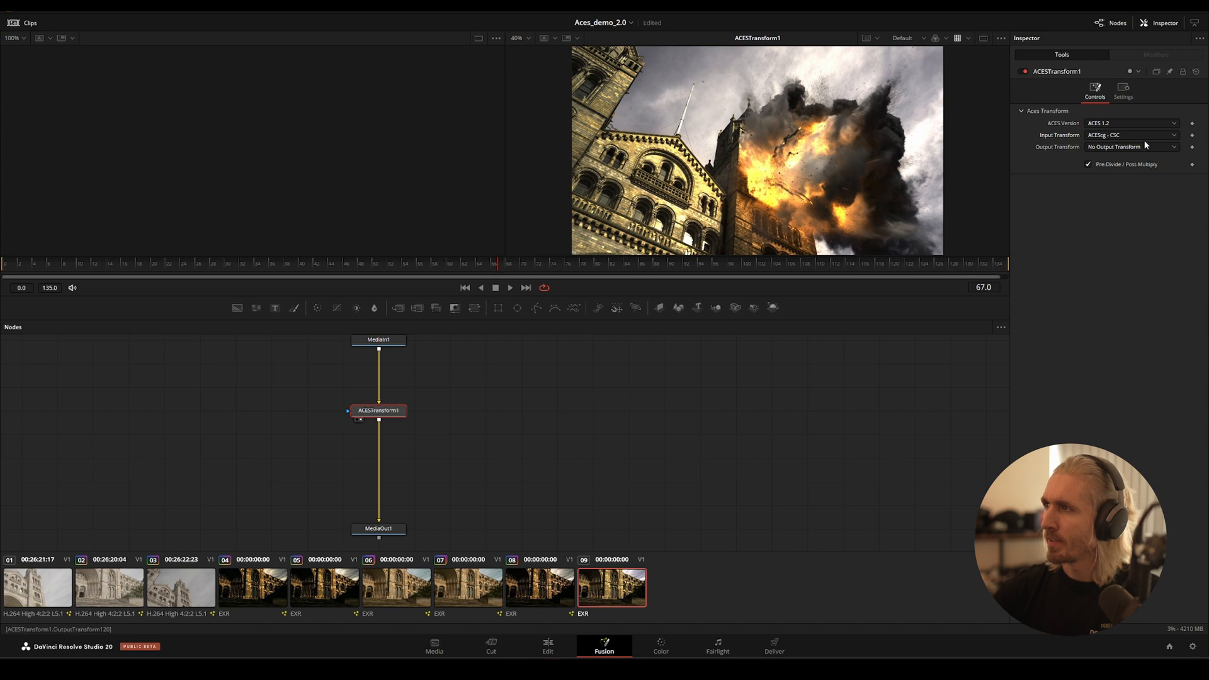
{"action": "left_click", "coordinate": [1132, 146]}
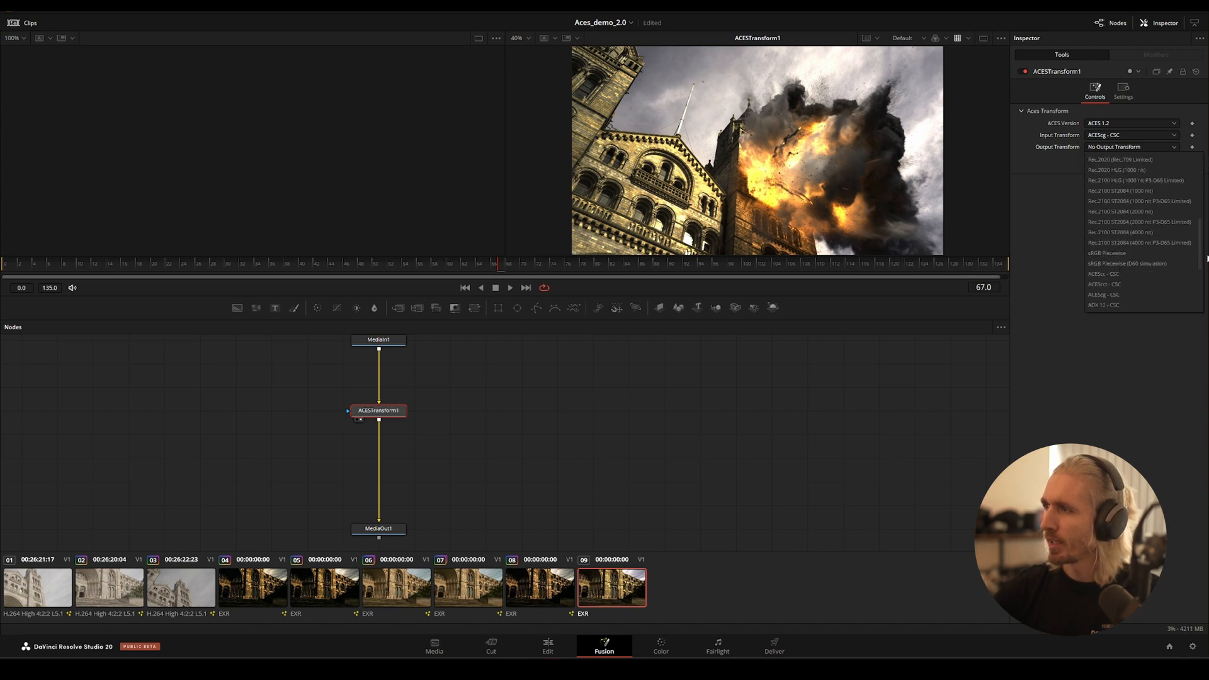
{"action": "left_click", "coordinate": [1109, 252]}
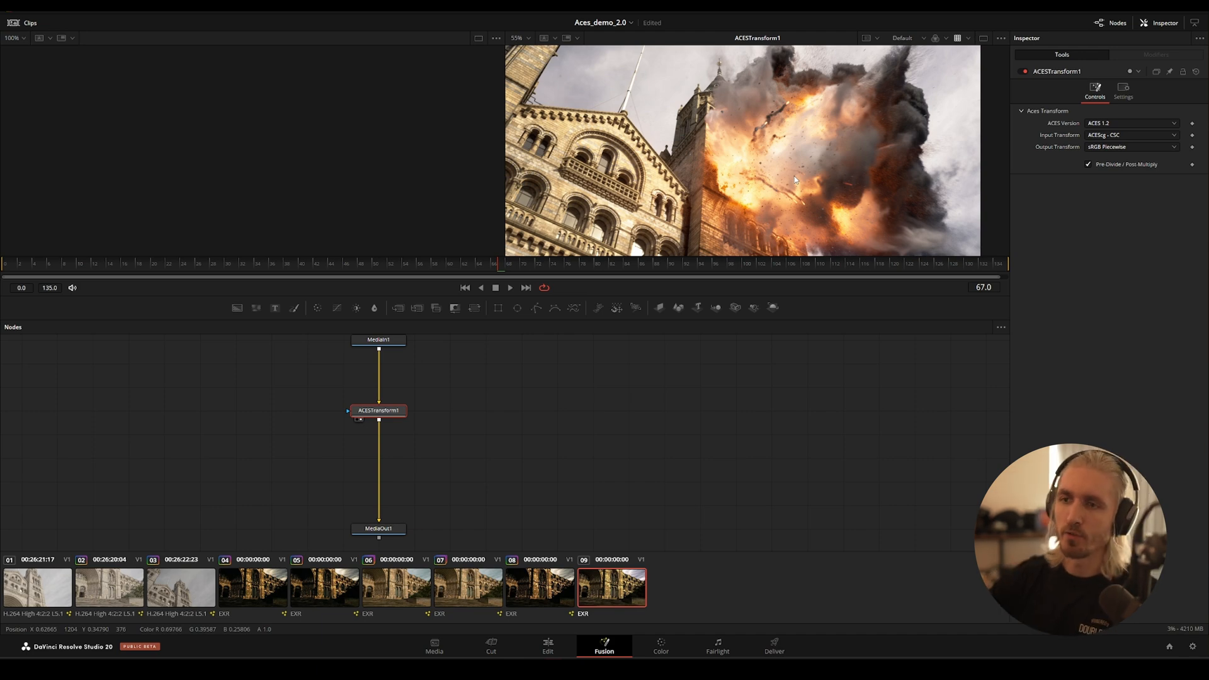
{"action": "left_click", "coordinate": [660, 660]}
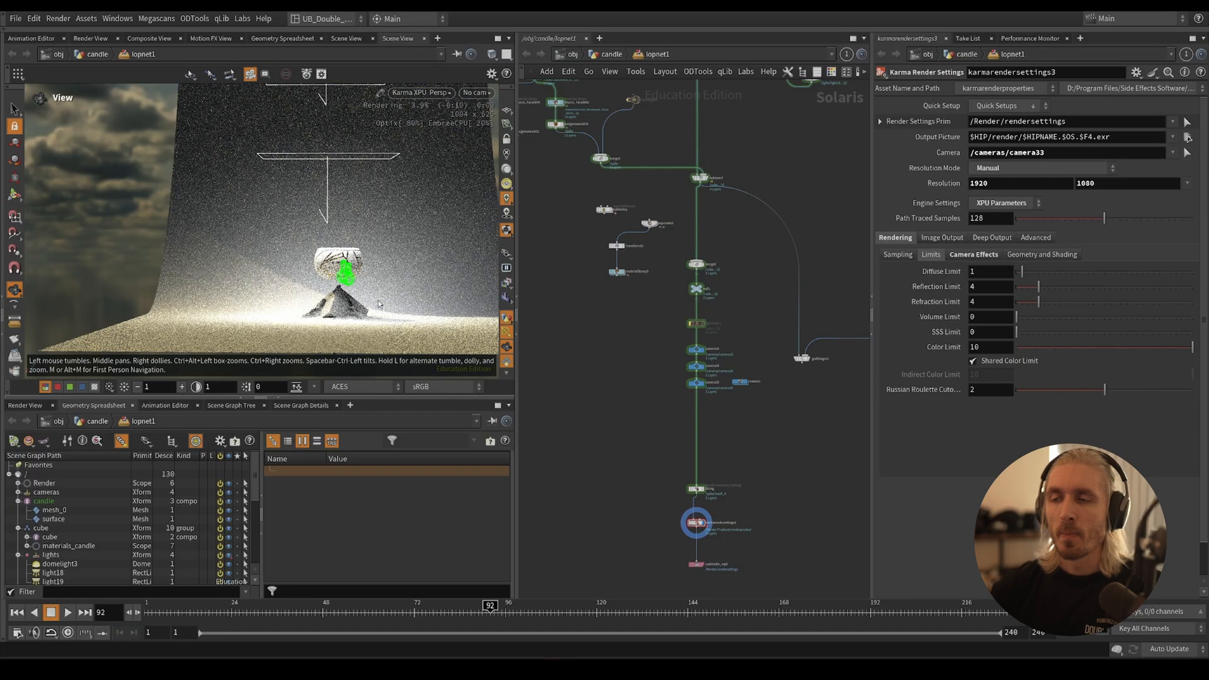
Step: Select the candle cube and look through /cameras/camera33 in the Karma viewport
{"action": "left_click", "coordinate": [48, 537]}
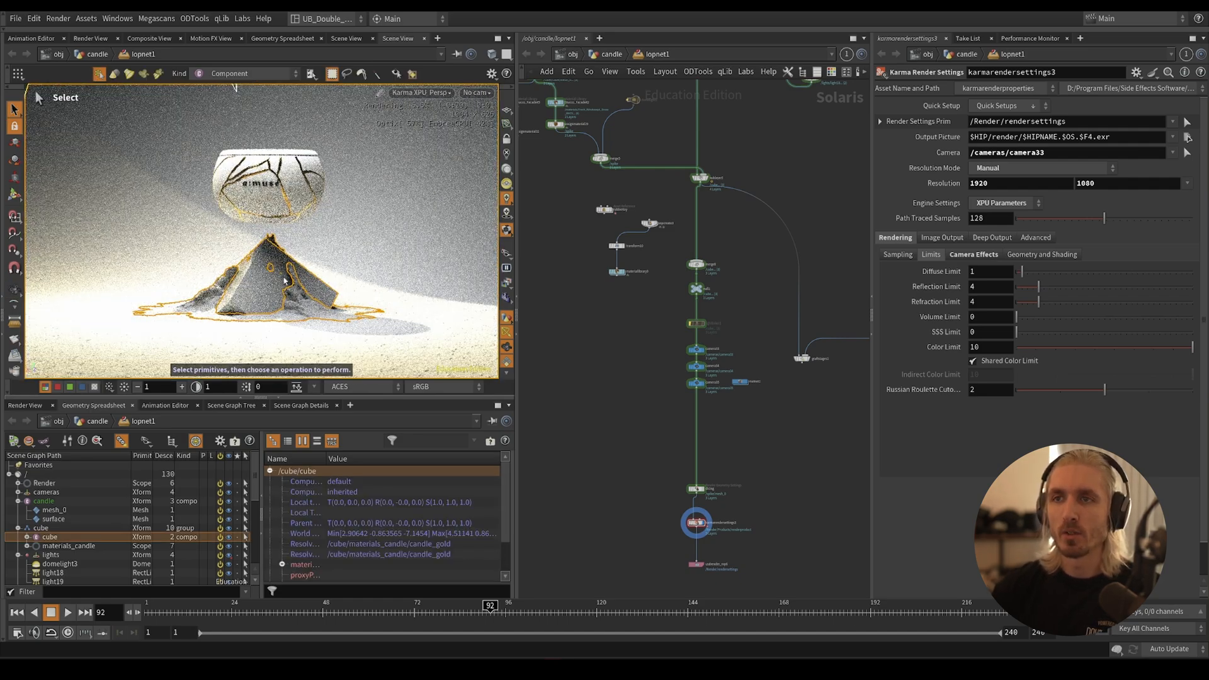
{"action": "left_click", "coordinate": [340, 387]}
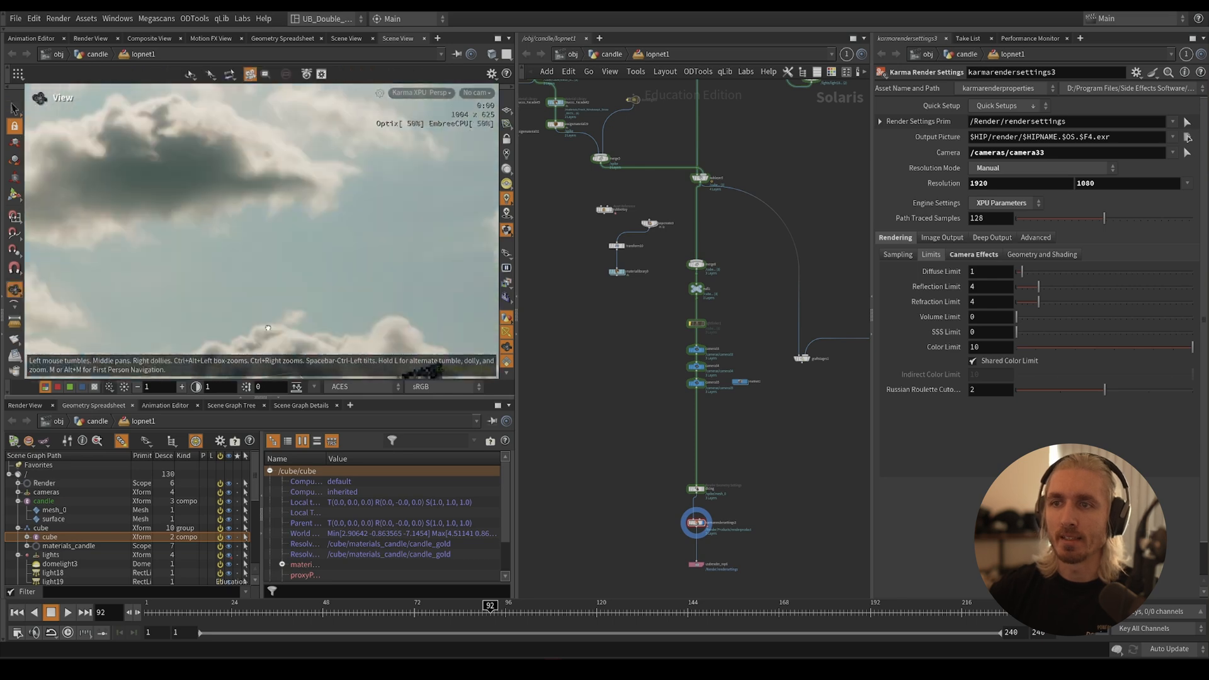
{"action": "left_click", "coordinate": [475, 93]}
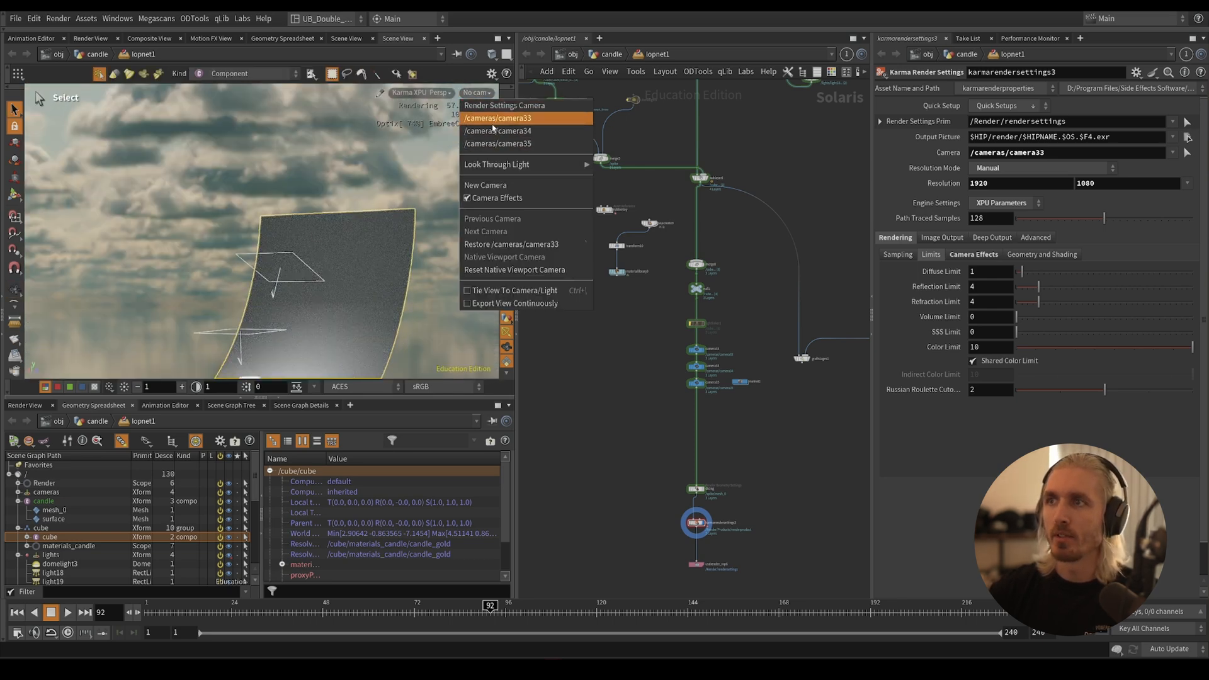
{"action": "left_click", "coordinate": [496, 118]}
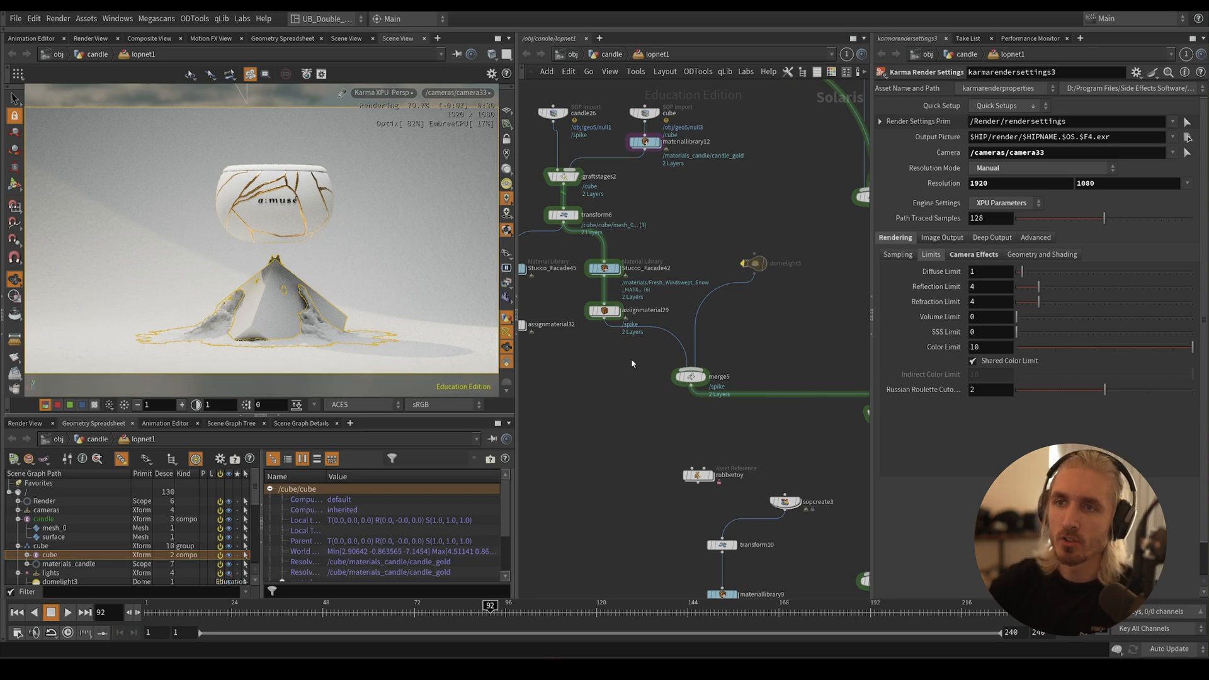
Step: Drop a kma_ocio_transform after mtlxcolorcorrect2 converting Utility - Linear - sRGB to ACES - ACEScg
{"action": "left_click", "coordinate": [602, 309]}
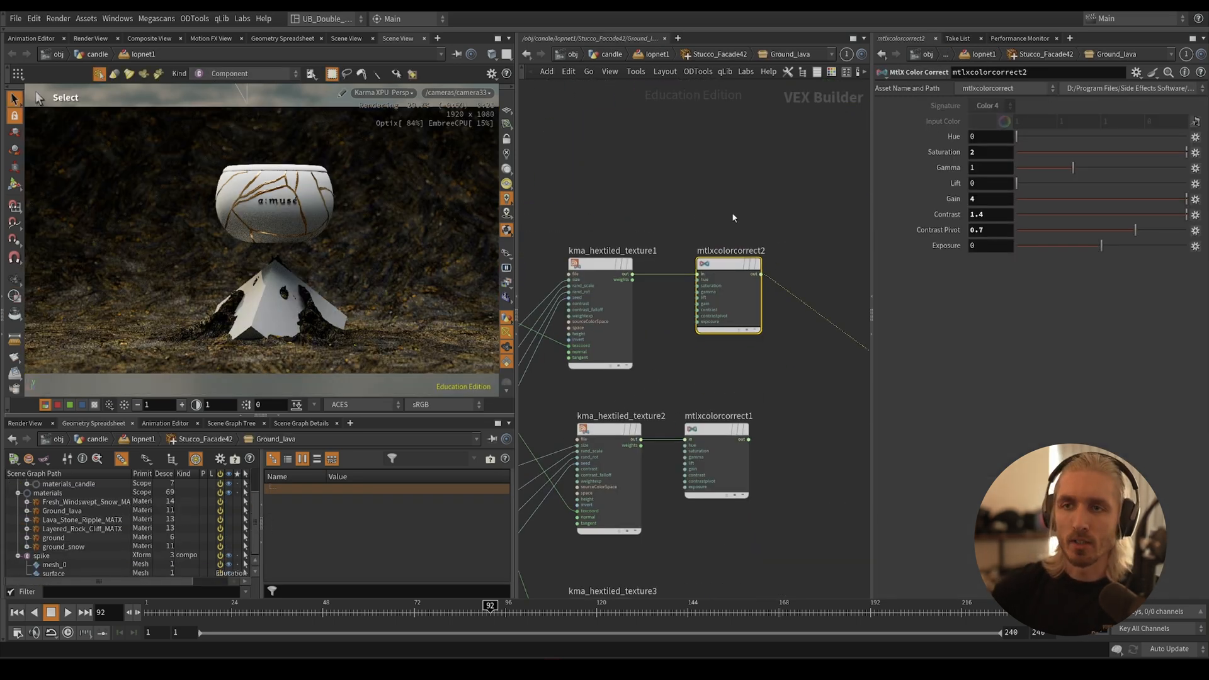
{"action": "mouse_move", "coordinate": [754, 227]}
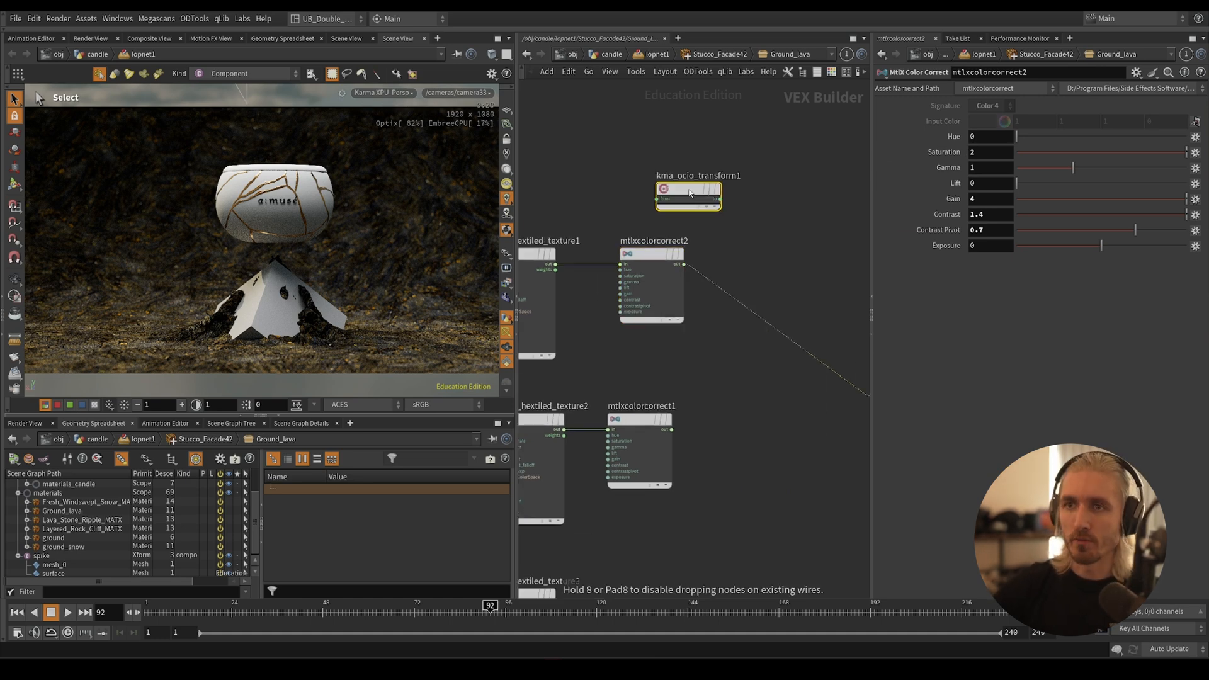
{"action": "left_click_drag", "start_coordinate": [686, 195], "coordinate": [771, 308]}
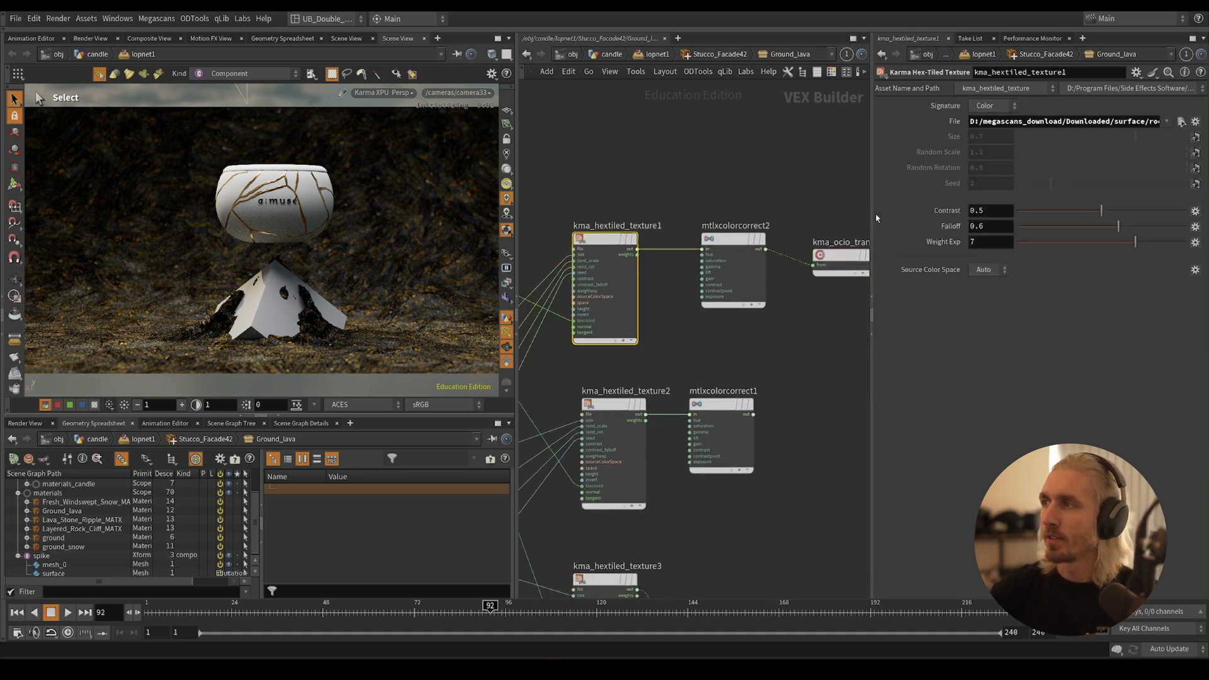
{"action": "mouse_move", "coordinate": [734, 189]}
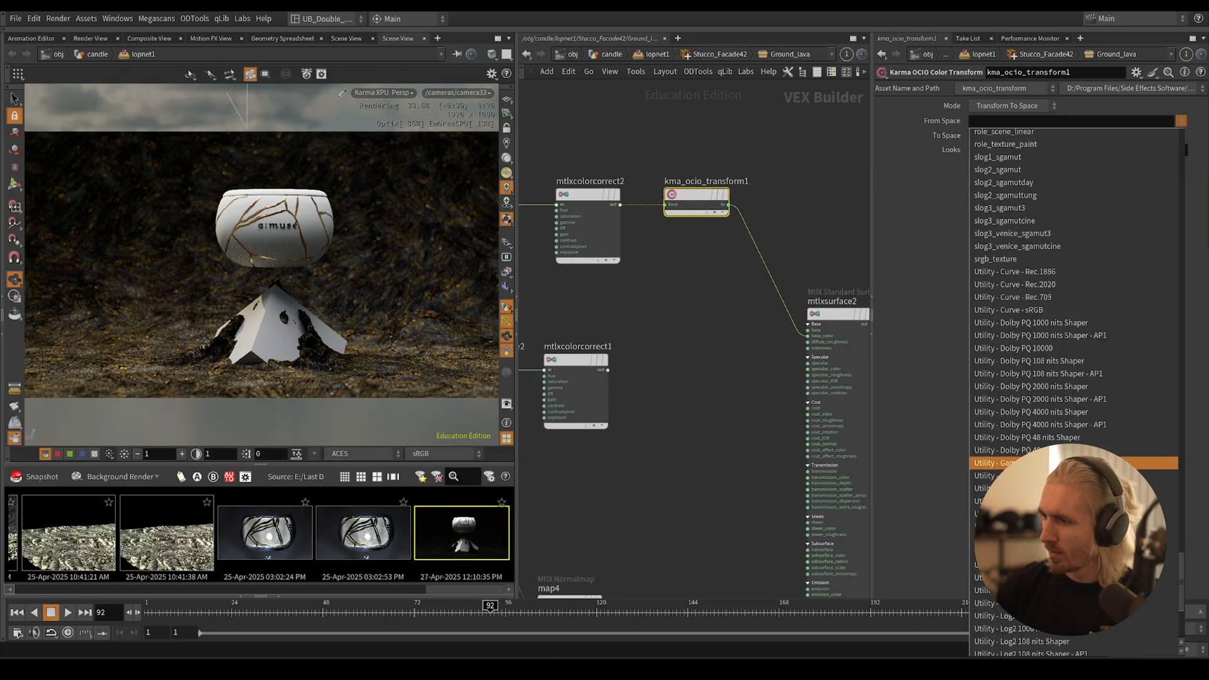
{"action": "left_click", "coordinate": [1008, 463]}
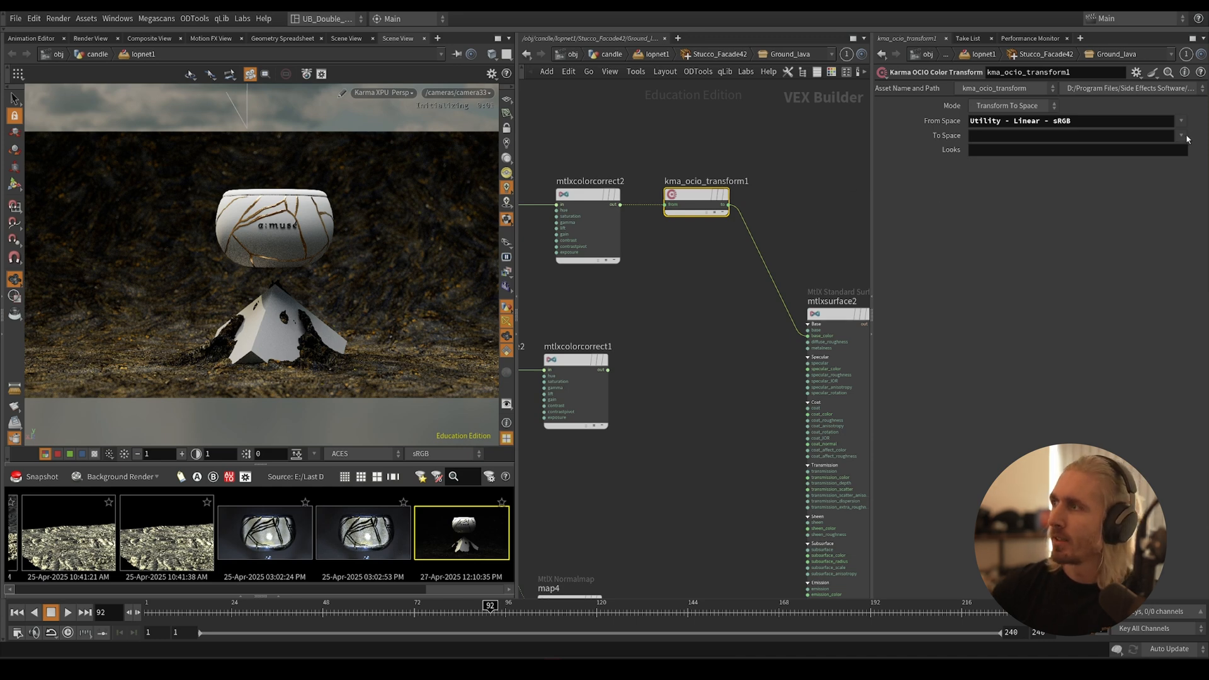
{"action": "left_click", "coordinate": [1181, 136]}
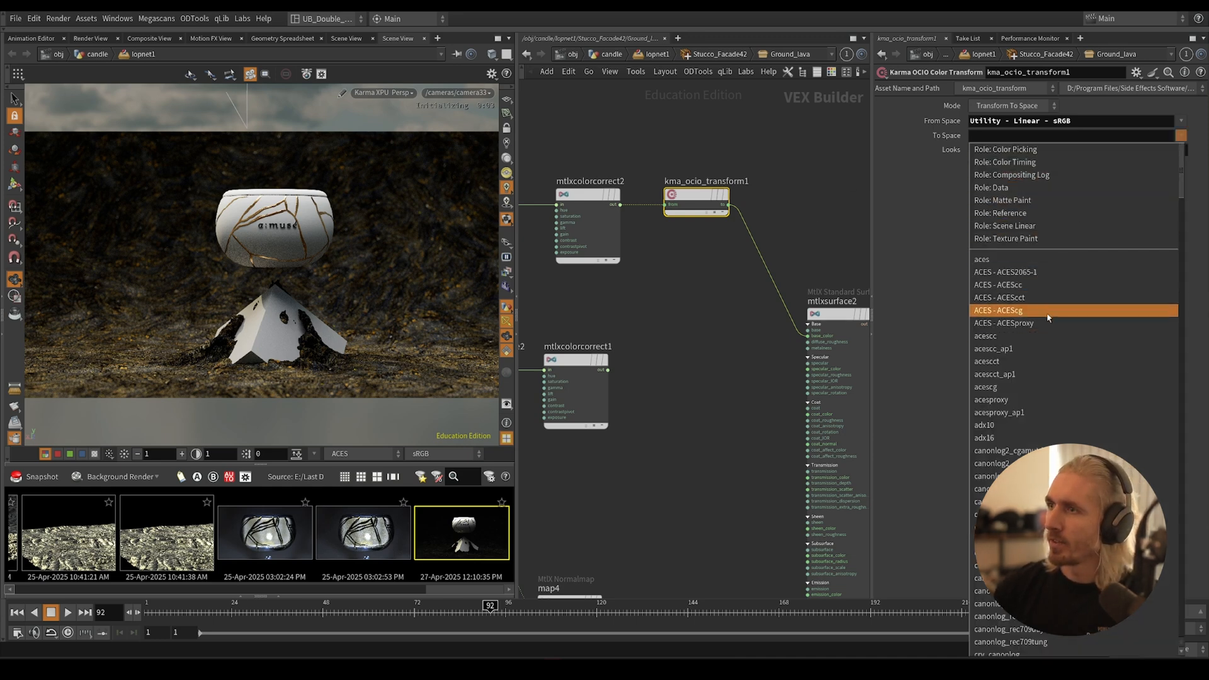
{"action": "left_click", "coordinate": [998, 310]}
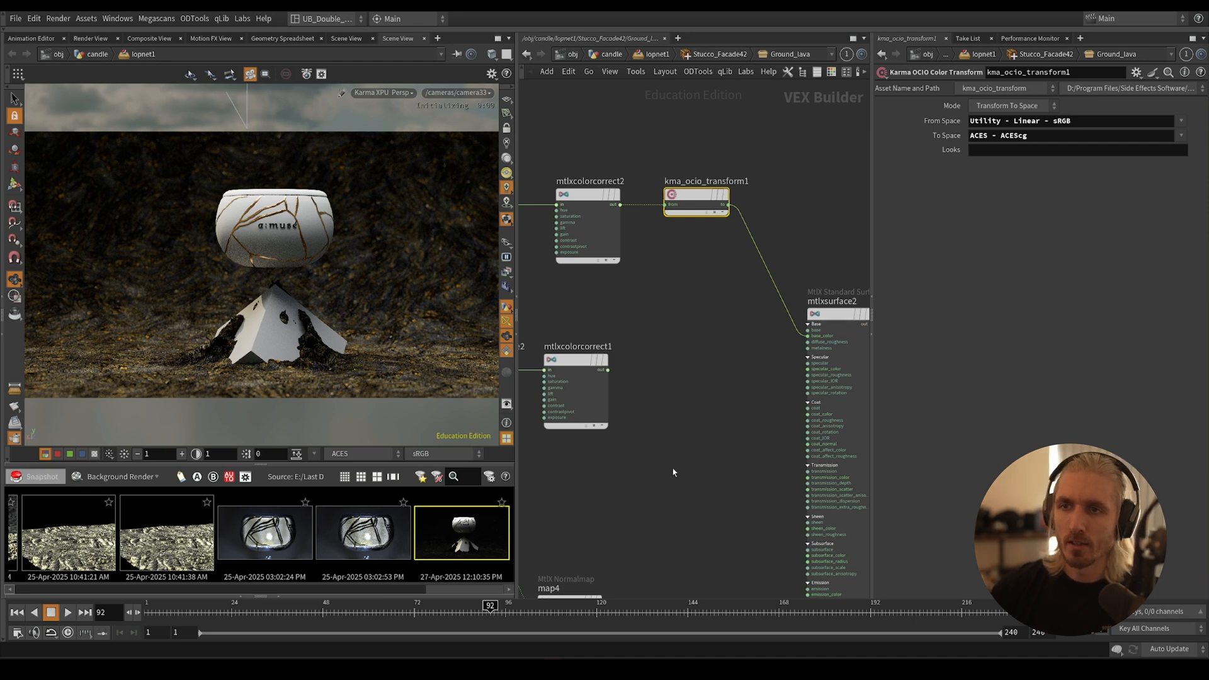
{"action": "mouse_move", "coordinate": [727, 406]}
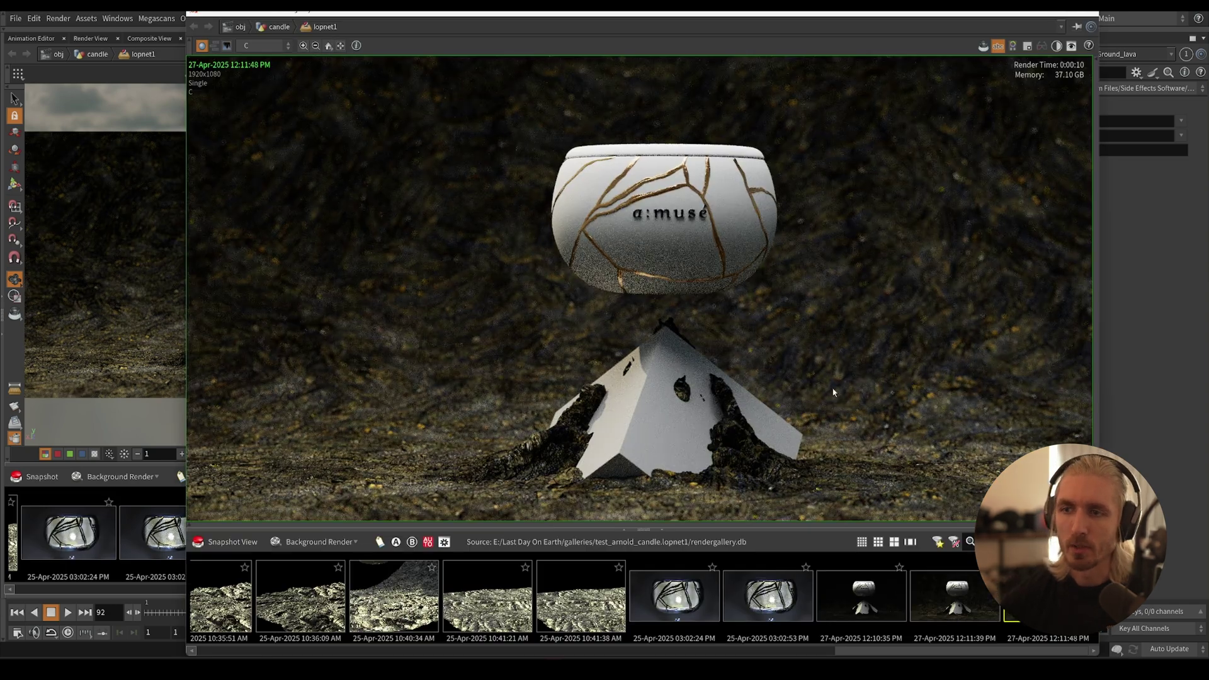
Step: Exit the maximized render gallery pane back to the material network layout
{"action": "left_click", "coordinate": [952, 604]}
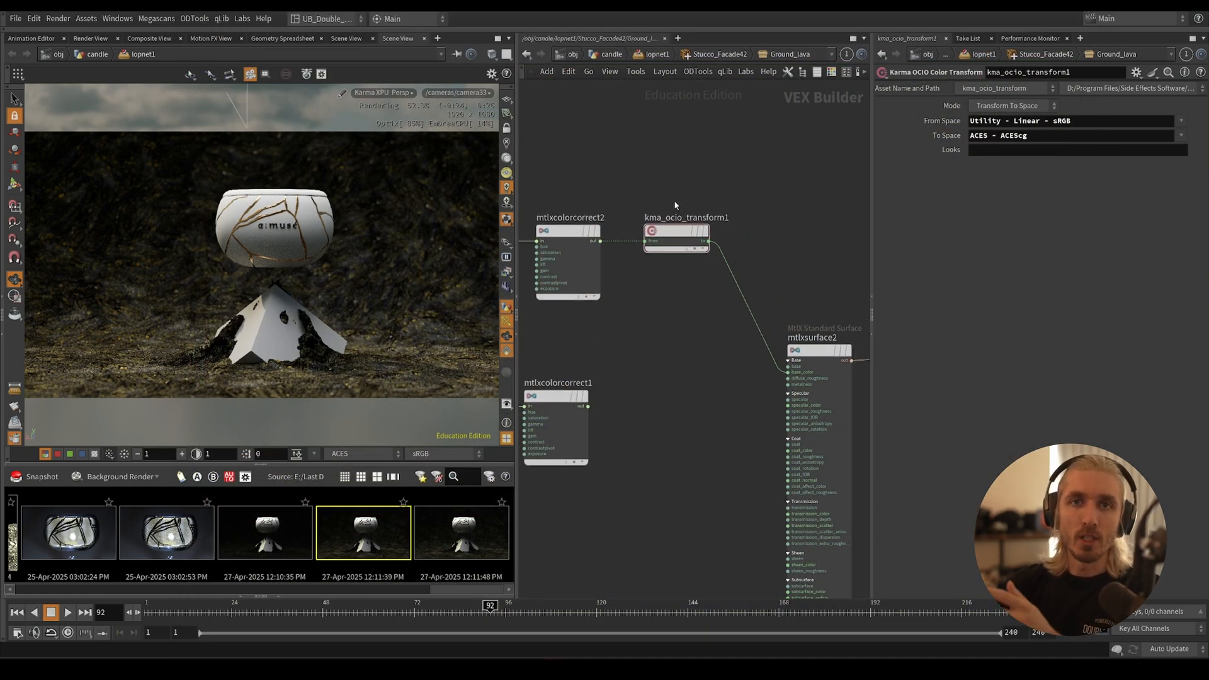
{"action": "left_click", "coordinate": [675, 233]}
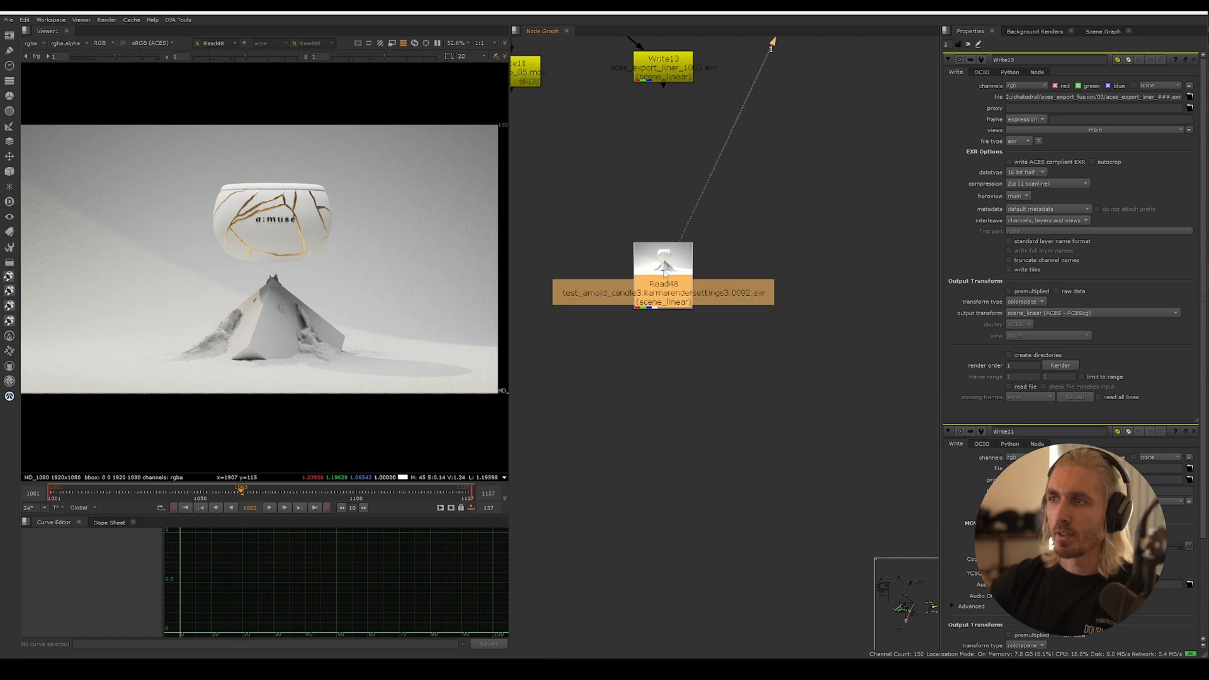
Step: Place an OCIOColorSpace under Read48 with output set to Colorspaces > Output - sRGB
{"action": "left_click_drag", "start_coordinate": [662, 274], "coordinate": [617, 385]}
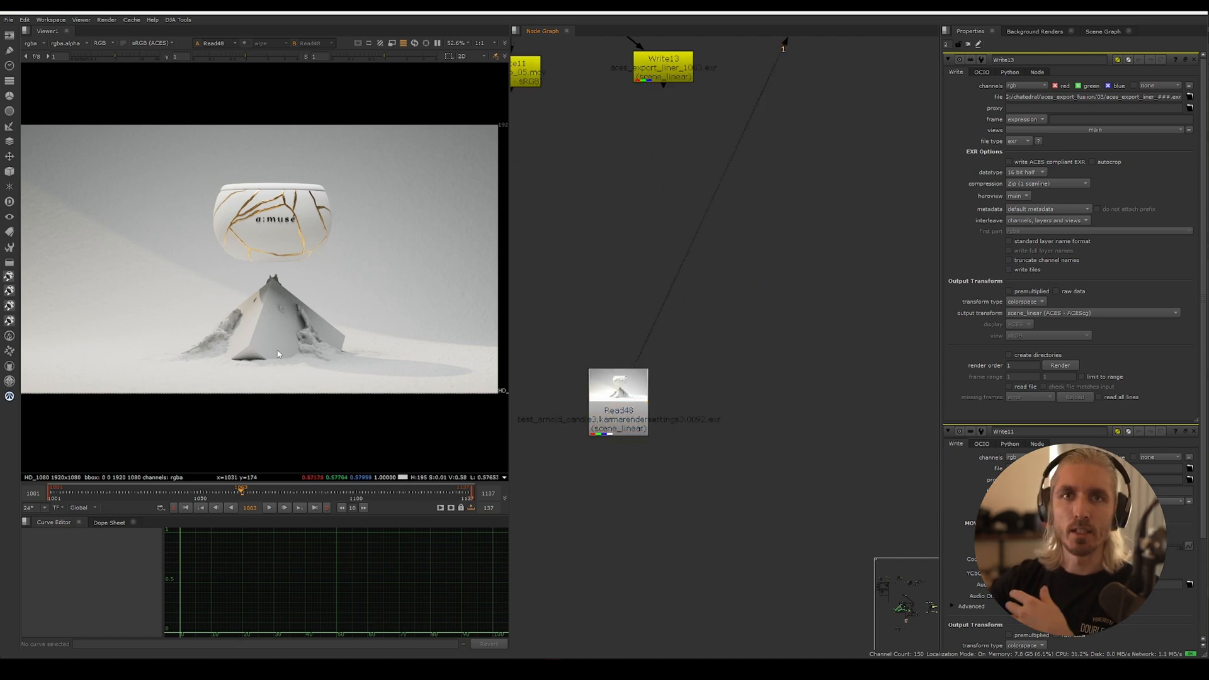
{"action": "left_click", "coordinate": [981, 71]}
{"action": "type", "text": "o"}
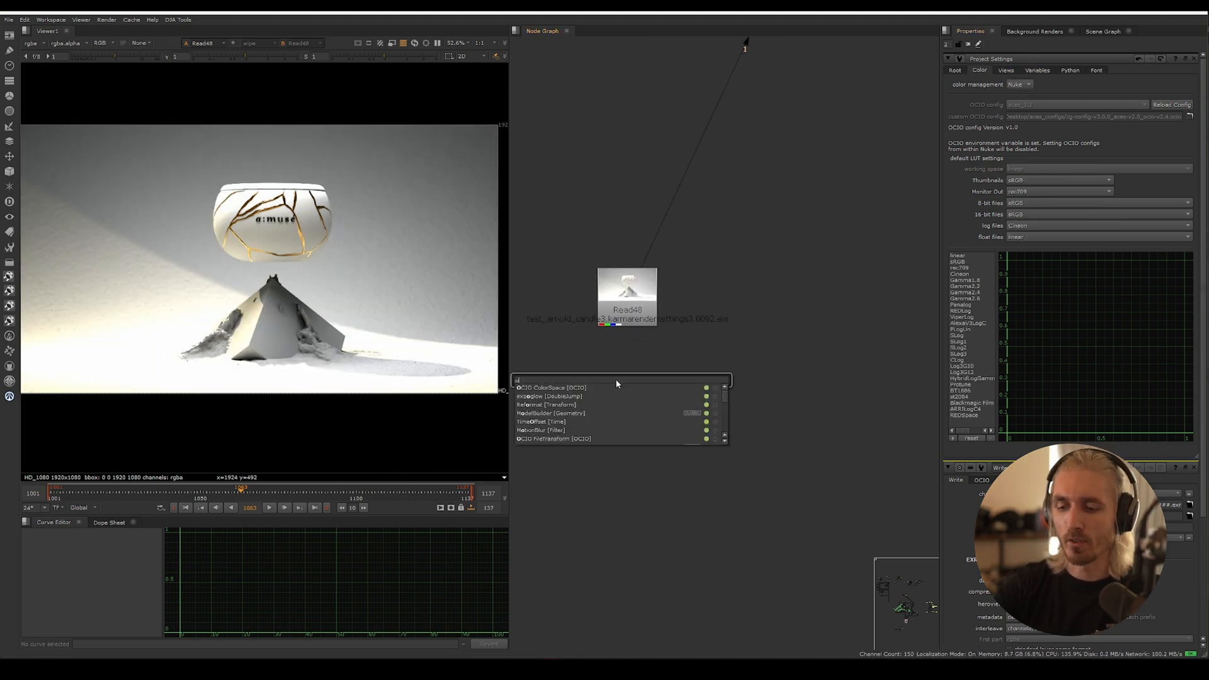
{"action": "left_click", "coordinate": [543, 388]}
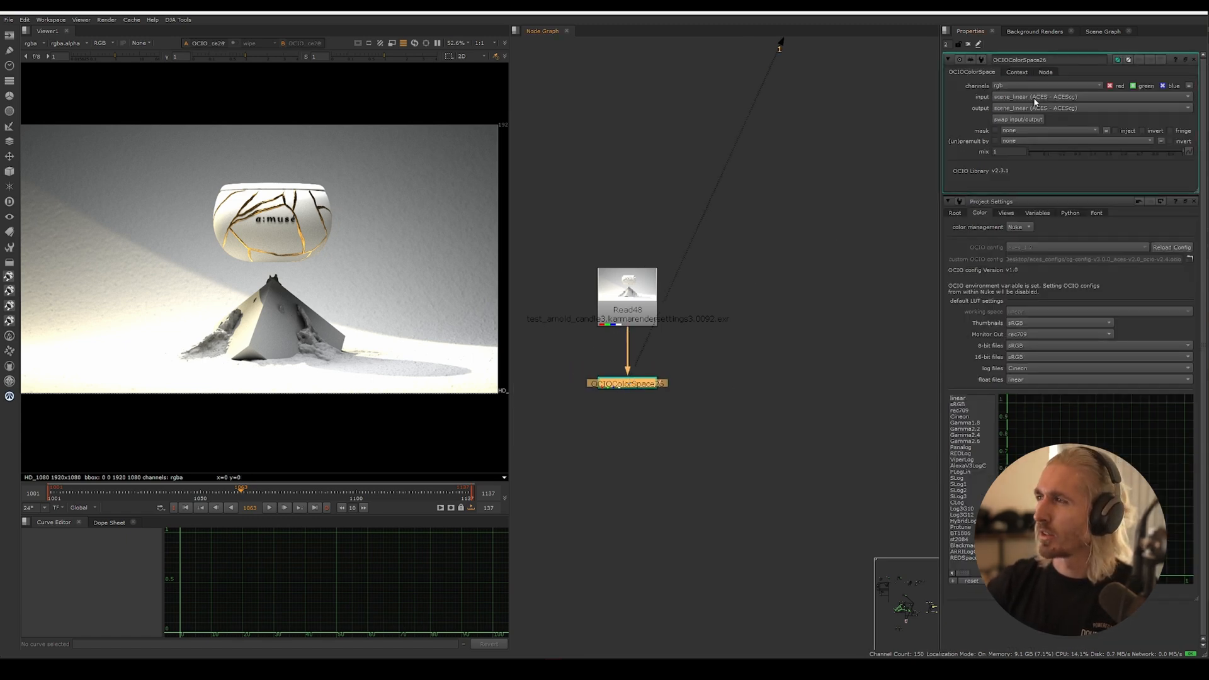
{"action": "left_click", "coordinate": [1090, 108]}
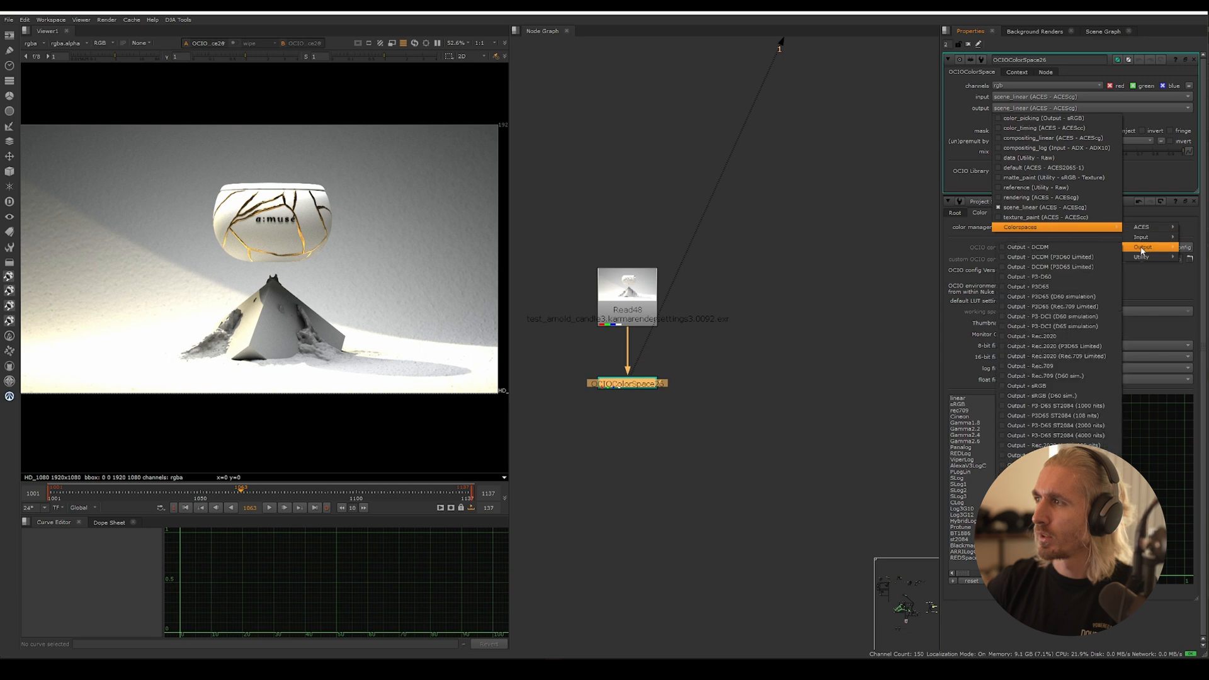
{"action": "left_click", "coordinate": [1020, 386]}
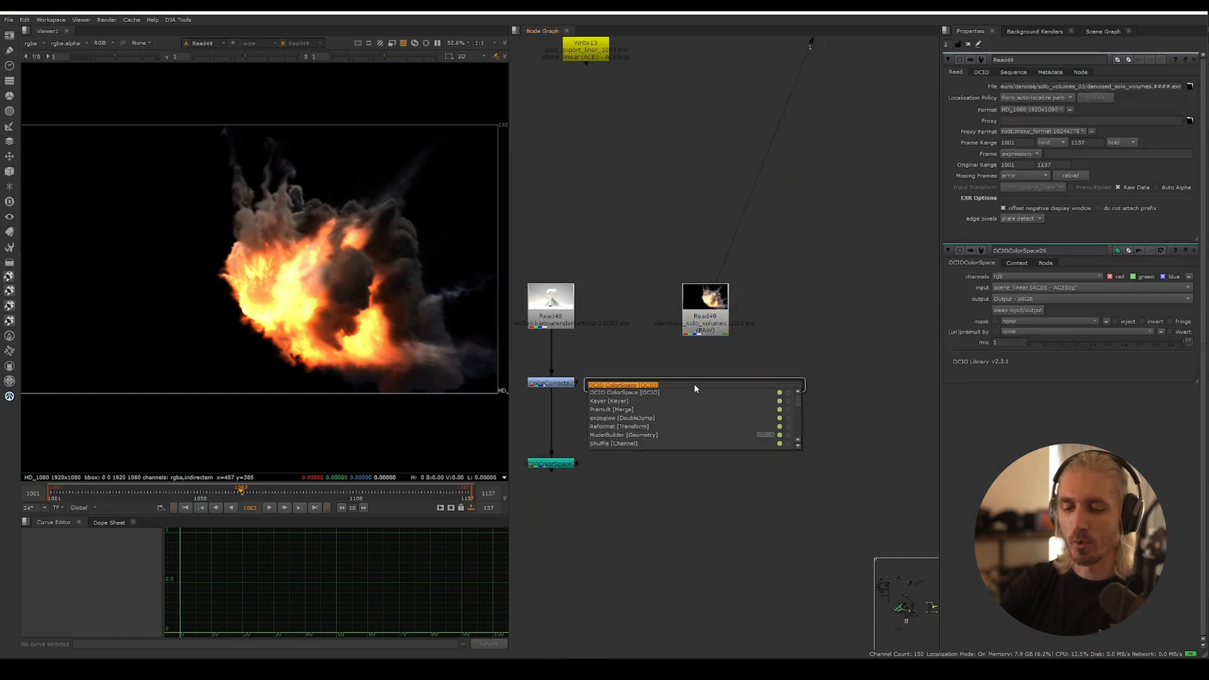
Step: Add an expoglow node below Read49 and expand its PostGrade section
{"action": "type", "text": "glow"}
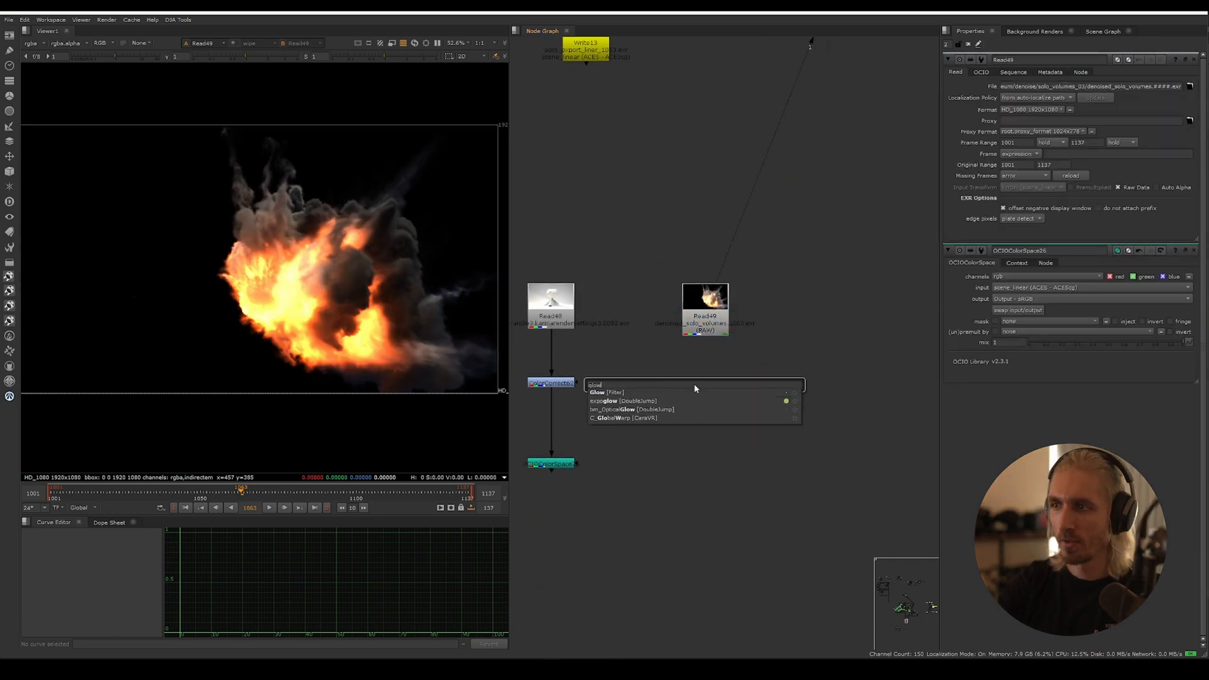
{"action": "left_click", "coordinate": [606, 401]}
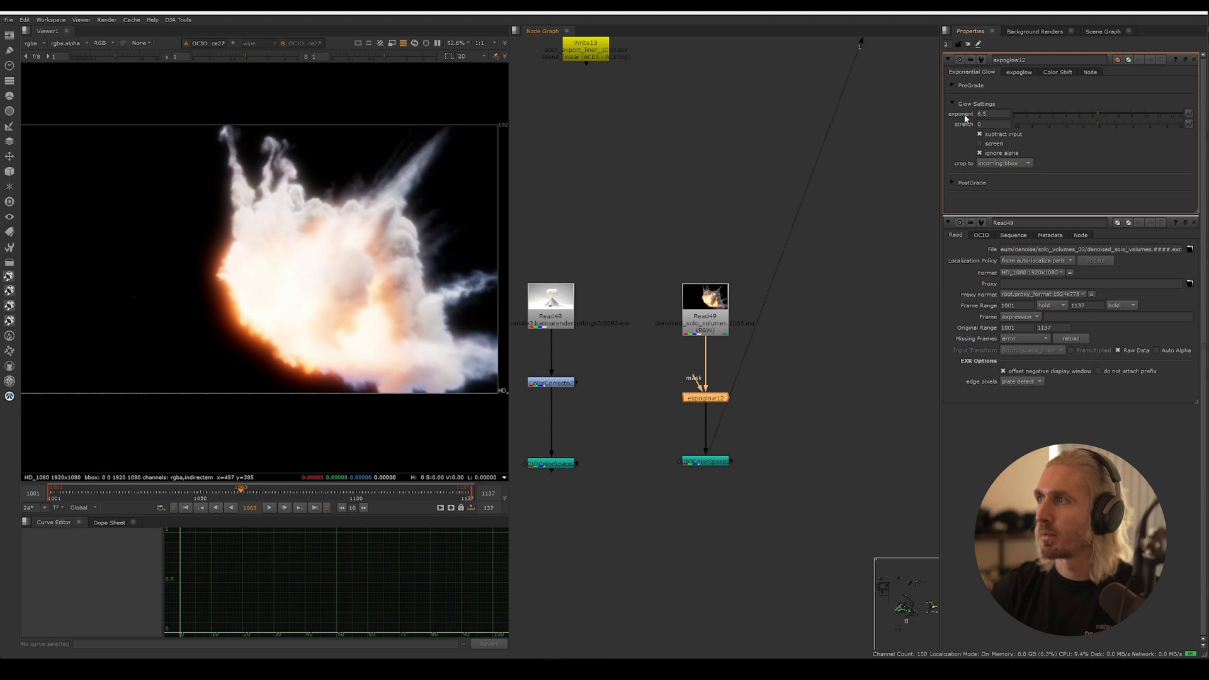
{"action": "left_click", "coordinate": [952, 86]}
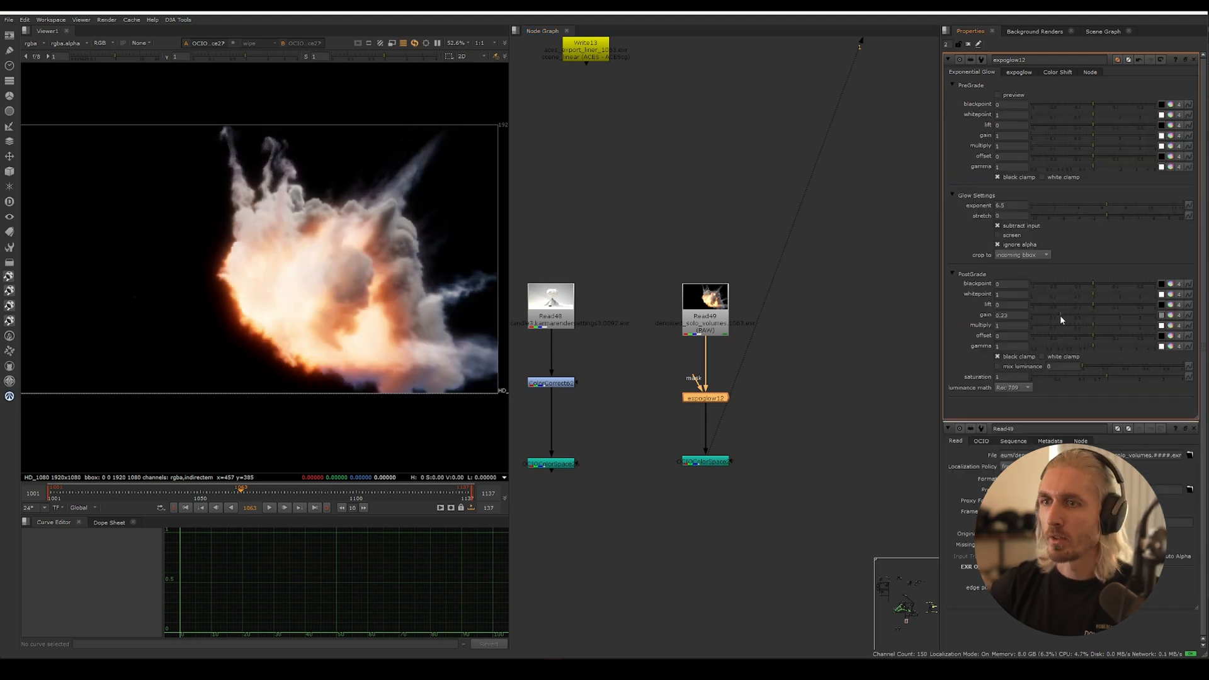